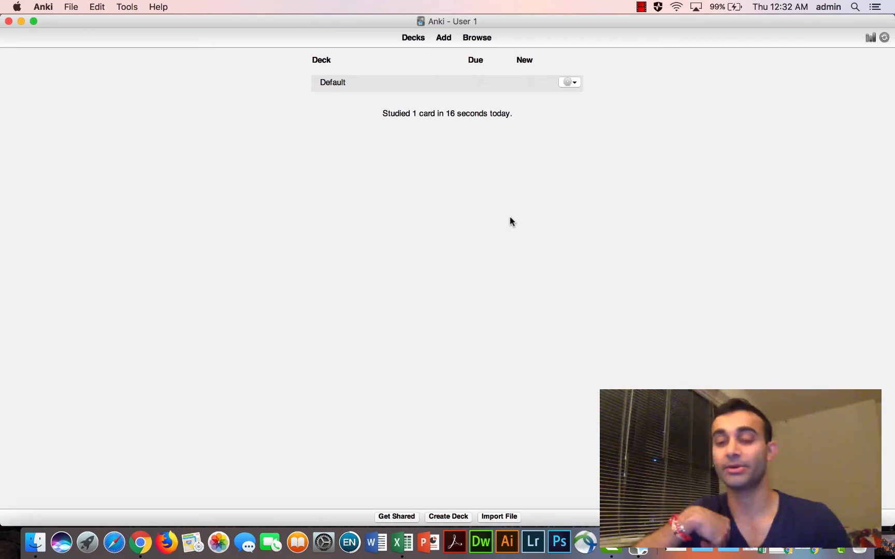
pyautogui.moveTo(479, 403)
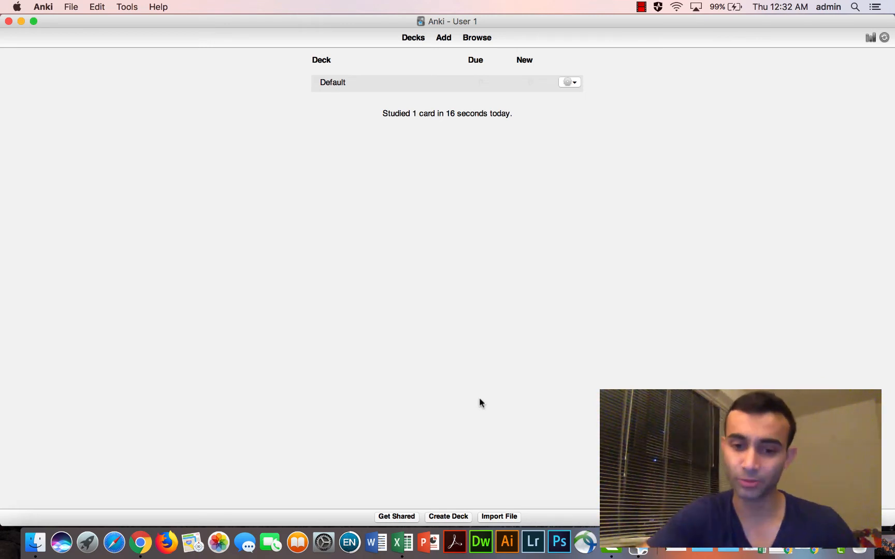
# Step: Create a new deck named Neurology
pyautogui.click(448, 516)
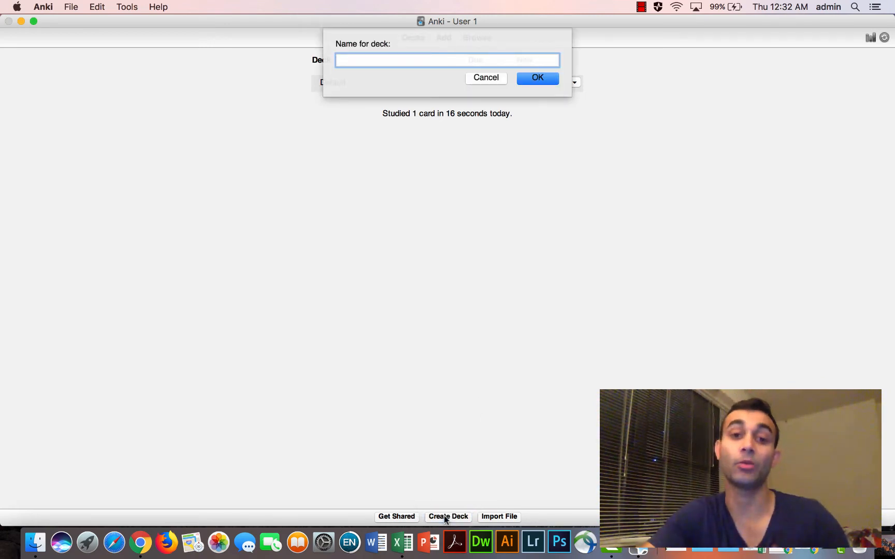
pyautogui.write('Neurology')
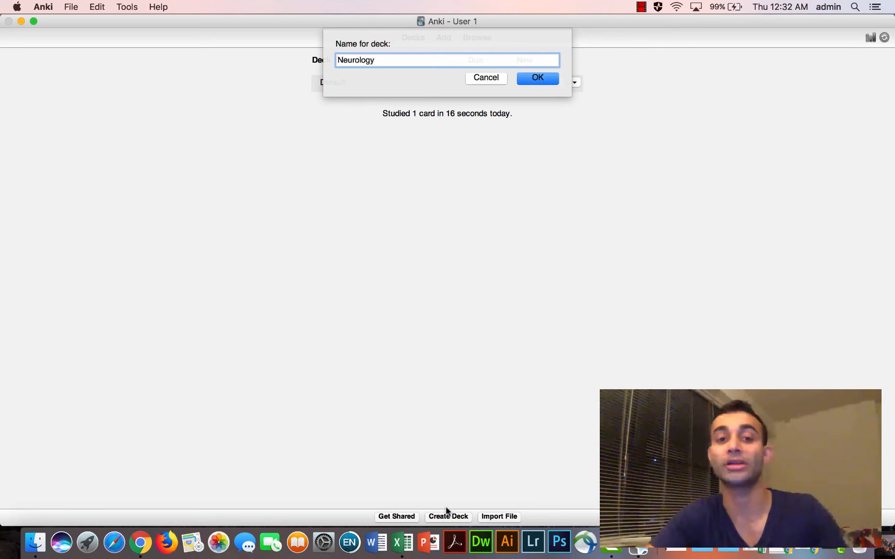
pyautogui.click(535, 78)
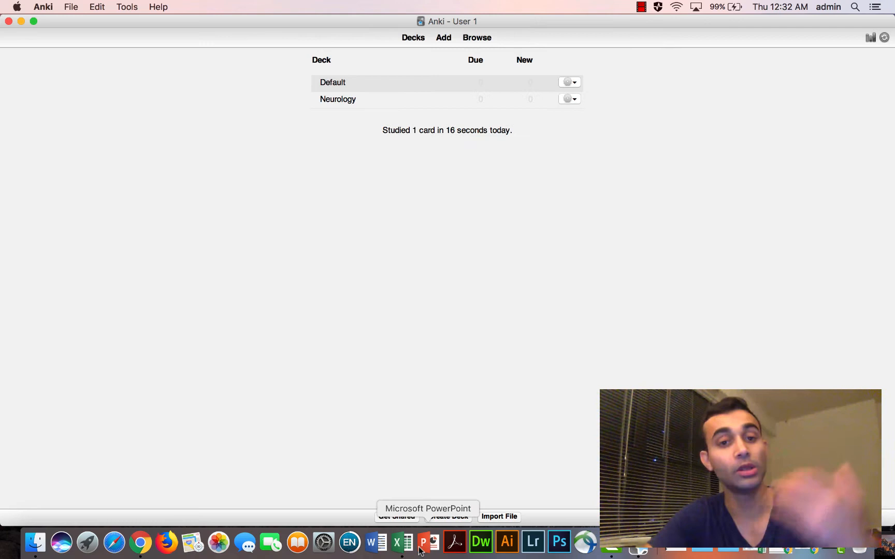
# Step: Create a Week 1 Lectures subdeck nested under Neurology
pyautogui.click(448, 517)
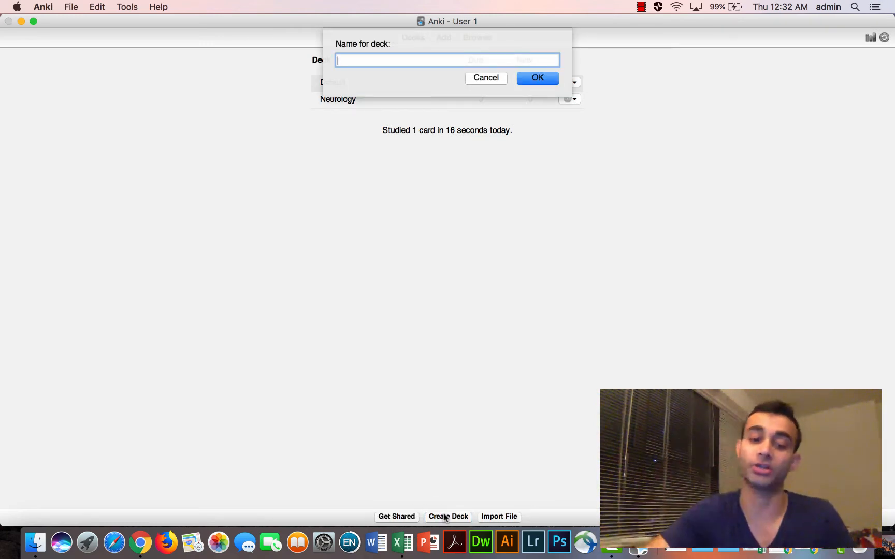
pyautogui.write('Week 1 Lecture')
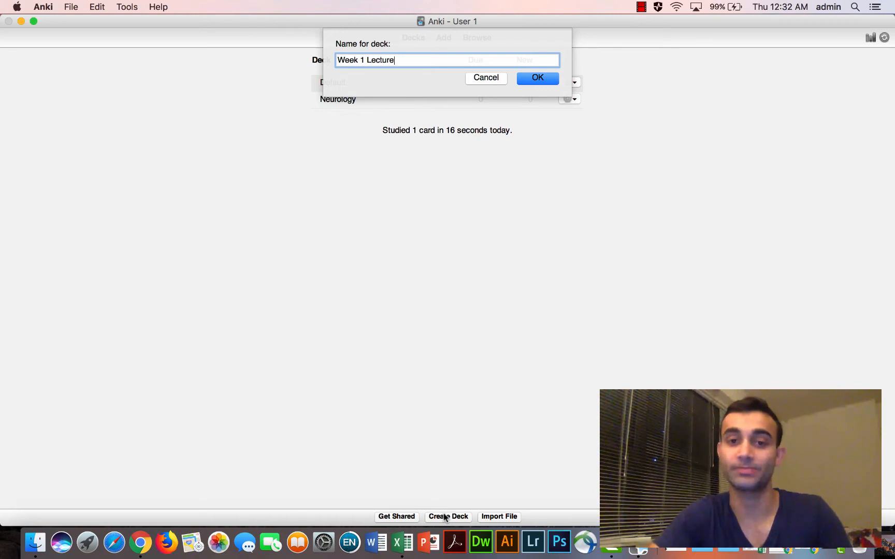
pyautogui.click(535, 78)
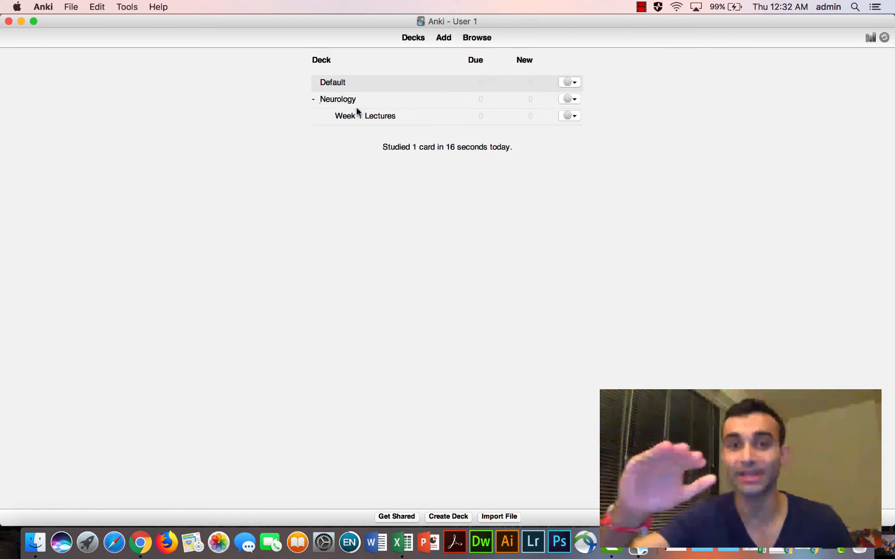
# Step: Create a Week 2 Lectures subdeck under Neurology alongside Week 1 Lectures
pyautogui.click(449, 516)
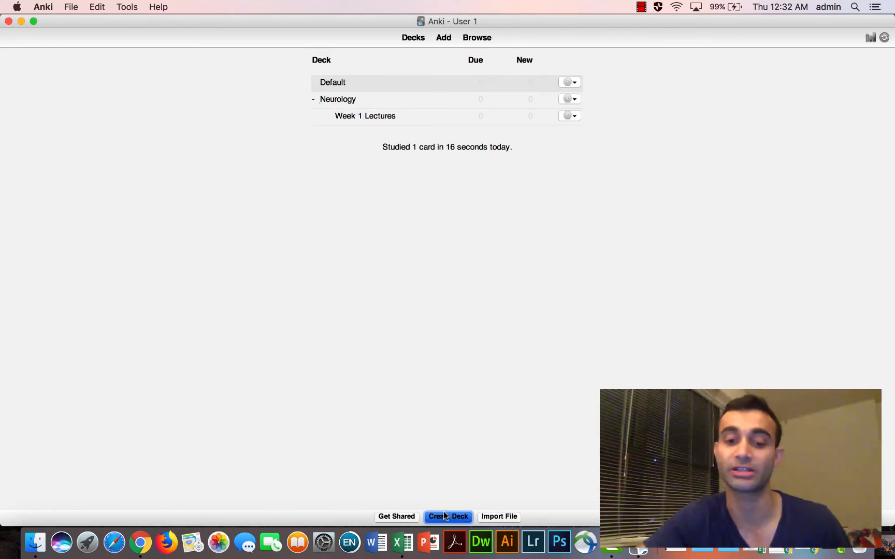
pyautogui.click(447, 517)
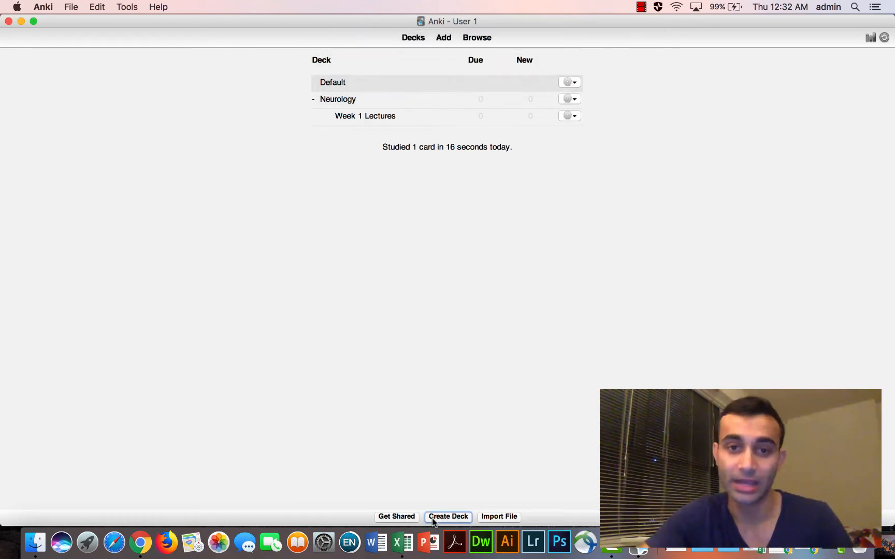
pyautogui.click(447, 516)
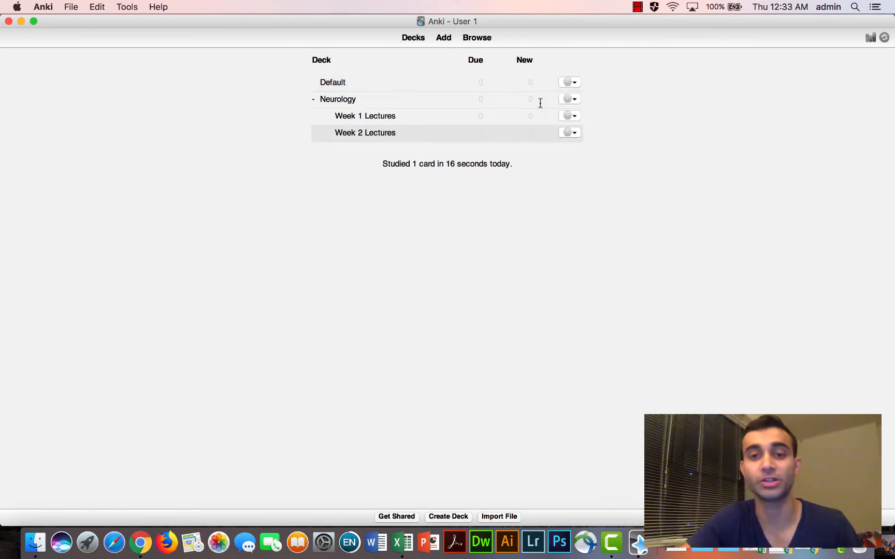
pyautogui.moveTo(540, 131)
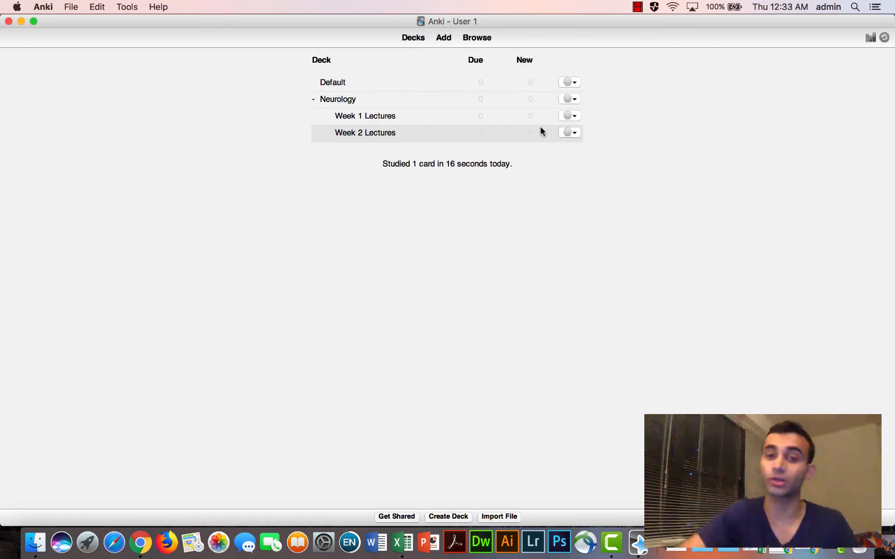
pyautogui.moveTo(533, 152)
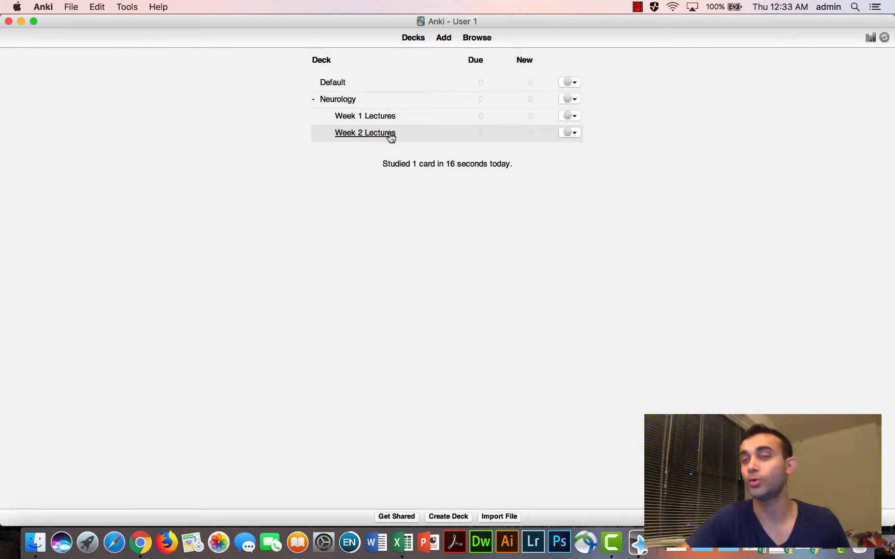
pyautogui.moveTo(536, 112)
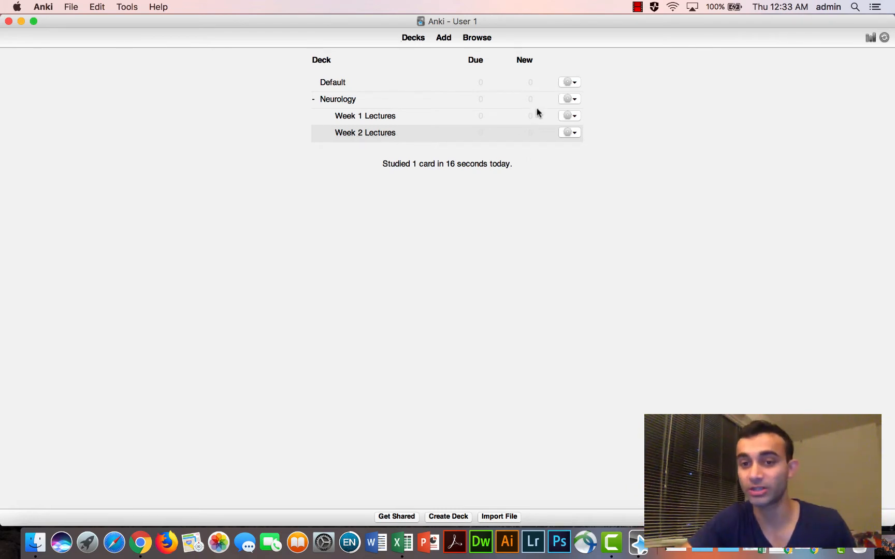
pyautogui.moveTo(528, 132)
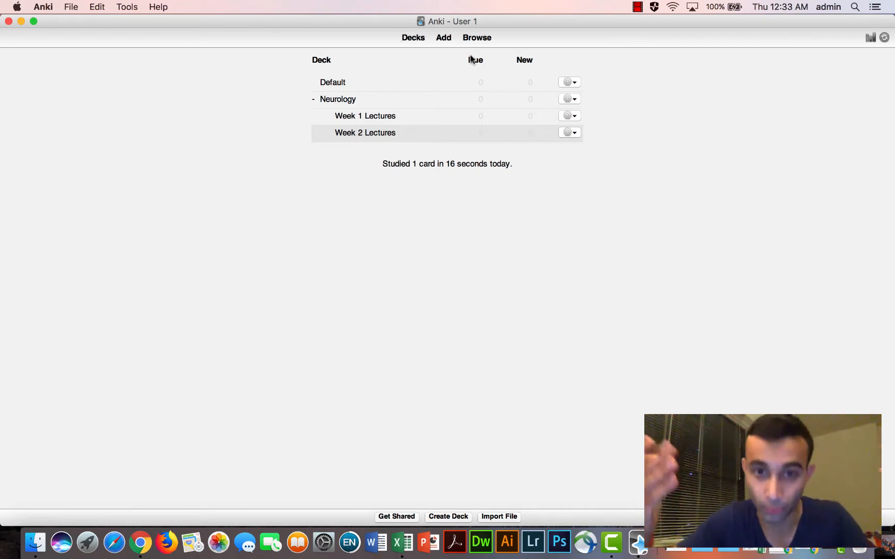
# Step: Start adding a card to Week 2 Lectures using the Basic note type
pyautogui.click(364, 132)
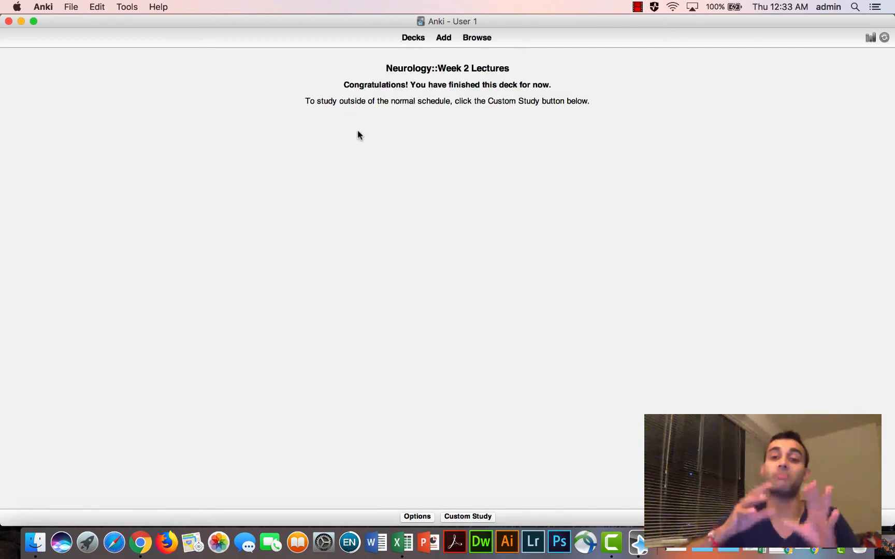
pyautogui.moveTo(459, 52)
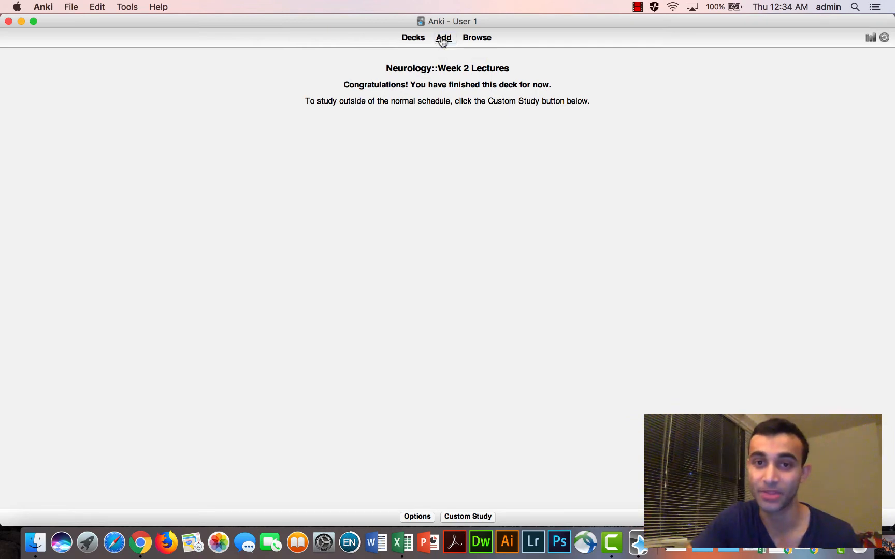
pyautogui.click(443, 38)
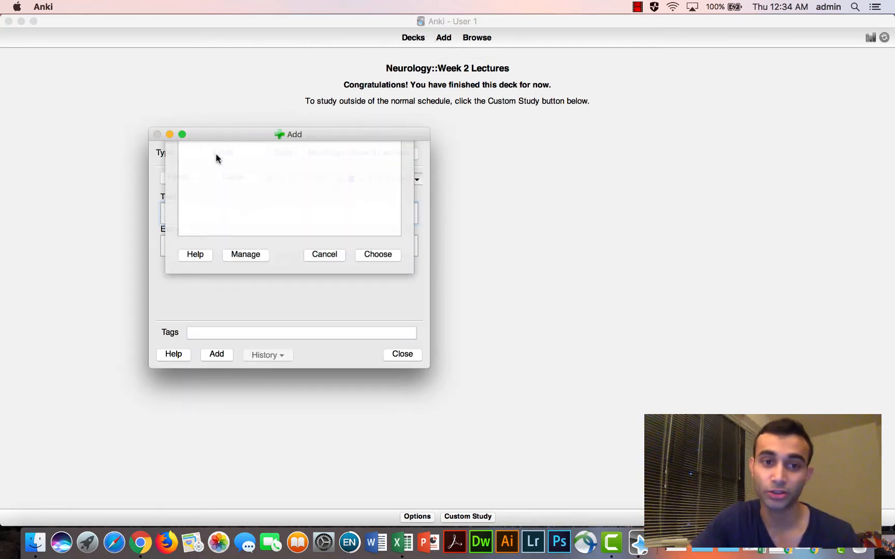
pyautogui.click(192, 204)
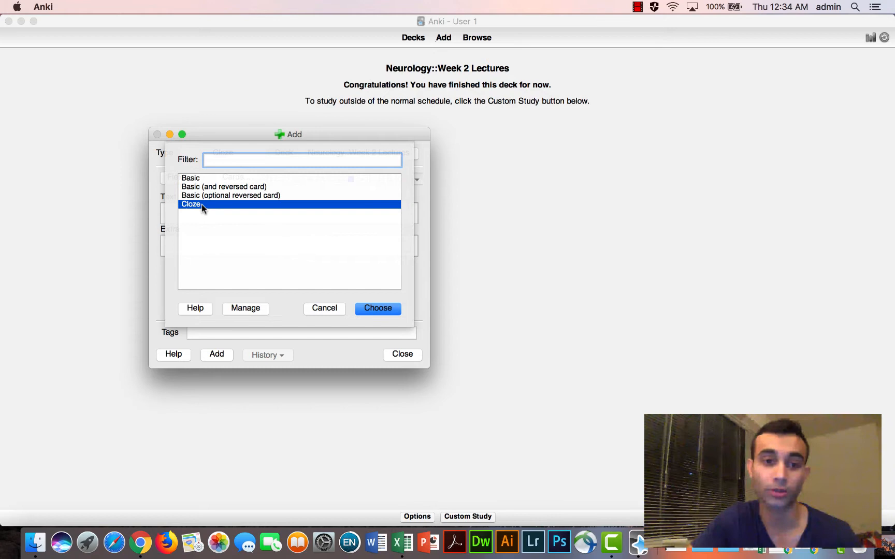
pyautogui.click(189, 177)
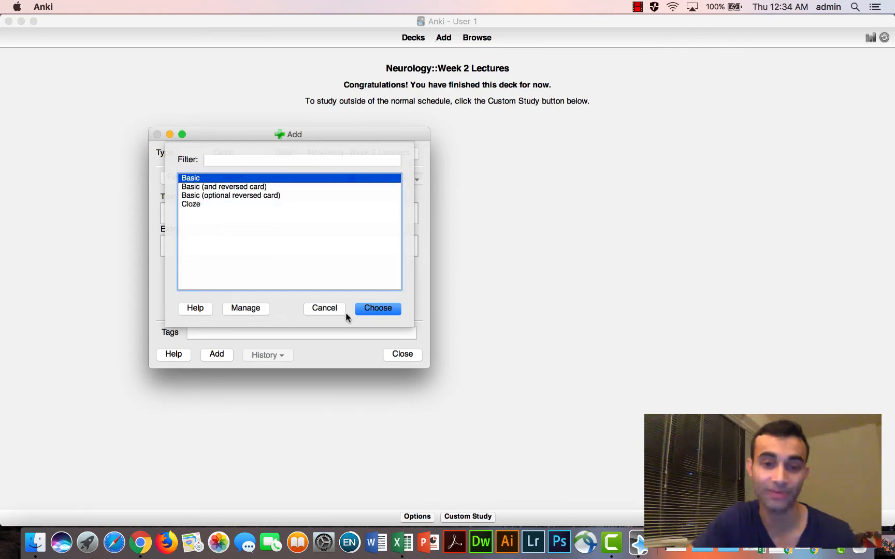
pyautogui.click(377, 309)
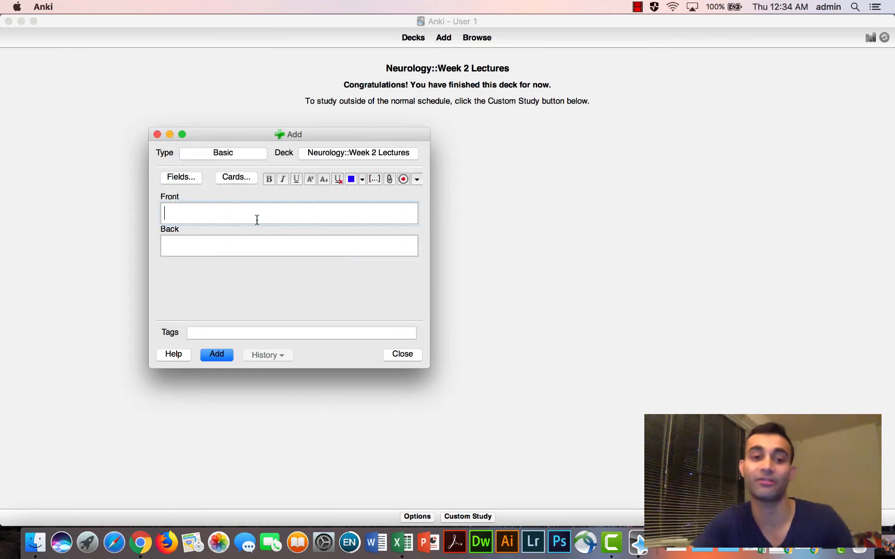
# Step: Draft a 'what is the powerhouse of the cell' question answered 'mitochondria', then bring up the note type list
pyautogui.write('aksjdklasjdkla s')
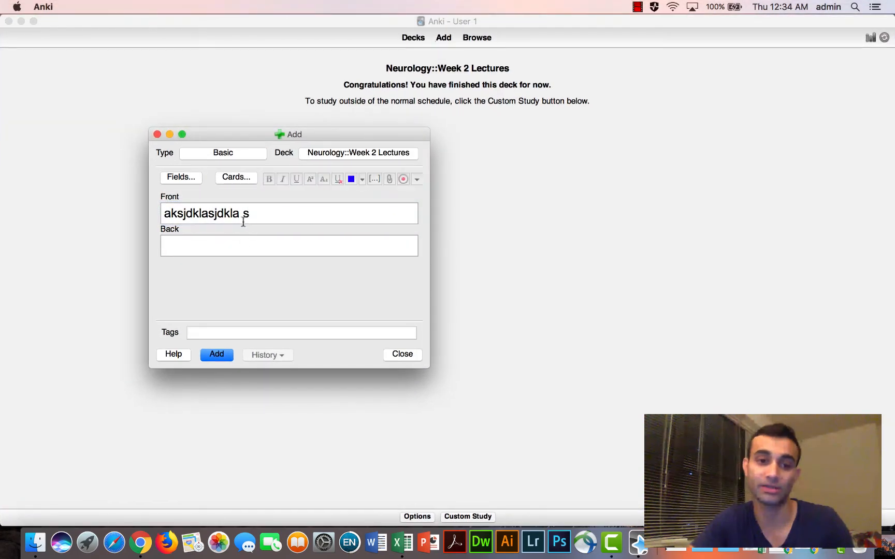
pyautogui.write('what is the powerhouse of the cell?')
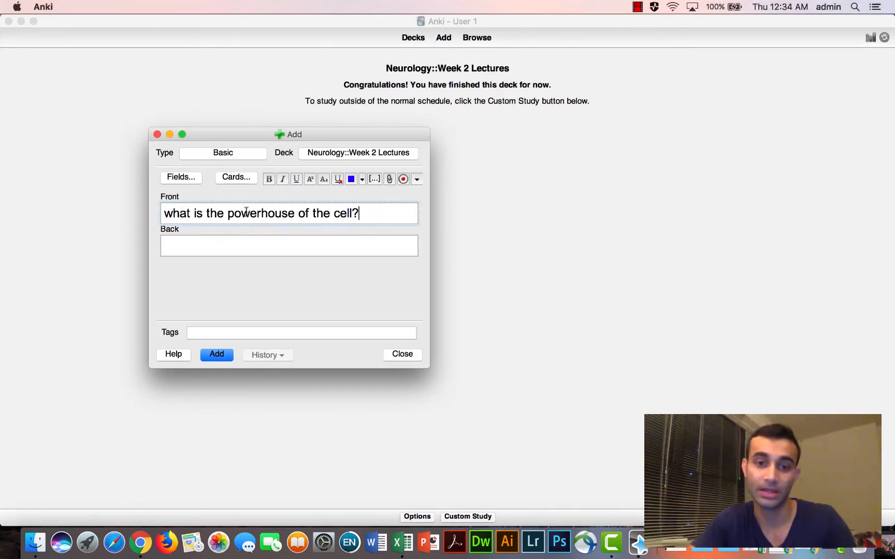
pyautogui.write('mith')
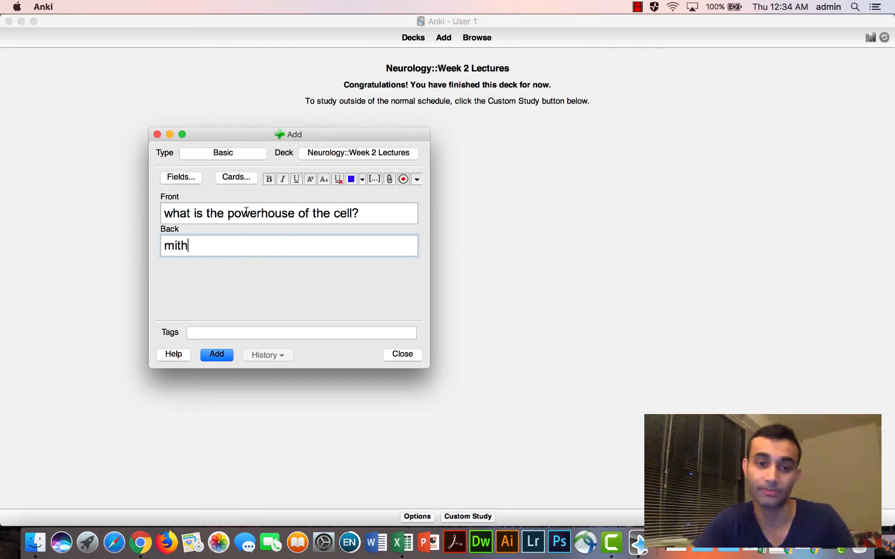
pyautogui.write('ochondria')
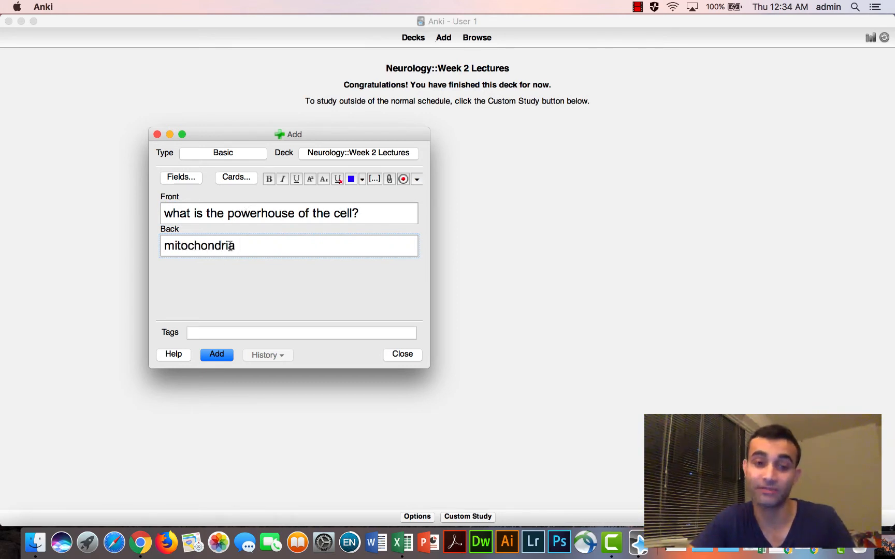
pyautogui.click(215, 354)
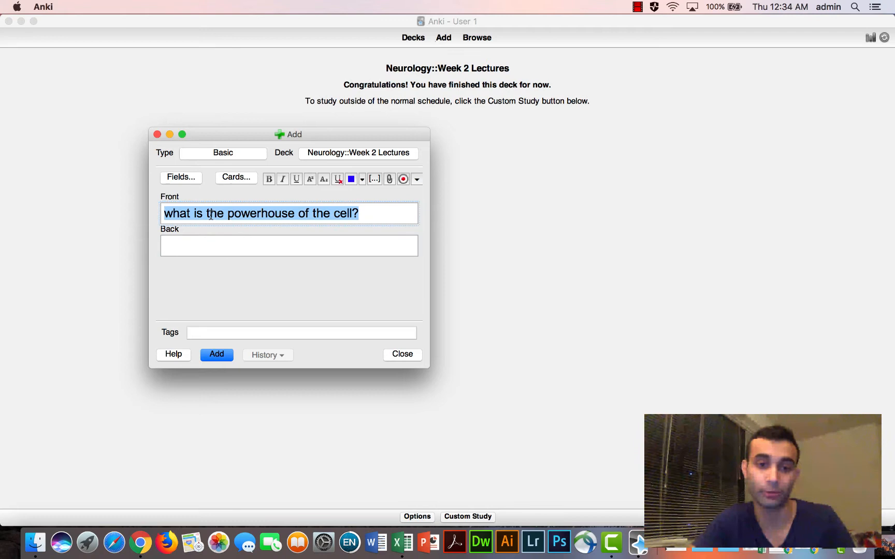
pyautogui.click(222, 152)
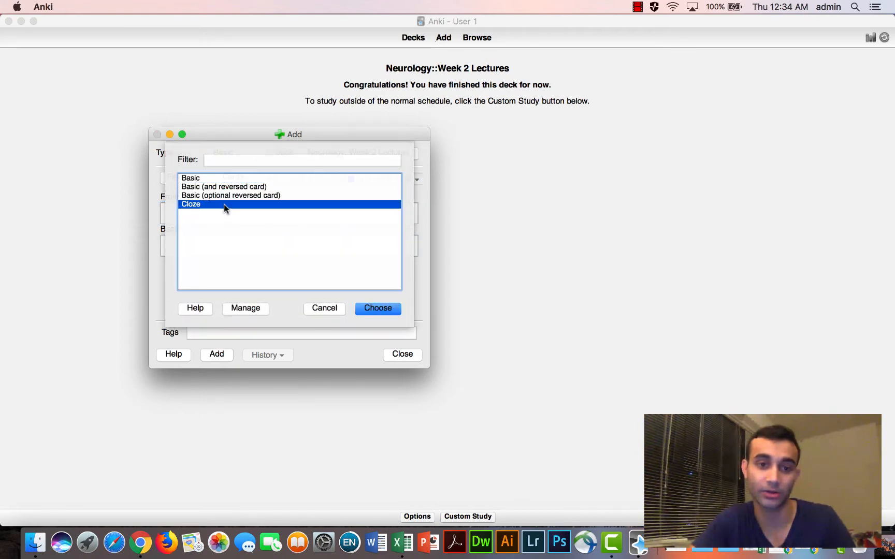
# Step: Switch the new card to the Cloze note type with empty Text and Extra fields
pyautogui.click(377, 308)
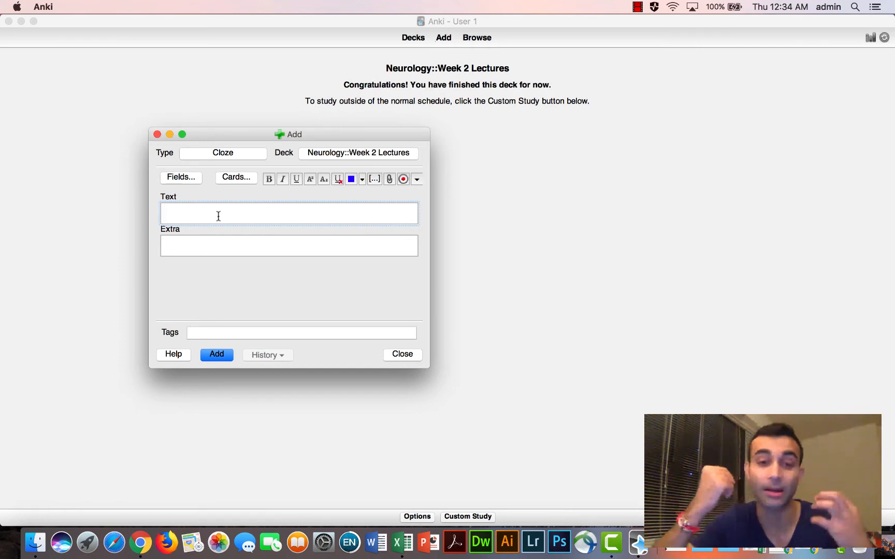
pyautogui.moveTo(226, 166)
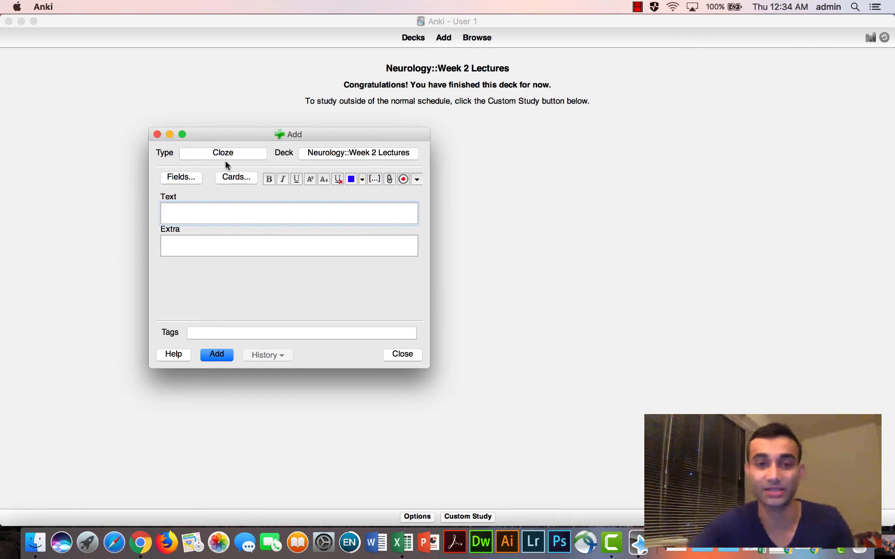
pyautogui.moveTo(294, 133); pyautogui.dragTo(188, 21)
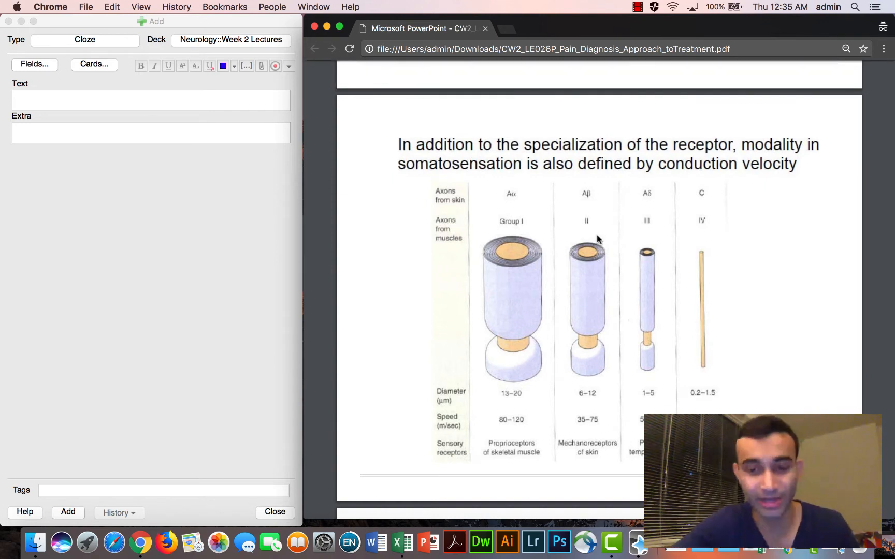
pyautogui.moveTo(578, 226)
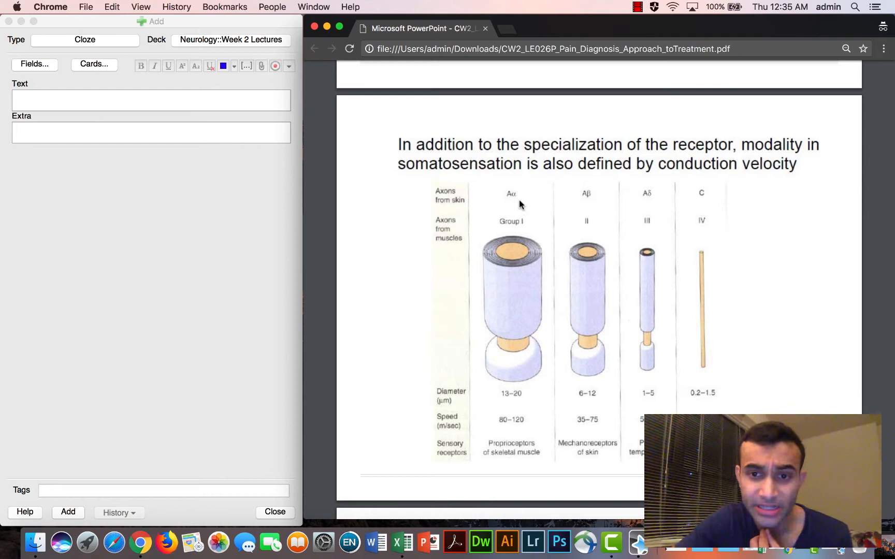
pyautogui.moveTo(539, 453)
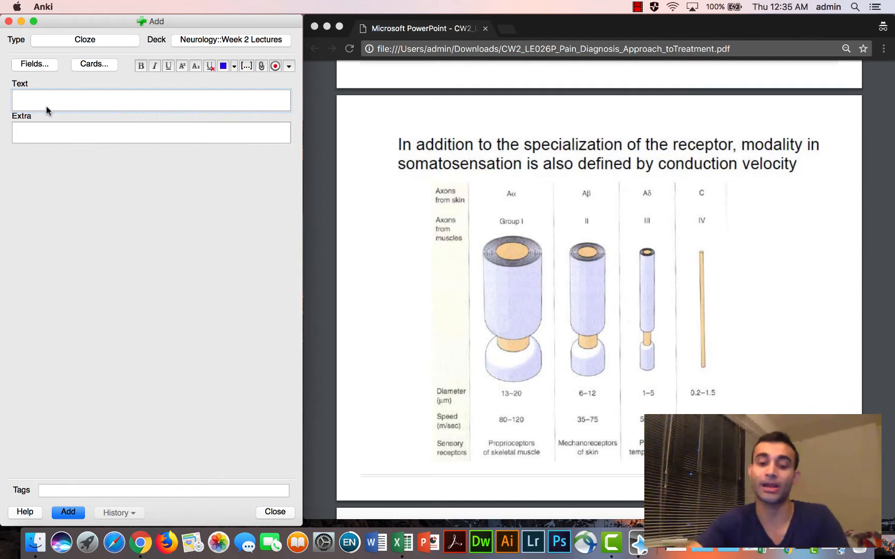
# Step: Add a cloze card 'What are A(alpha) fibers ... in the spinal cord?' with Proprioception hidden
pyautogui.write('What are A(al')
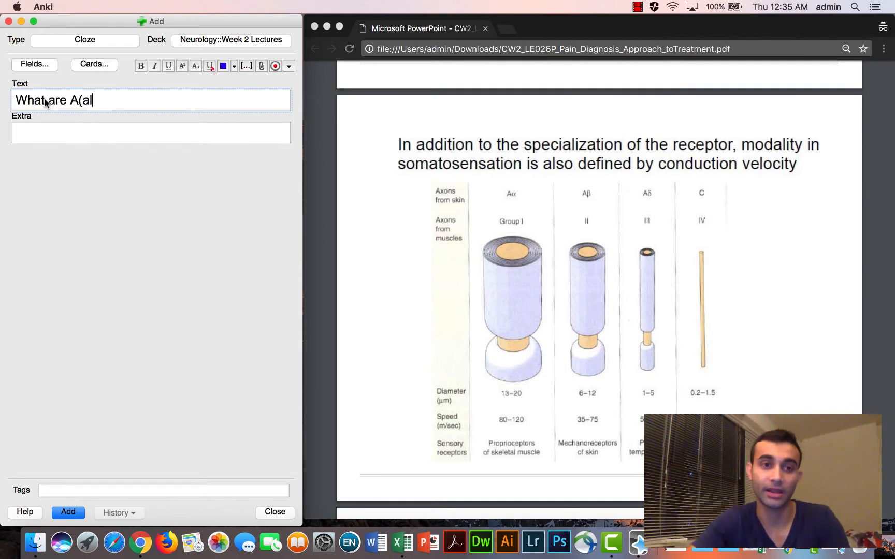
pyautogui.write('pha) fibers used to convey in t')
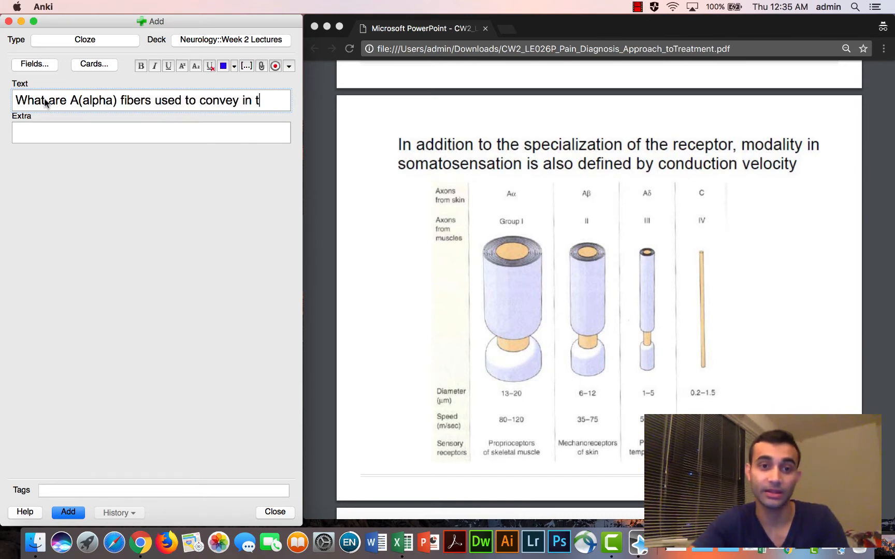
pyautogui.write('he spinal cord?')
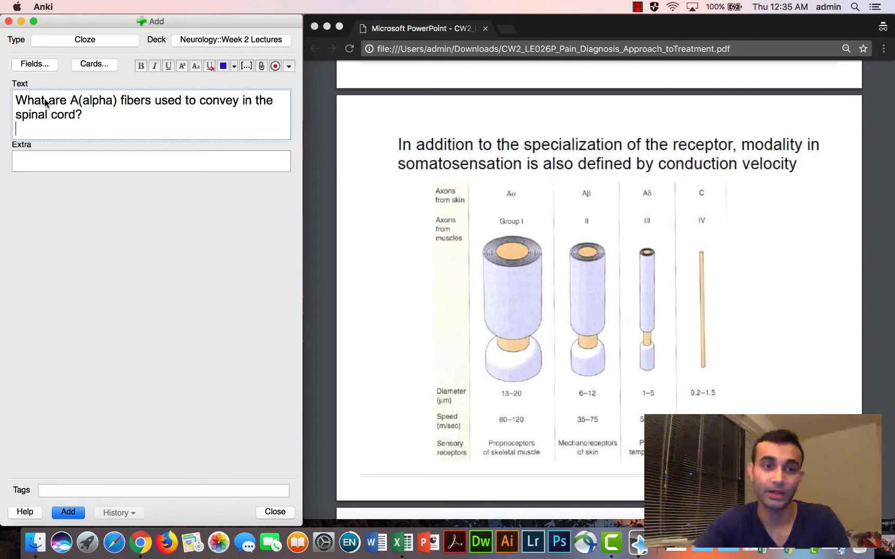
pyautogui.write('Proprioception')
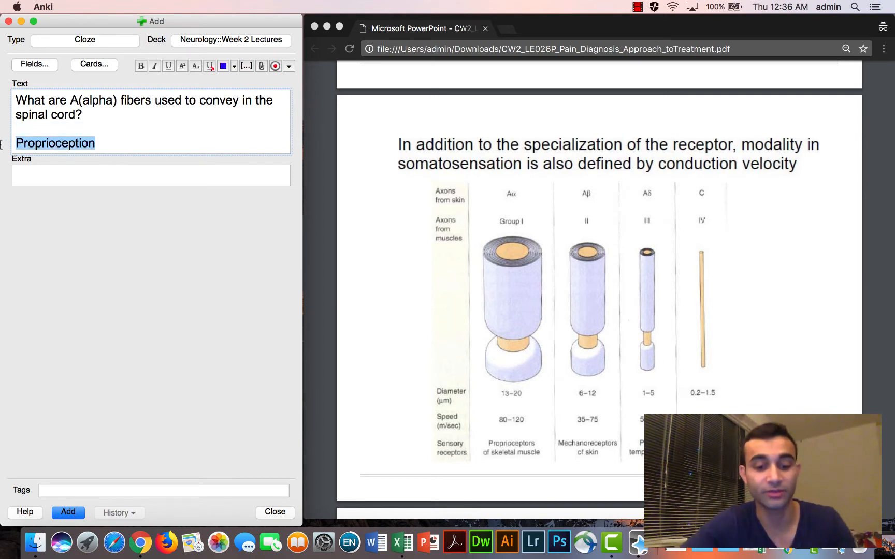
pyautogui.press('cmd+shift+c')
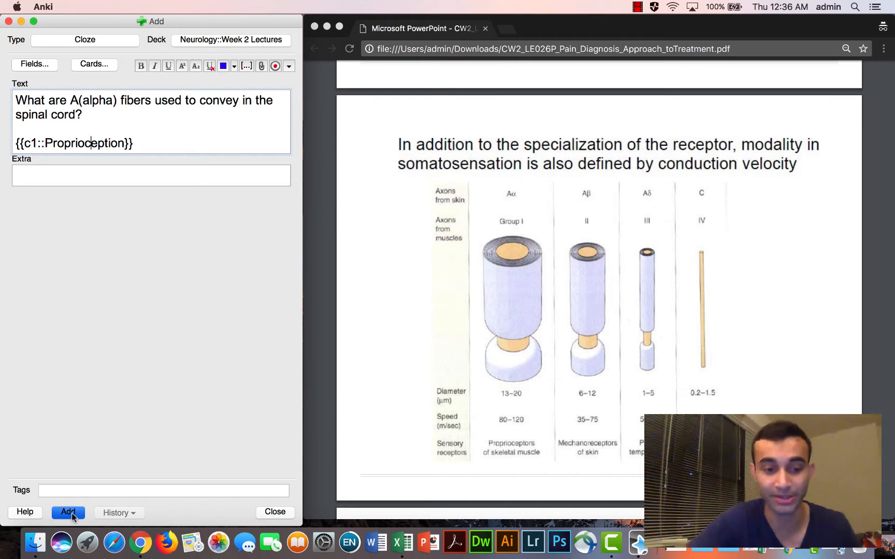
pyautogui.click(69, 511)
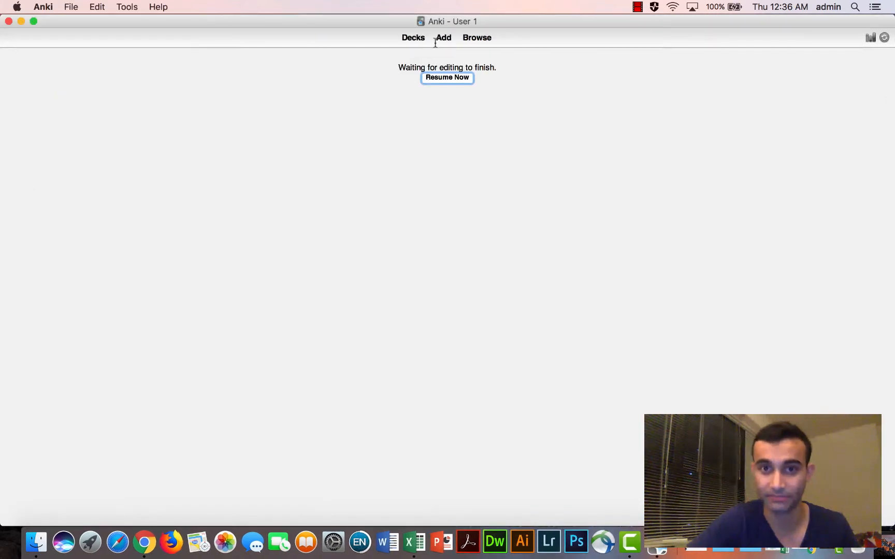
# Step: Study the Proprioception cloze card in Week 2 Lectures and return to the deck list
pyautogui.click(446, 76)
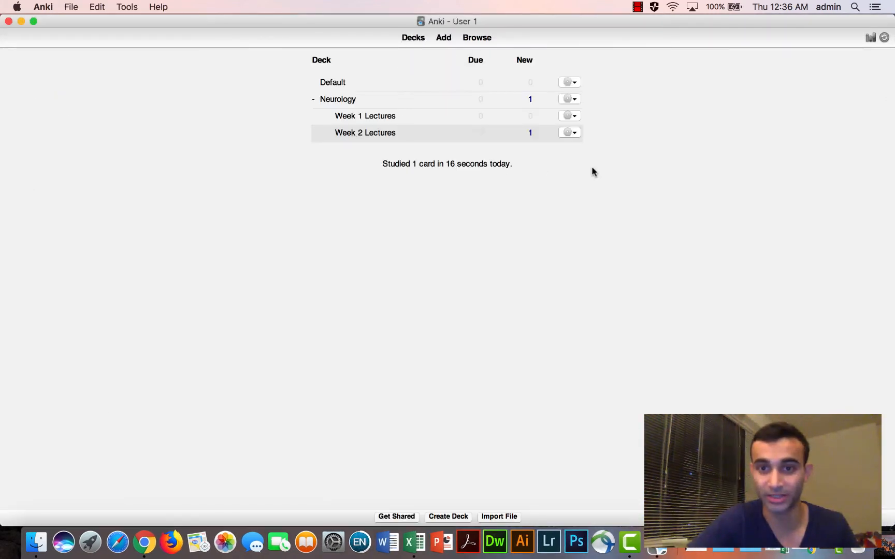
pyautogui.moveTo(518, 45)
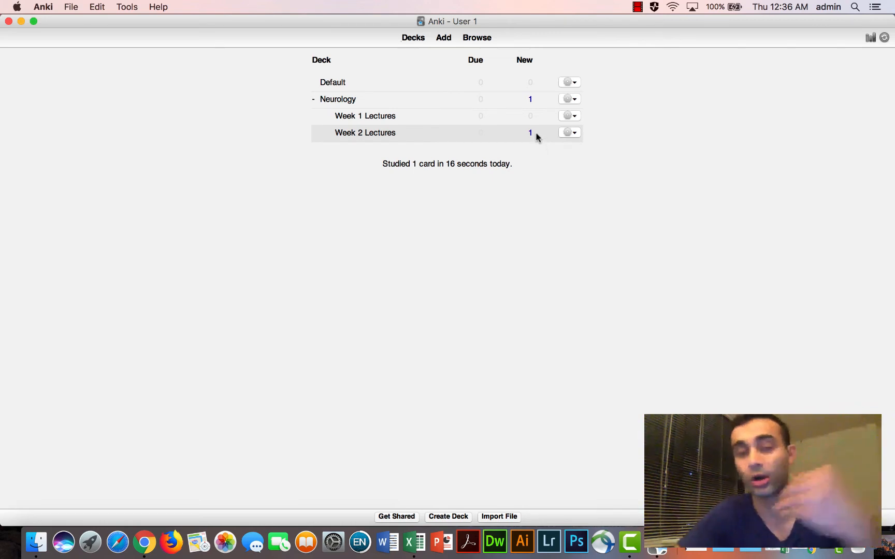
pyautogui.click(364, 132)
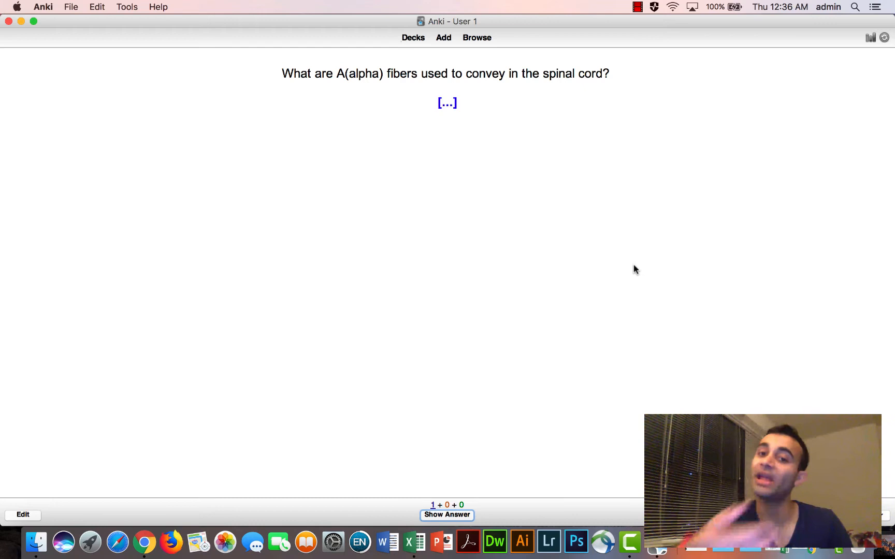
pyautogui.moveTo(471, 109)
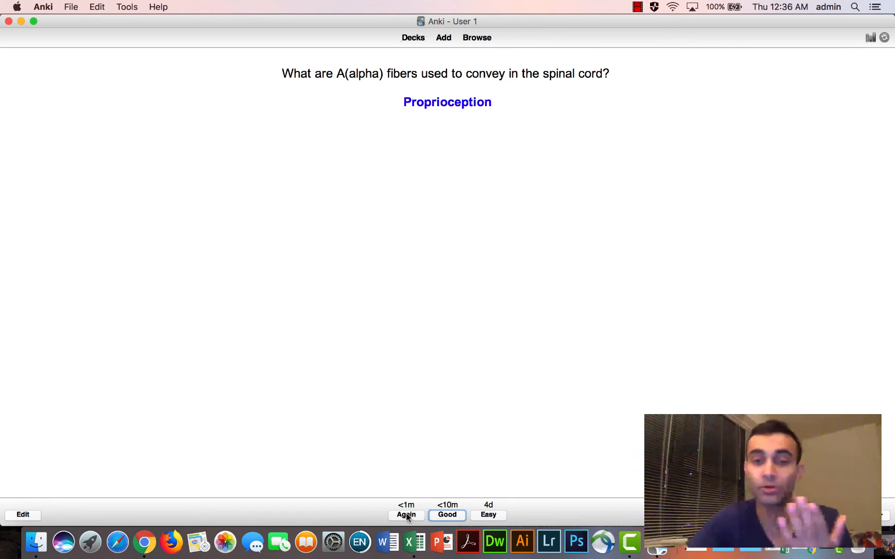
pyautogui.moveTo(406, 514)
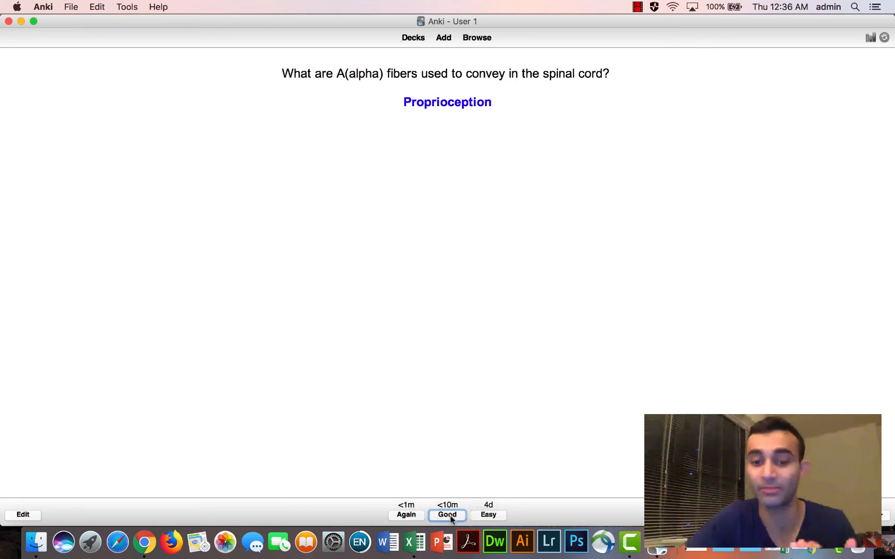
pyautogui.moveTo(487, 515)
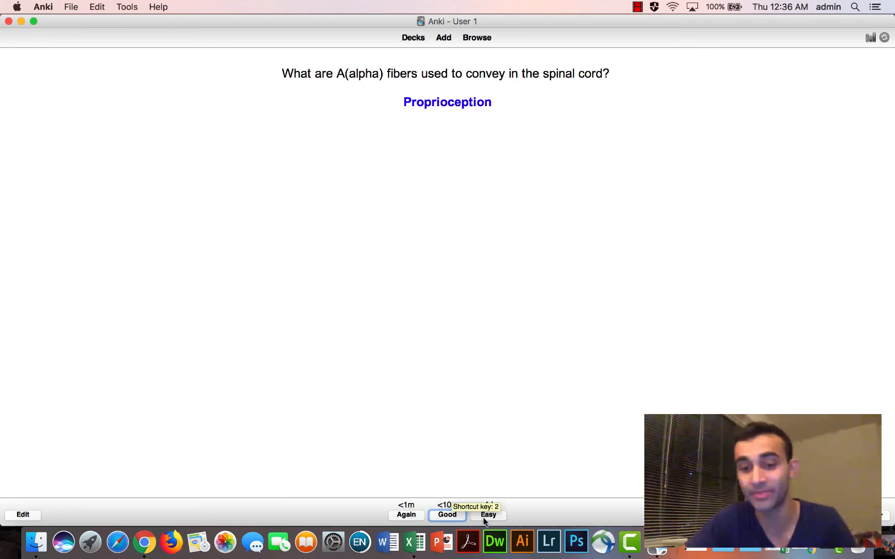
pyautogui.moveTo(487, 516)
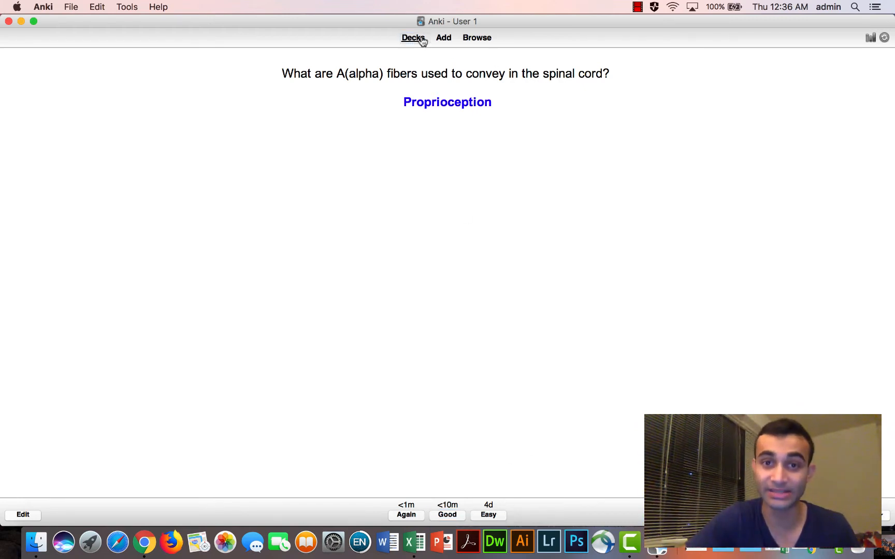
pyautogui.click(412, 37)
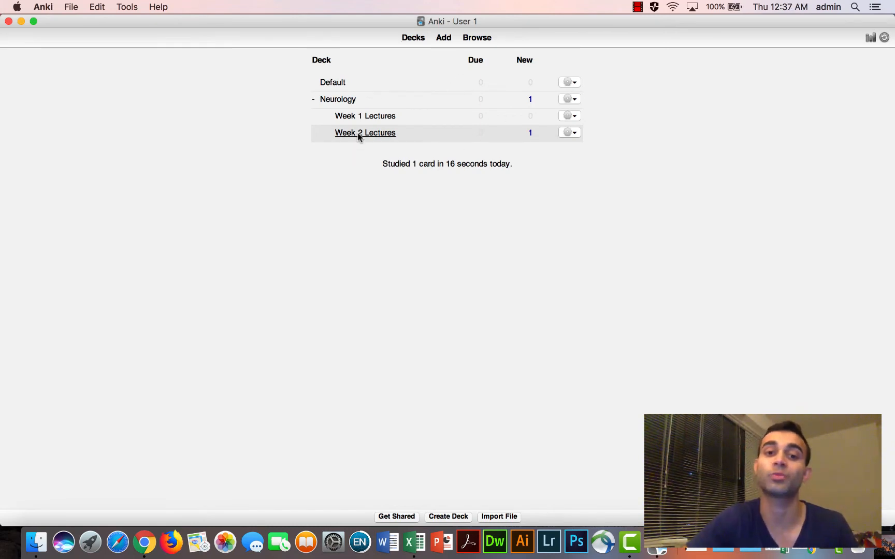
# Step: Add a card 'What are Abeta fibers used for?' answered 'Mechanoreceptor for the skin'
pyautogui.click(364, 133)
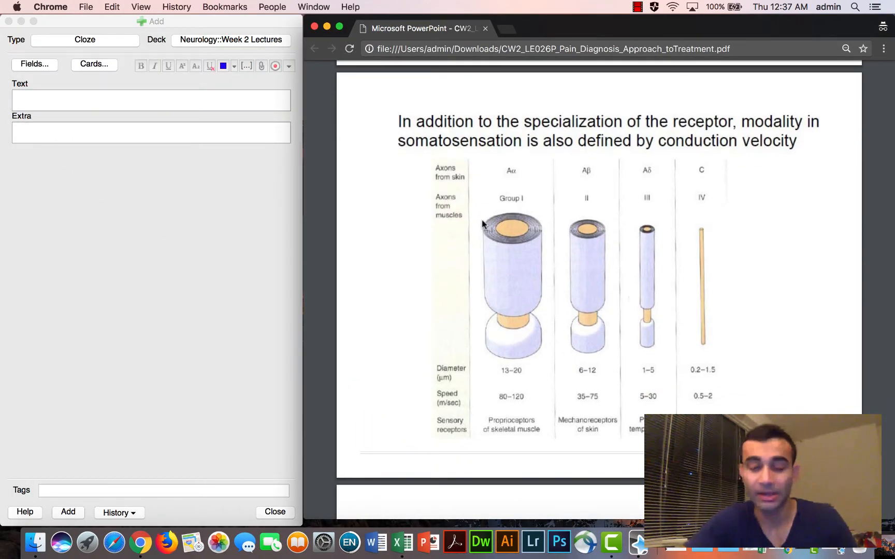
pyautogui.write('What')
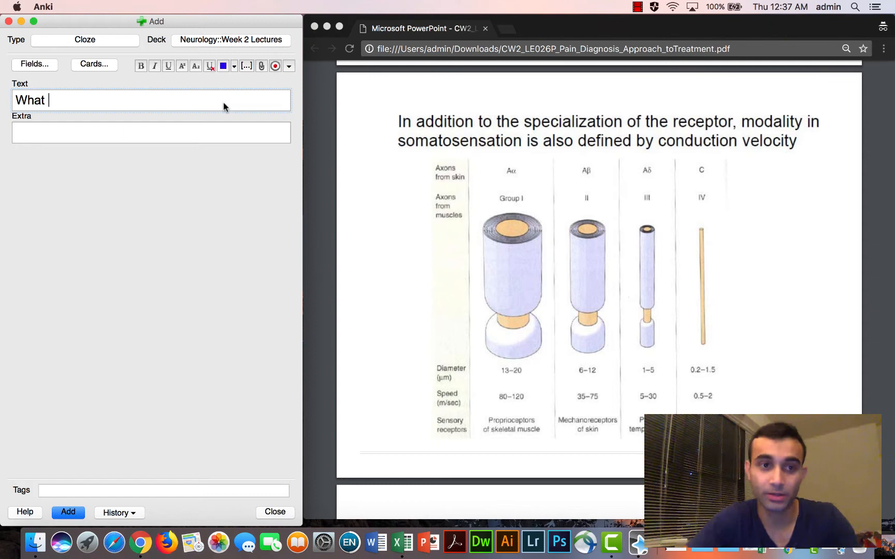
pyautogui.write('are Abeta fibe')
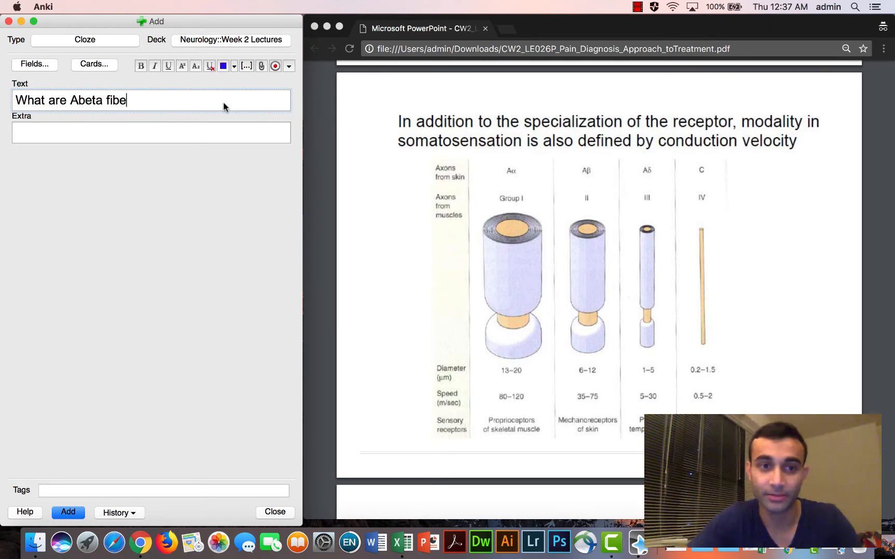
pyautogui.write('rs used for?')
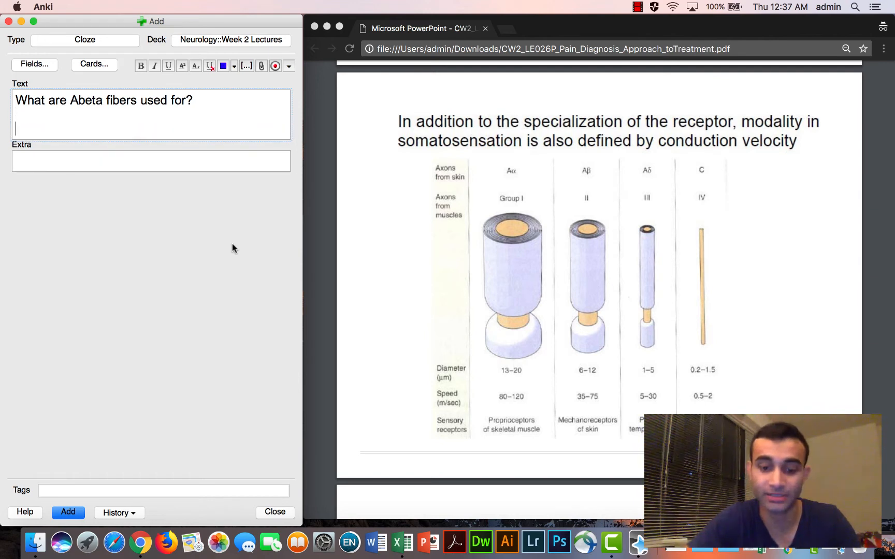
pyautogui.write('Mechanoreceptor ofr')
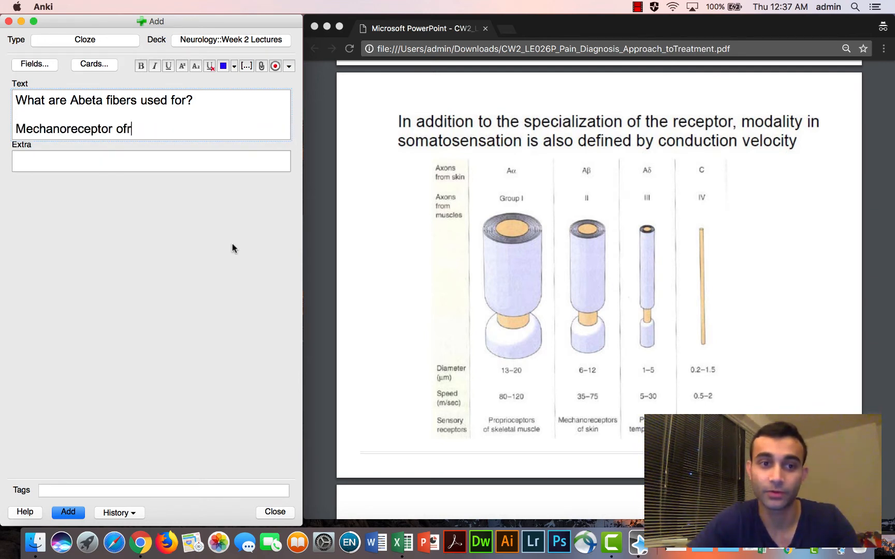
pyautogui.write('or the skin')
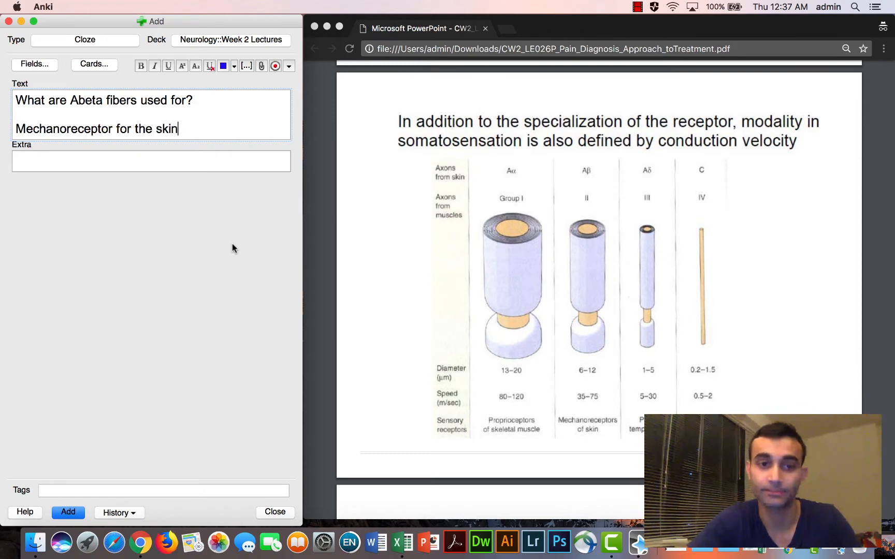
pyautogui.click(68, 512)
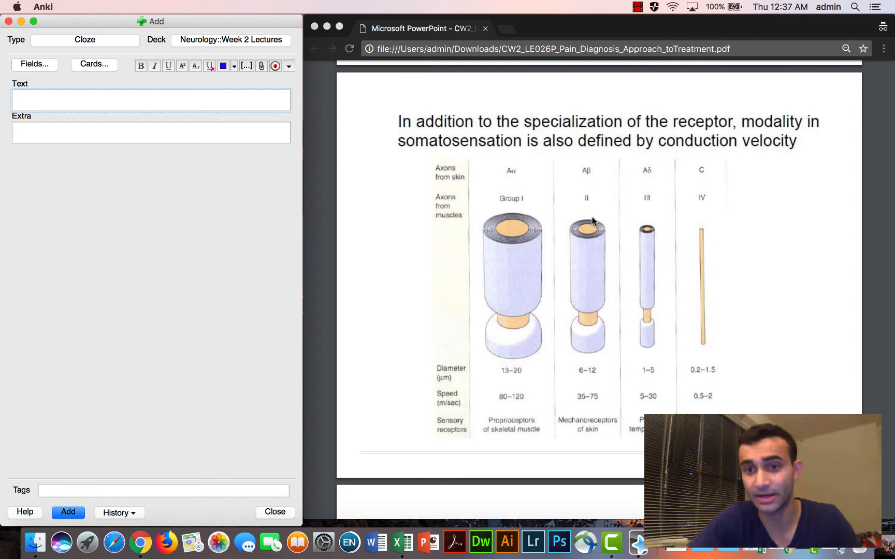
pyautogui.moveTo(367, 291)
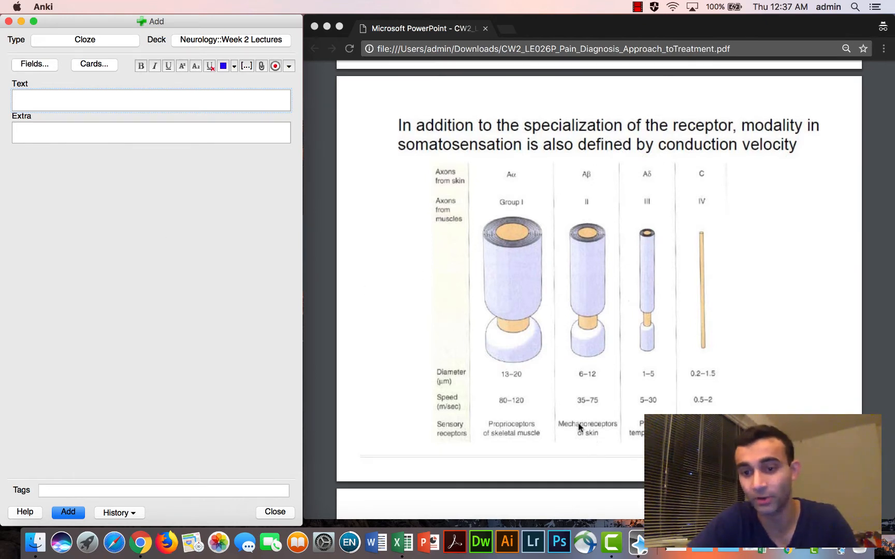
pyautogui.moveTo(189, 142)
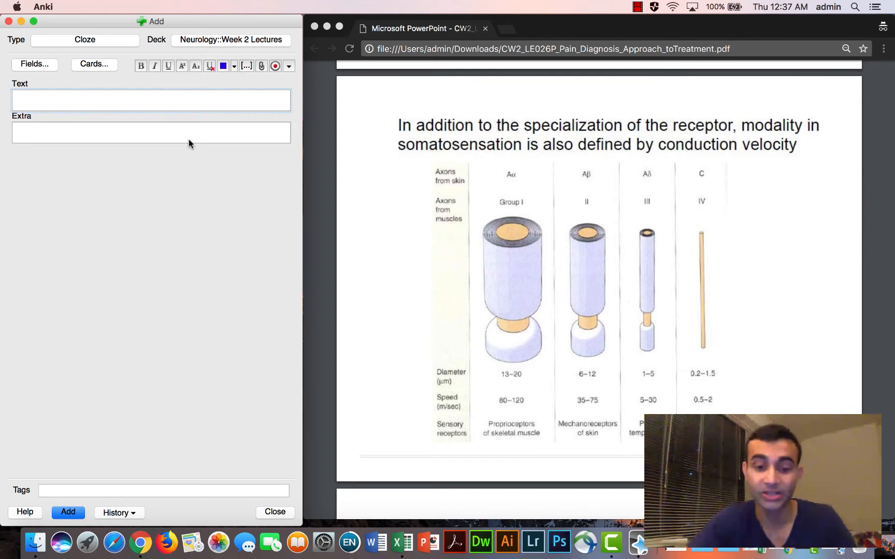
# Step: Write 'What kind of fibers do the mechanoreceptors of the skin have (axonal fibers)' with A(beta) as a cloze deletion
pyautogui.write('What kind of')
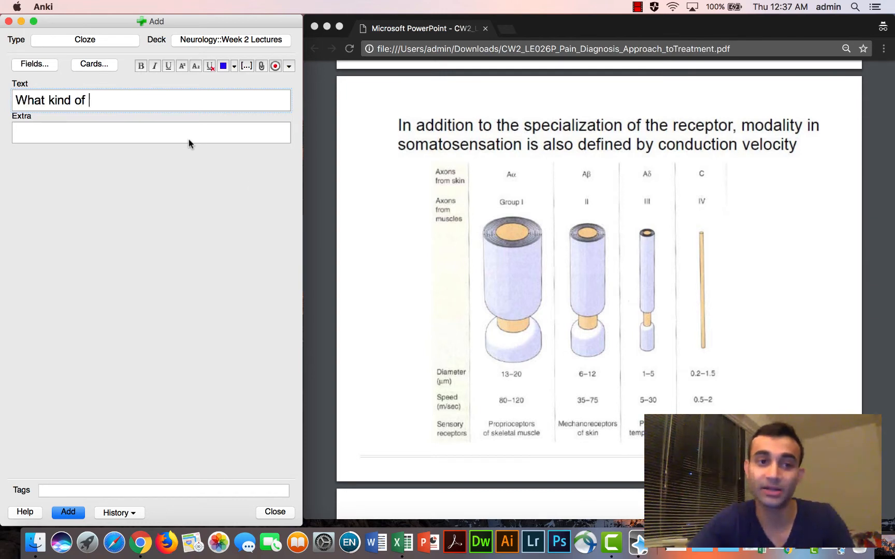
pyautogui.write('fibers do')
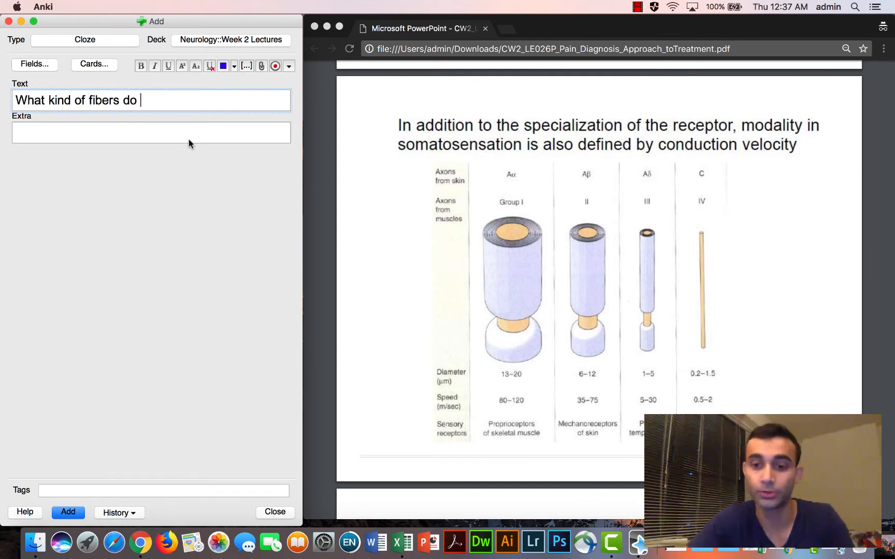
pyautogui.write('the mechanorecept')
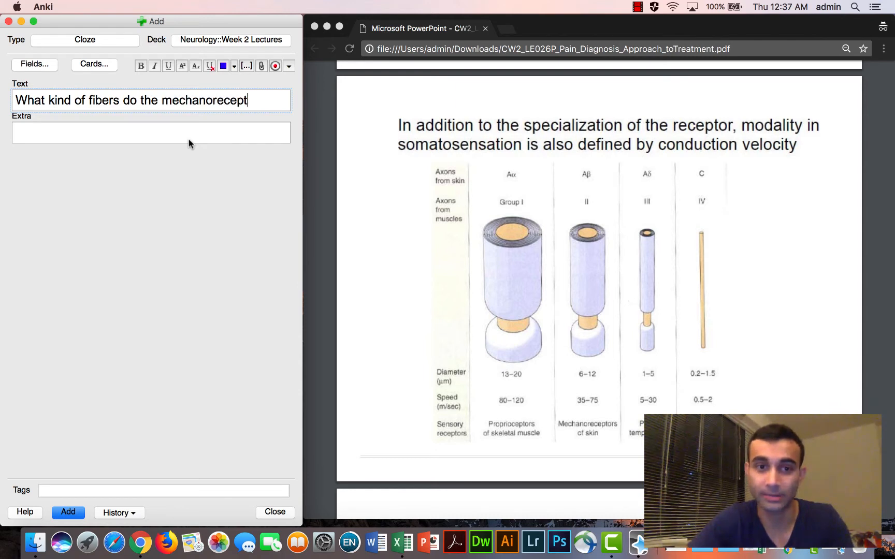
pyautogui.write('ors of the')
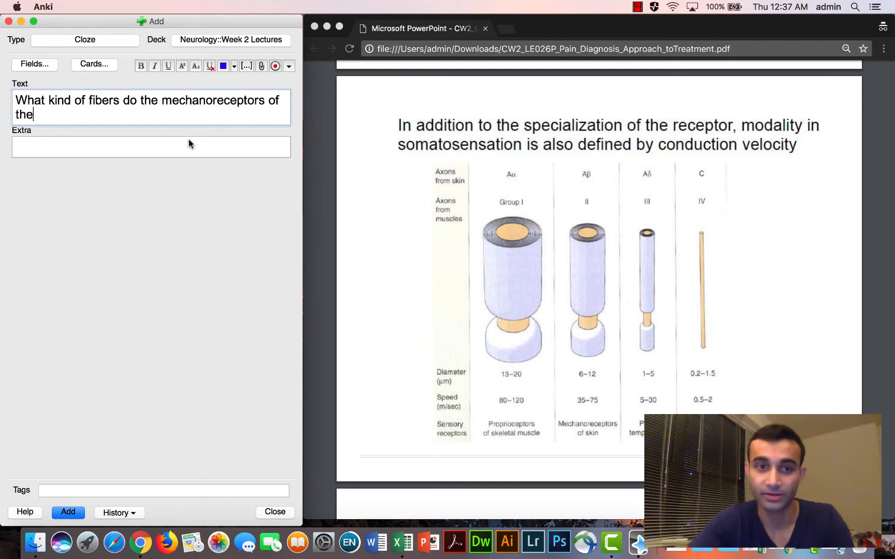
pyautogui.write('skin have (a')
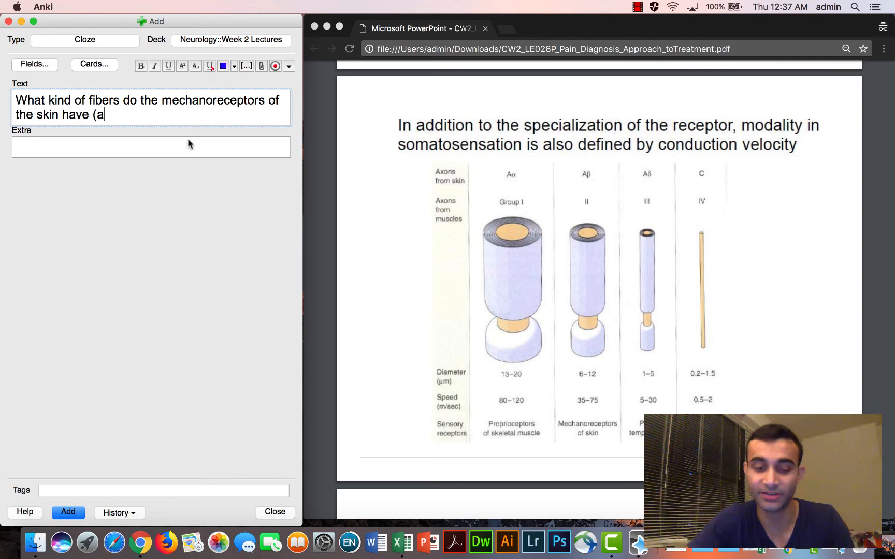
pyautogui.write('xonal fibers)?')
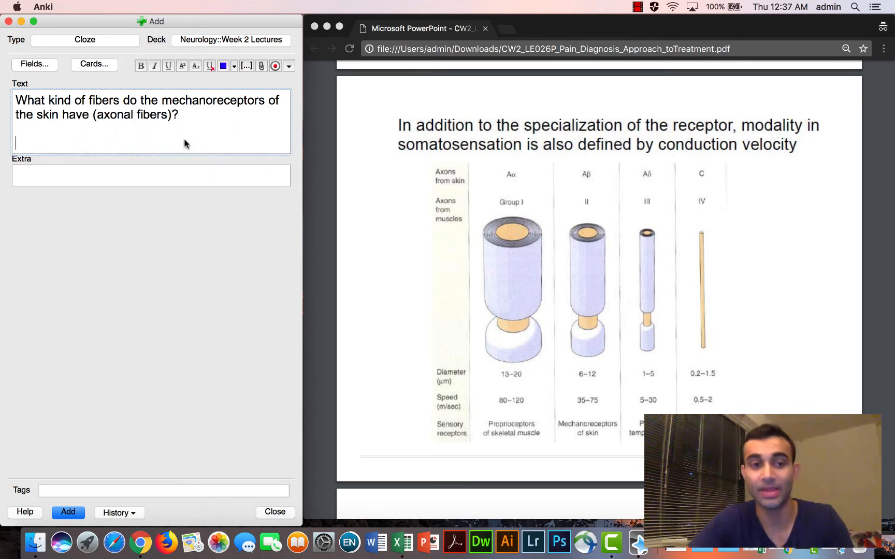
pyautogui.write('A(beta')
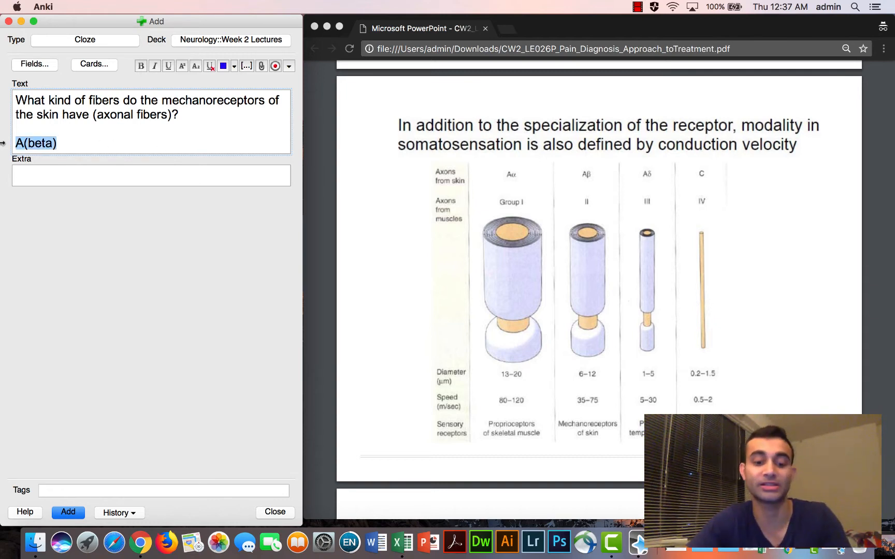
pyautogui.press('cmd+shift+c')
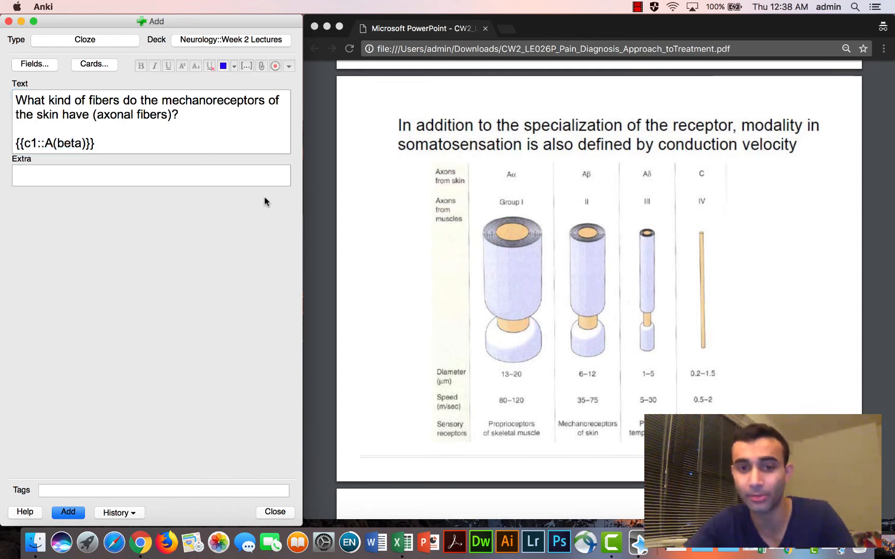
pyautogui.moveTo(423, 210)
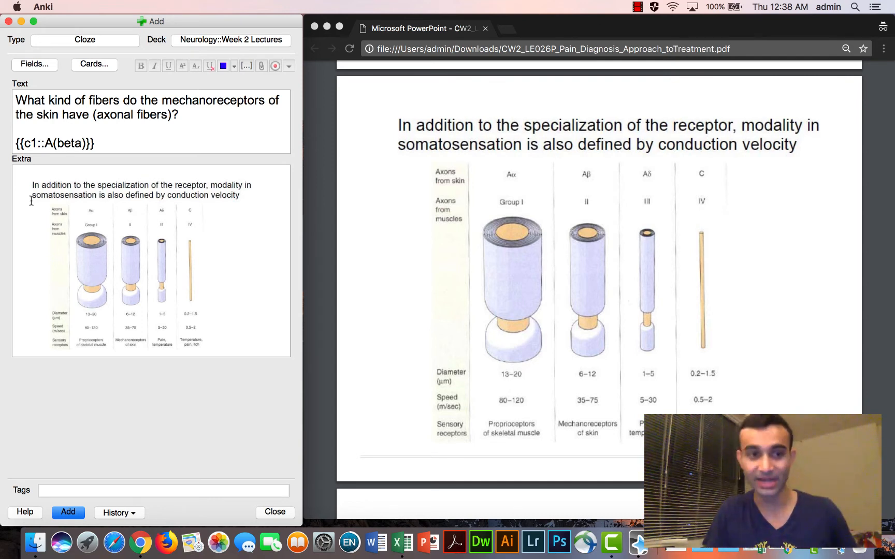
# Step: Save the A(beta) cloze note and start studying the Week 2 Lectures deck
pyautogui.click(67, 512)
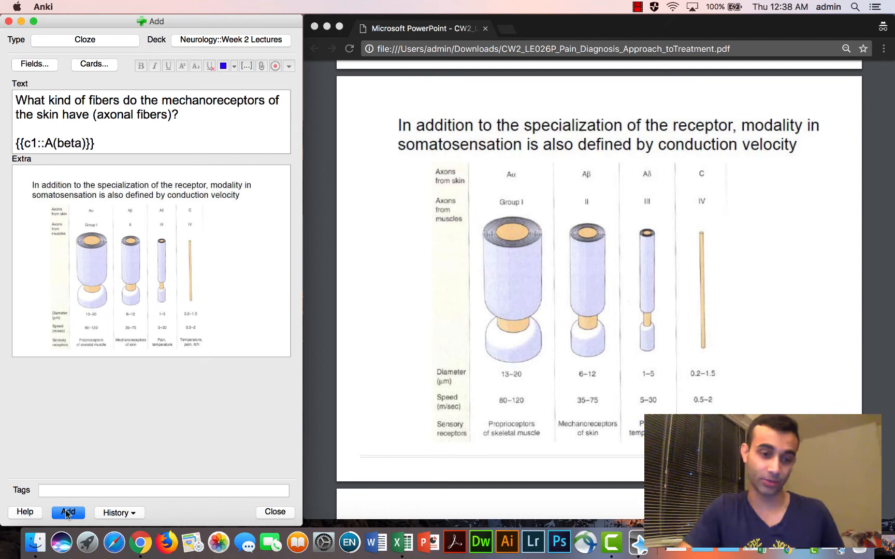
pyautogui.click(68, 511)
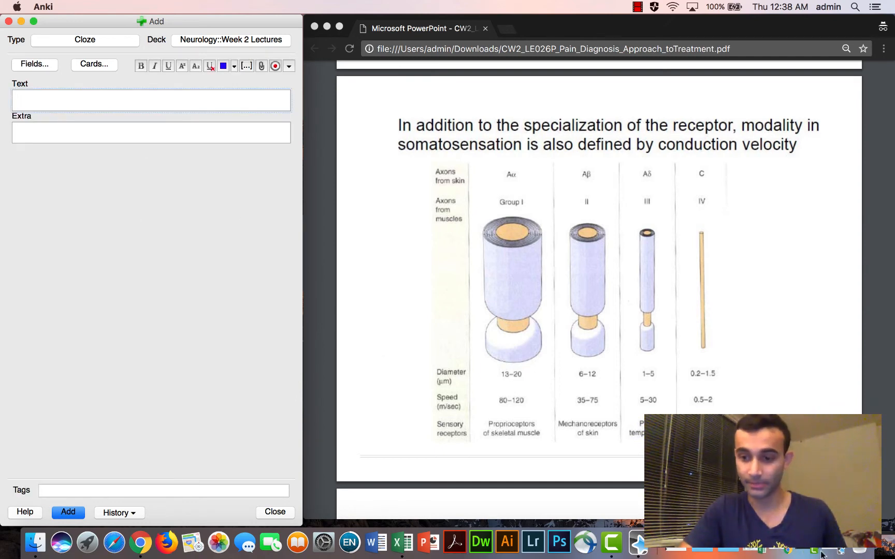
pyautogui.click(275, 512)
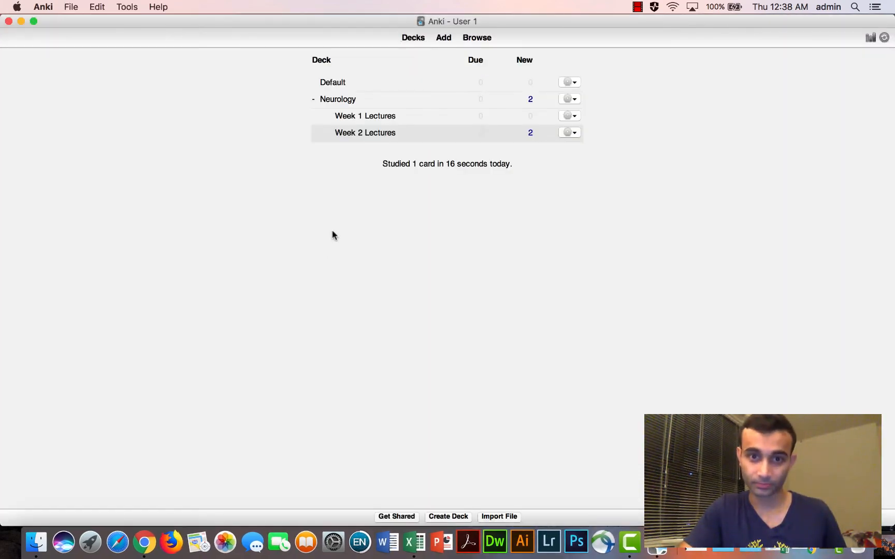
pyautogui.click(365, 133)
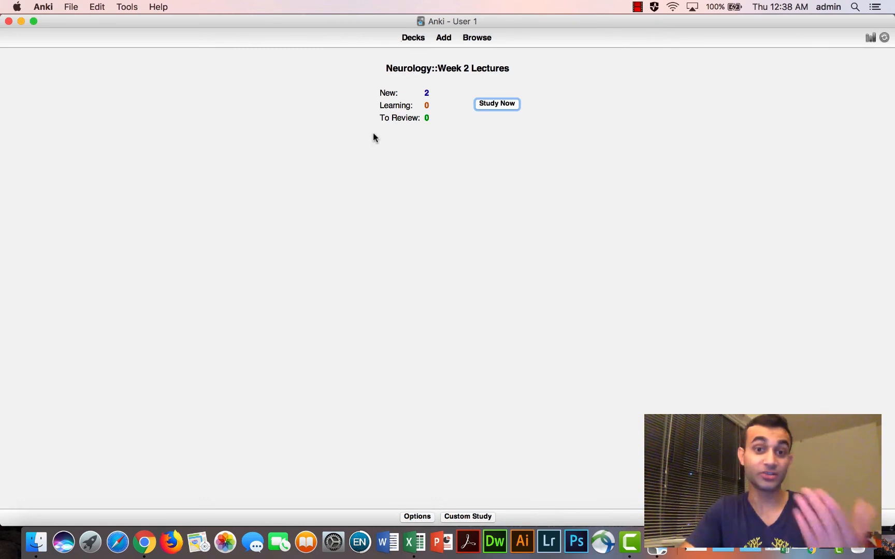
pyautogui.click(495, 104)
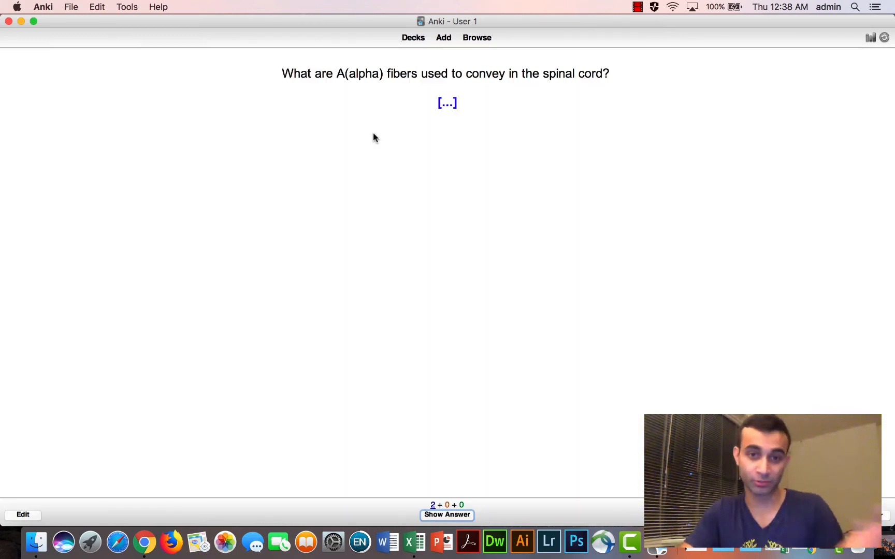
# Step: Review the A(alpha) card as Good, then reveal the A(beta) answer with its conduction-velocity slide
pyautogui.click(447, 514)
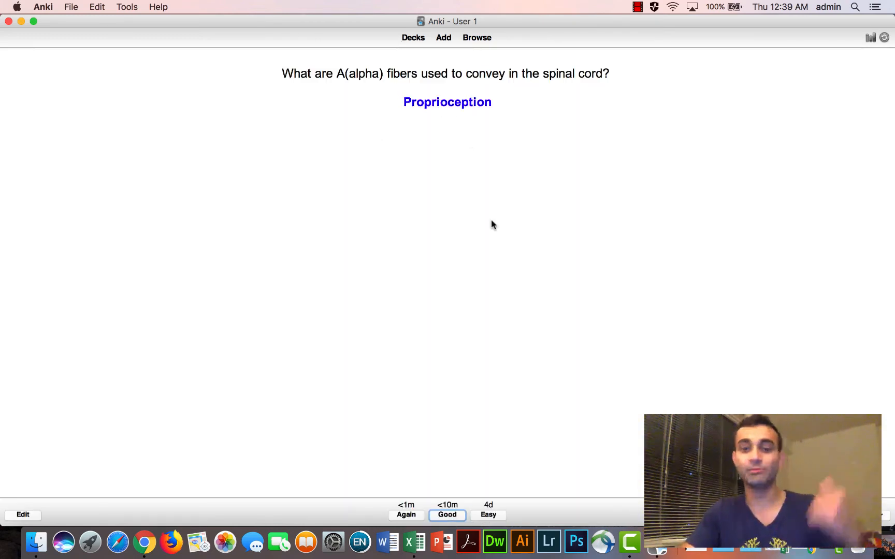
pyautogui.click(446, 514)
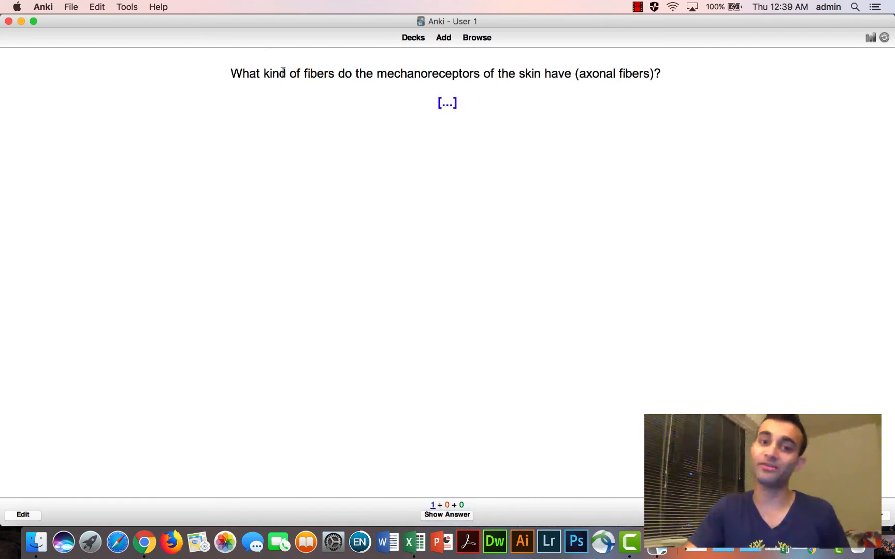
pyautogui.moveTo(272, 73); pyautogui.dragTo(660, 73)
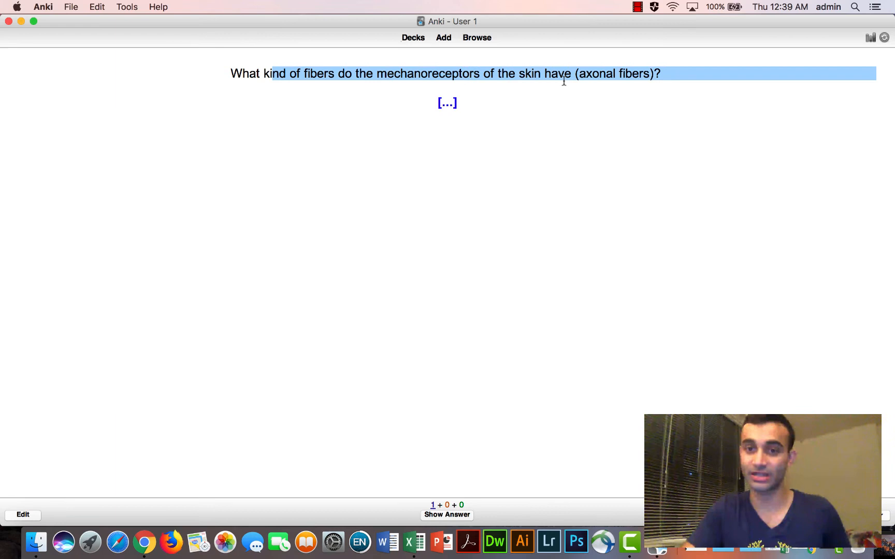
pyautogui.click(446, 514)
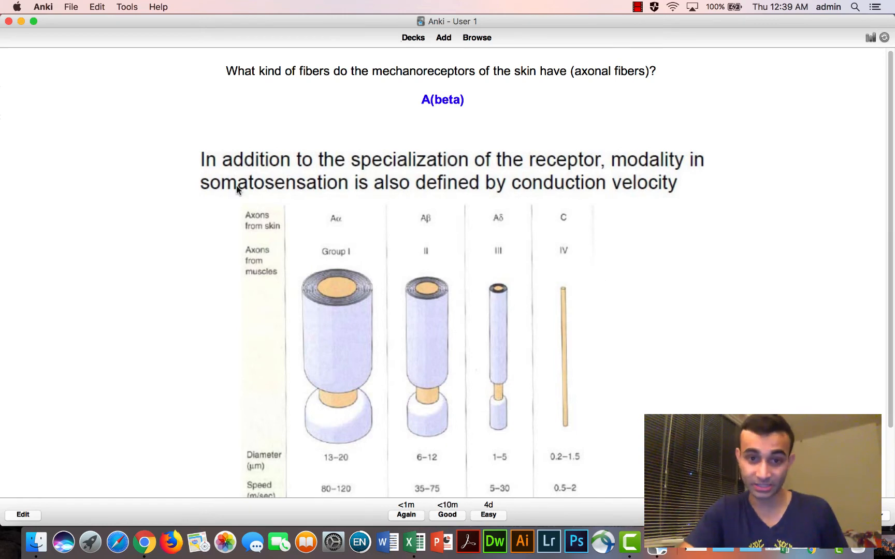
pyautogui.scroll(-3)
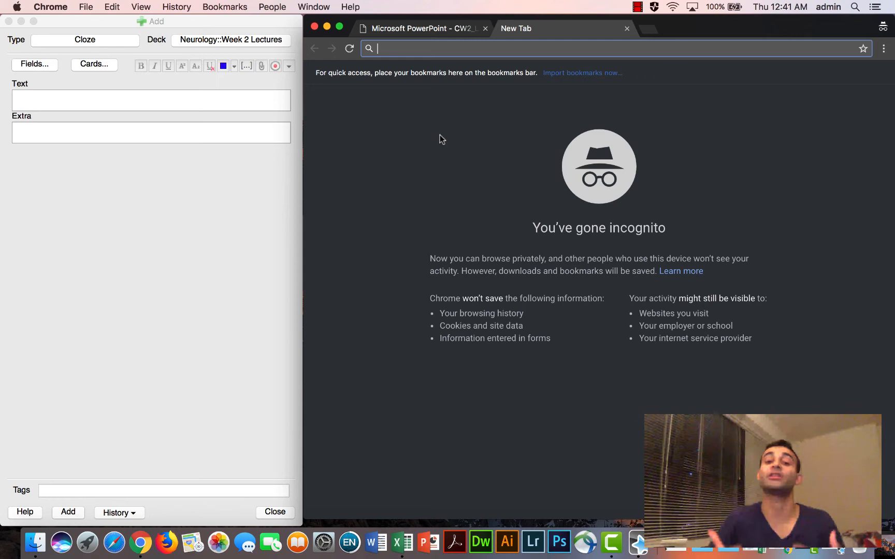
# Step: Search 'cerebellum vermis' in Chrome and open the Cerebellar vermis Wikipedia article
pyautogui.write('c')
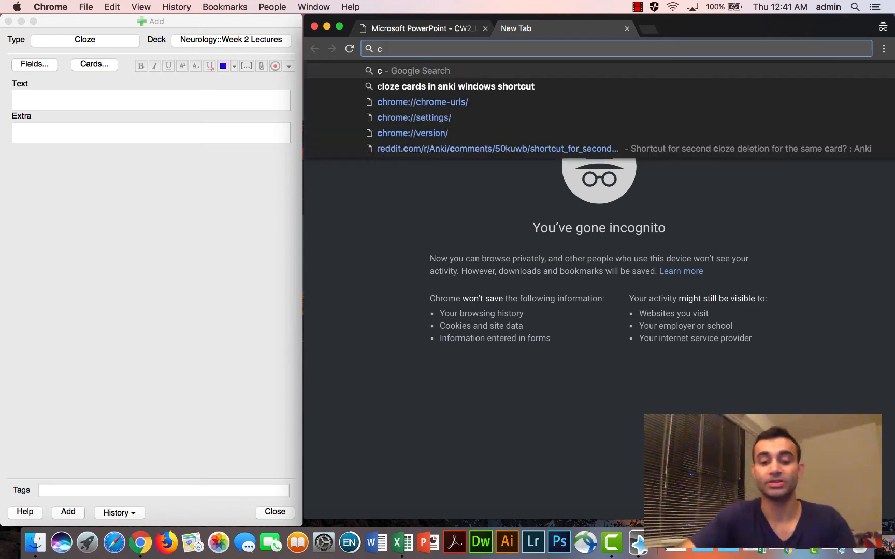
pyautogui.write('erebellum+vermis&oq=cerebellum+vermis&aqs=chrome..69i57.3720j0j1&sourc...')
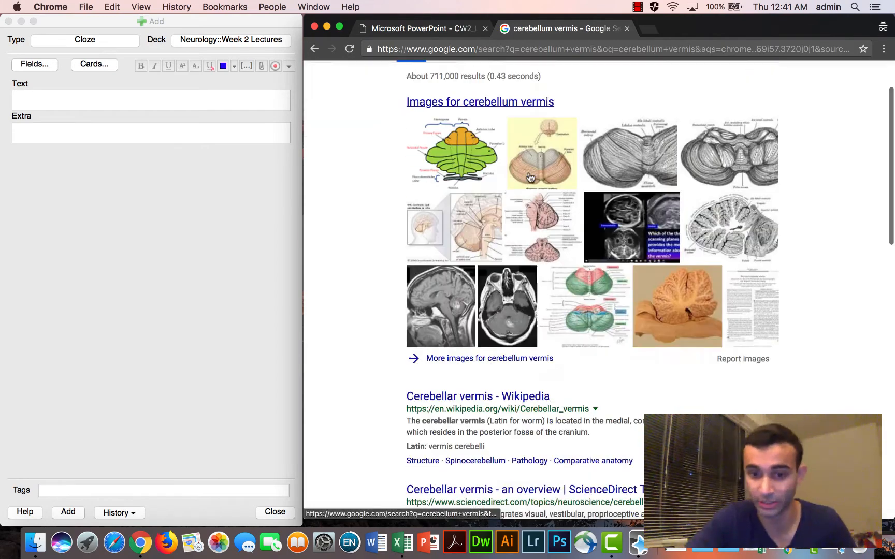
pyautogui.click(477, 395)
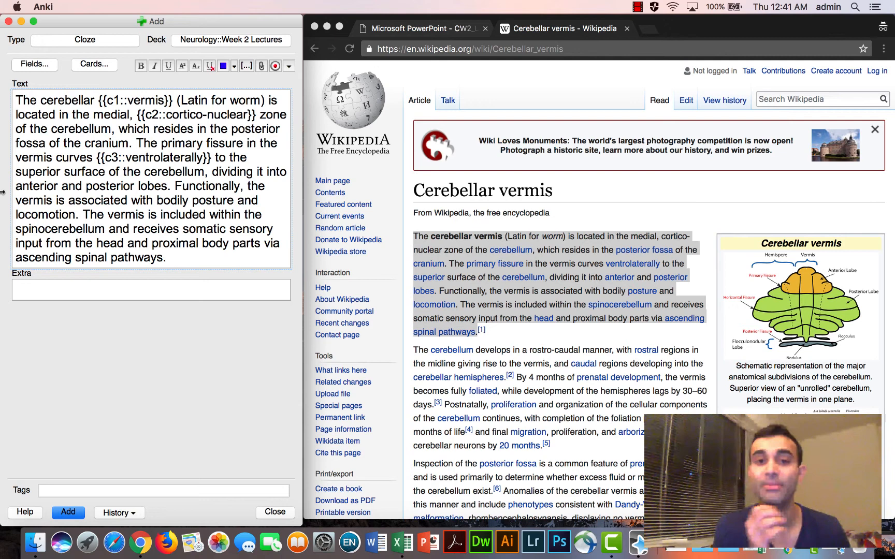
pyautogui.moveTo(7, 184)
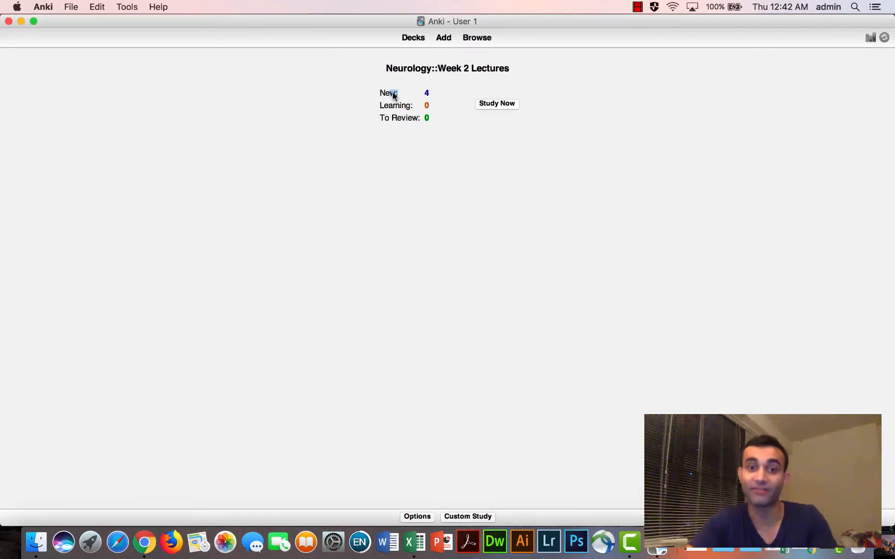
# Step: Start studying Week 2 Lectures and reveal the cerebellar vermis cloze answer
pyautogui.click(495, 104)
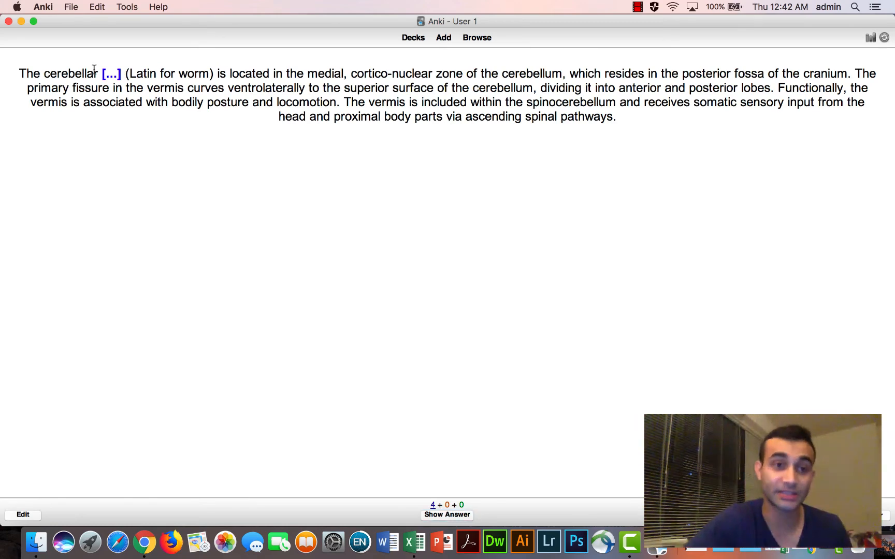
pyautogui.moveTo(98, 73); pyautogui.dragTo(620, 73)
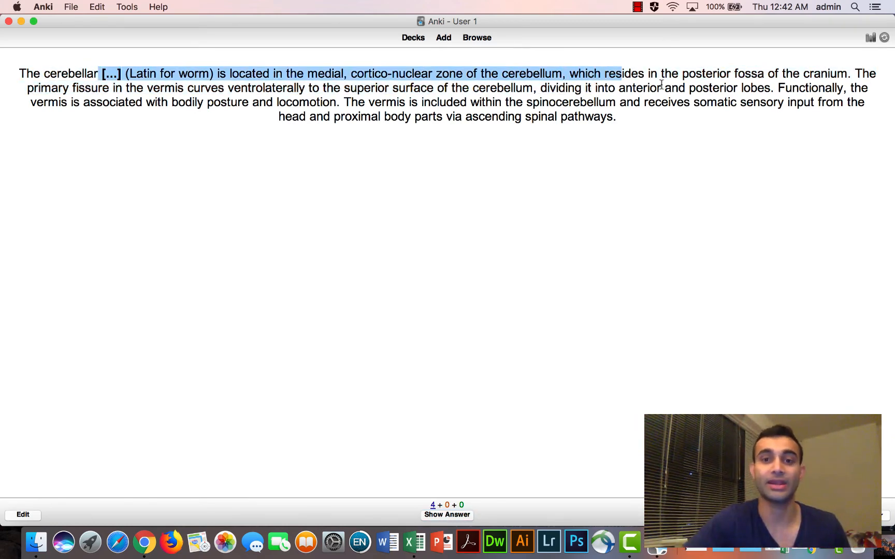
pyautogui.click(446, 514)
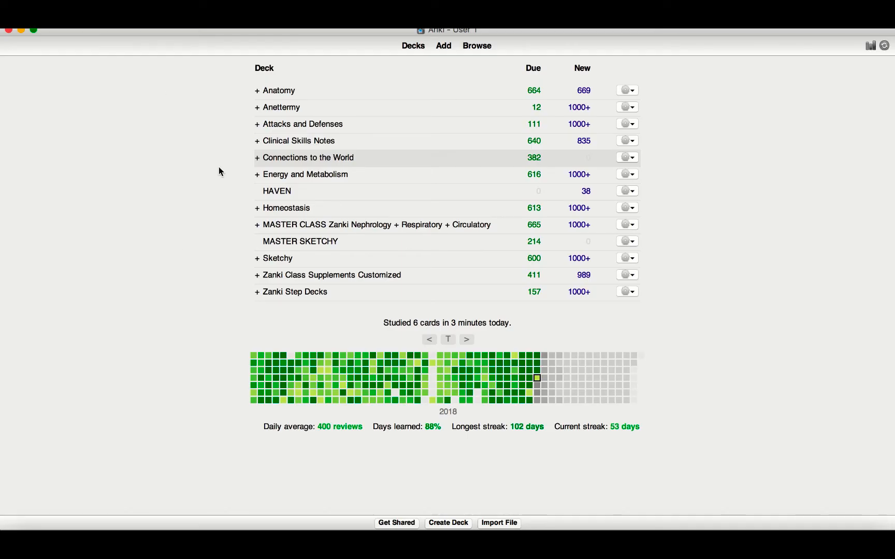
pyautogui.moveTo(462, 455)
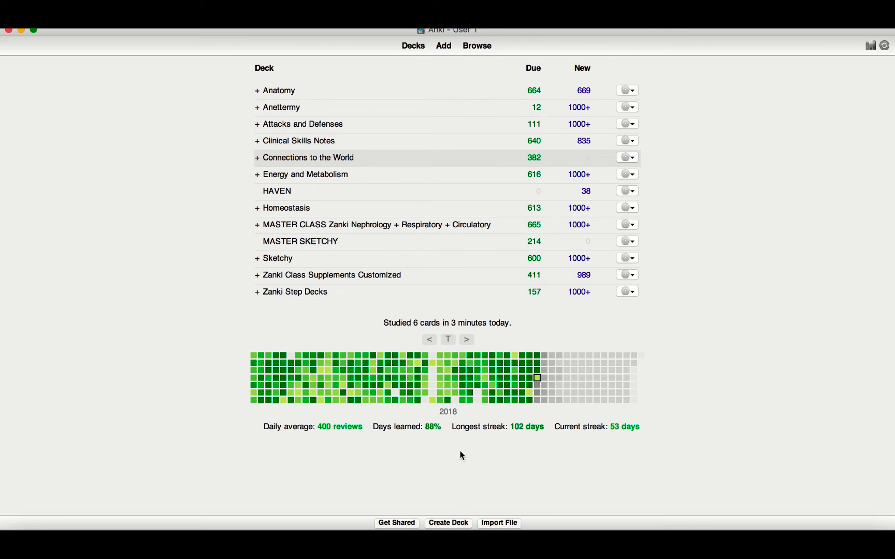
pyautogui.moveTo(509, 309)
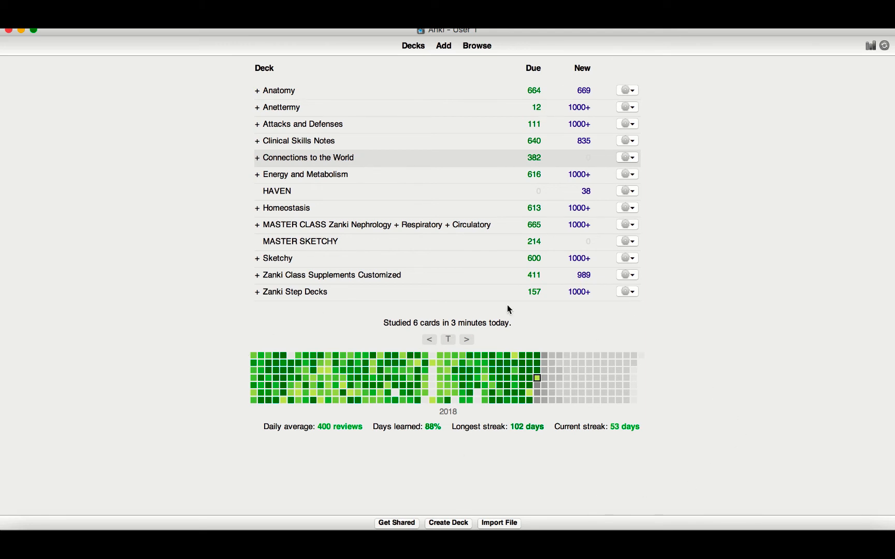
pyautogui.moveTo(468, 261)
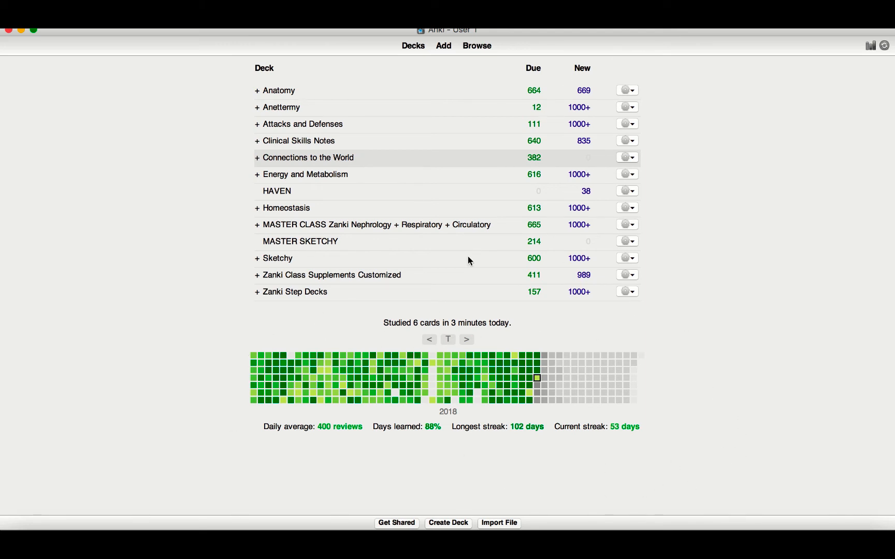
pyautogui.moveTo(478, 341)
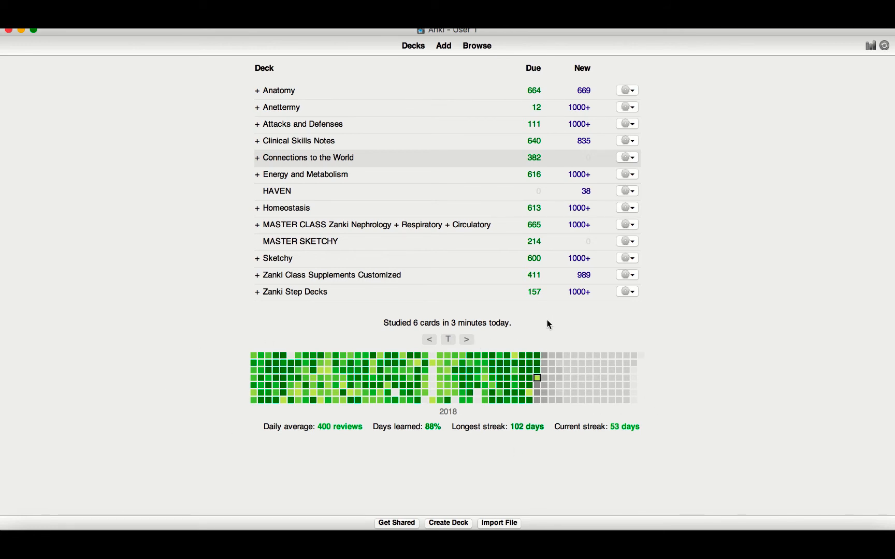
pyautogui.moveTo(515, 309)
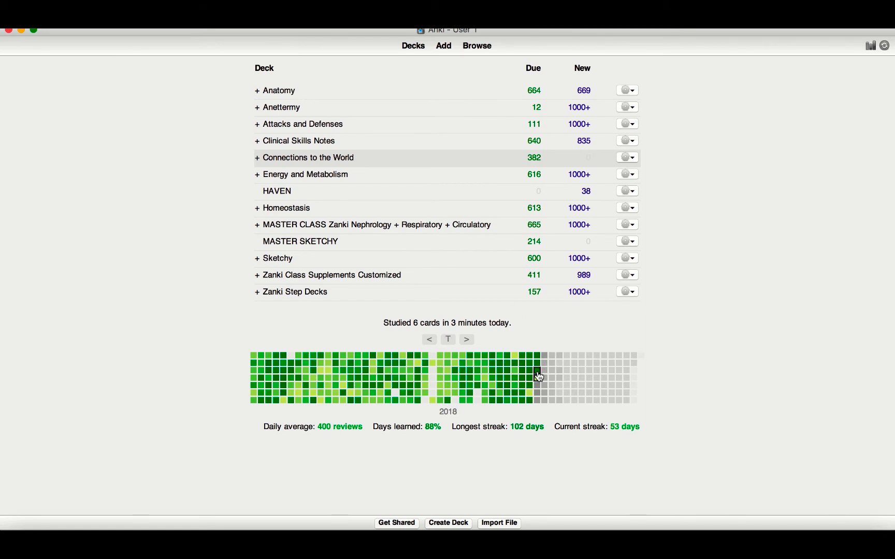
pyautogui.moveTo(536, 375)
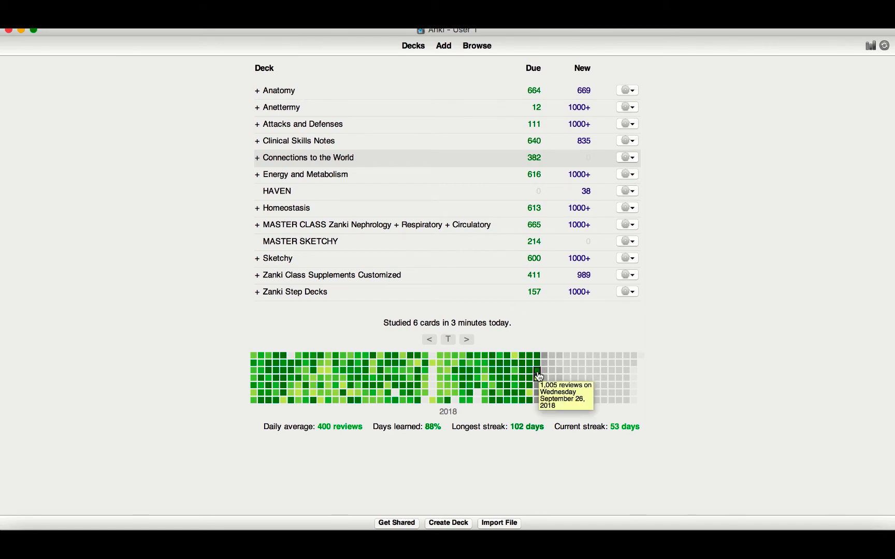
pyautogui.moveTo(535, 367)
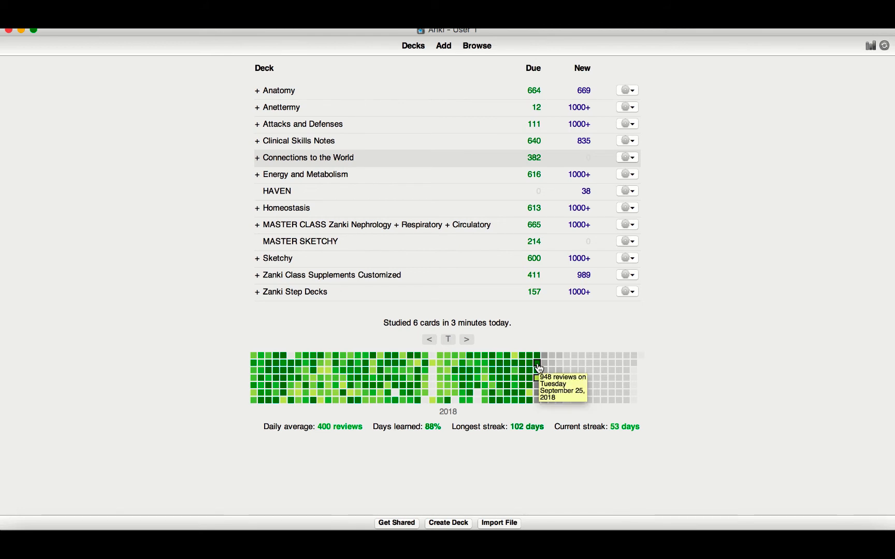
pyautogui.moveTo(530, 395)
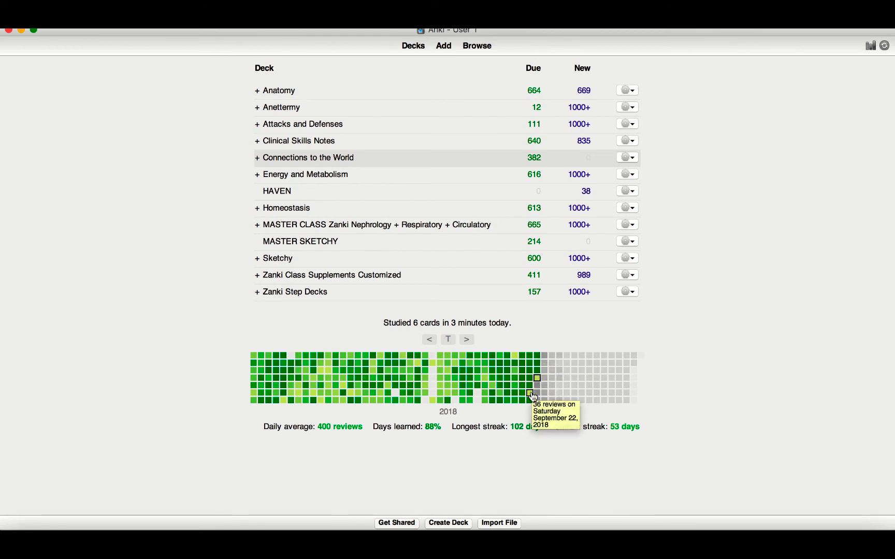
pyautogui.moveTo(529, 395)
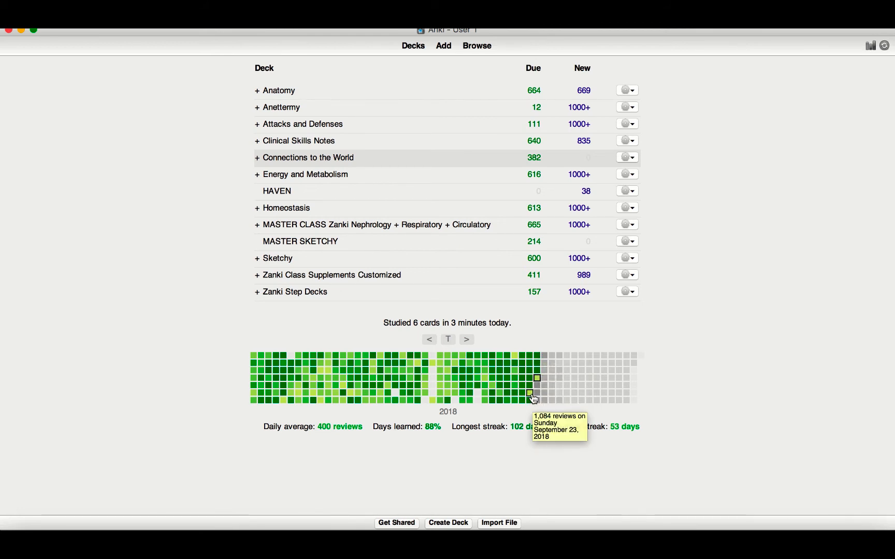
pyautogui.moveTo(531, 393)
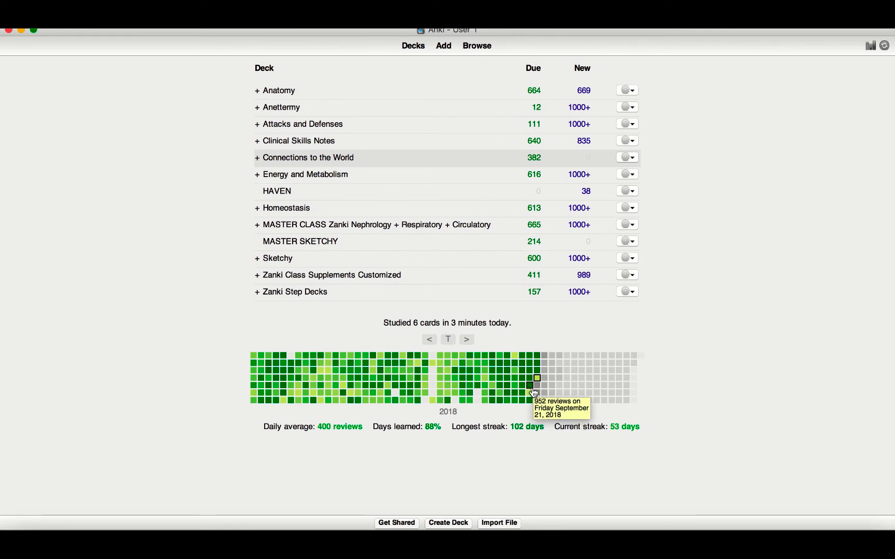
pyautogui.moveTo(349, 393)
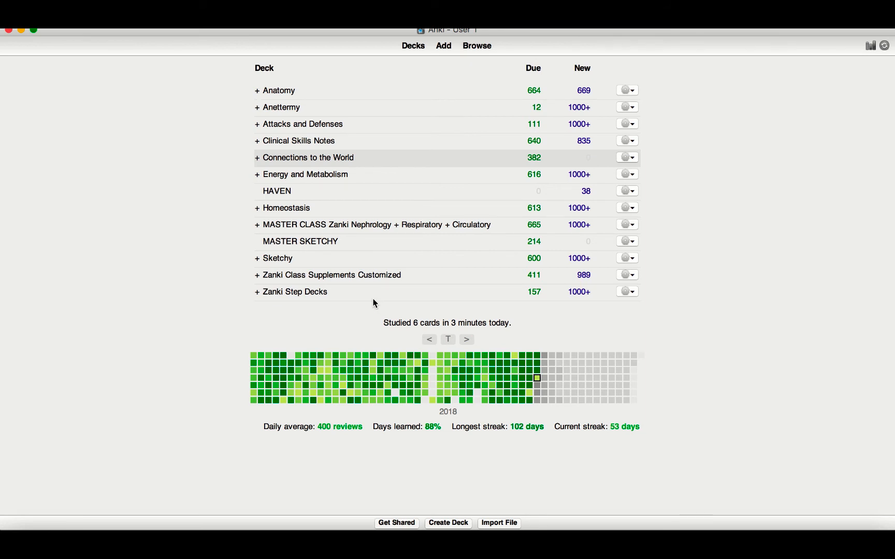
pyautogui.moveTo(546, 118)
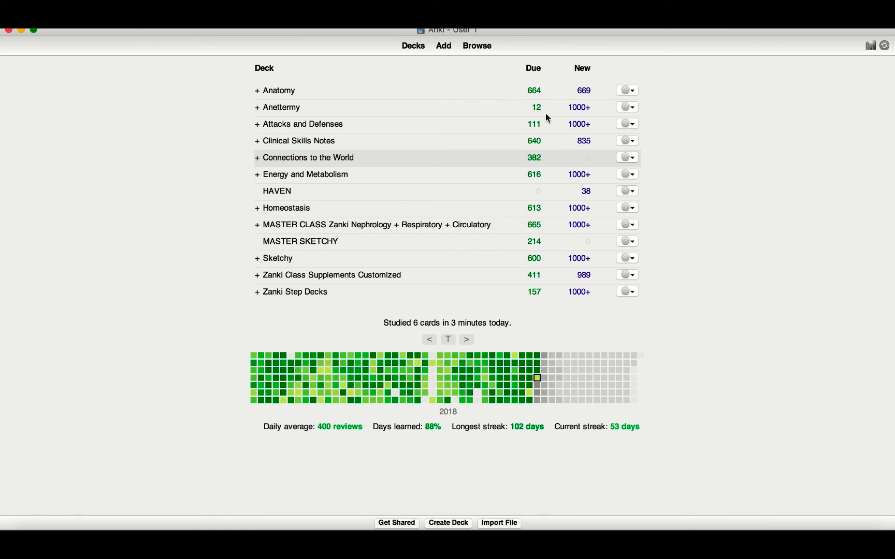
pyautogui.moveTo(499, 230)
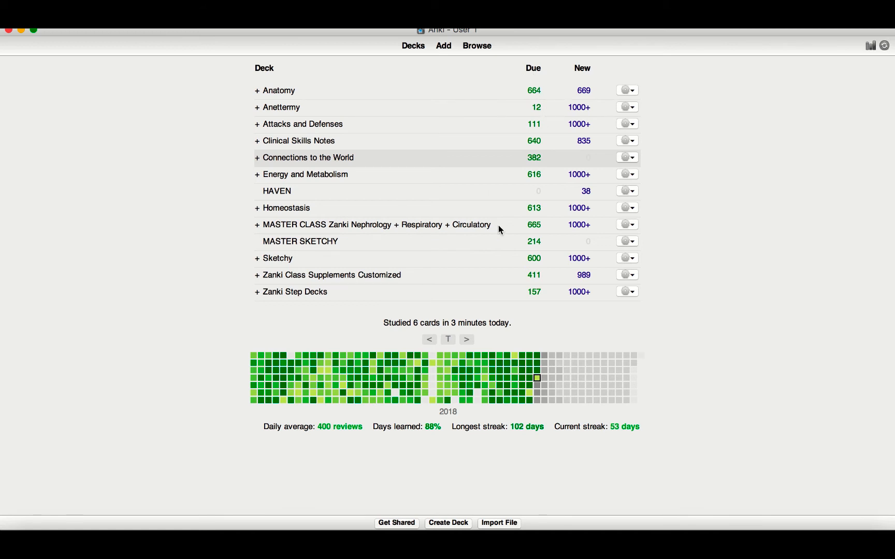
pyautogui.moveTo(301, 255)
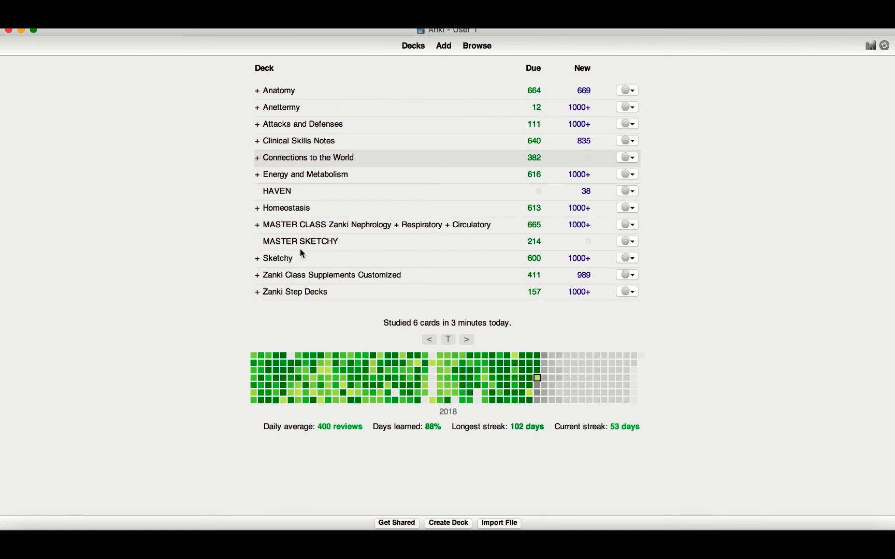
pyautogui.moveTo(398, 250)
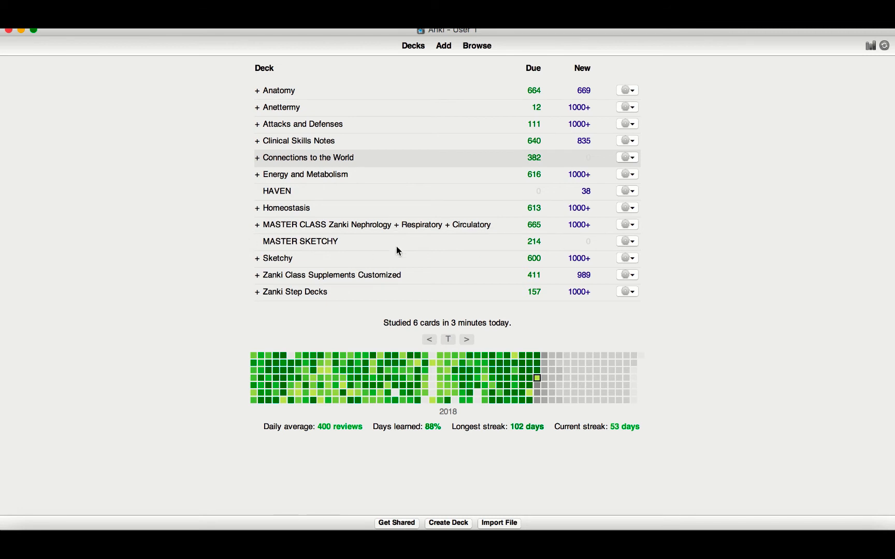
pyautogui.moveTo(343, 112)
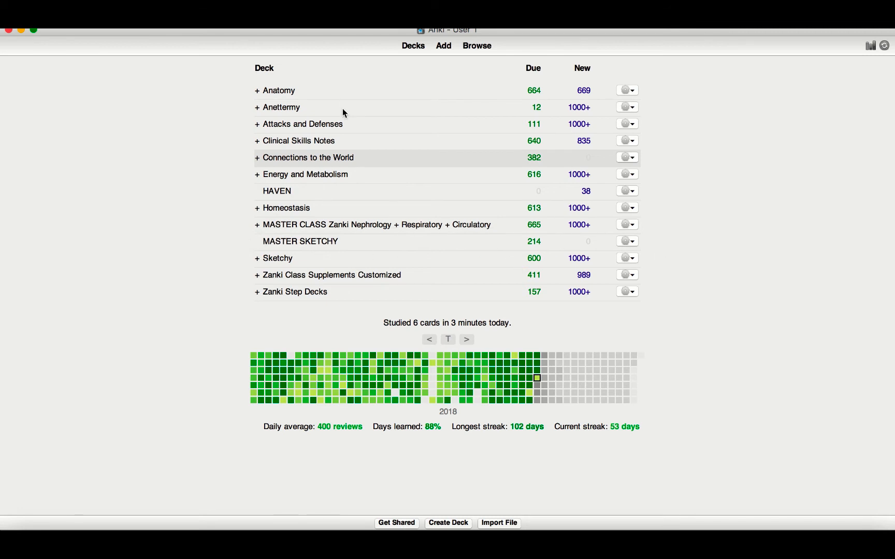
pyautogui.moveTo(320, 152)
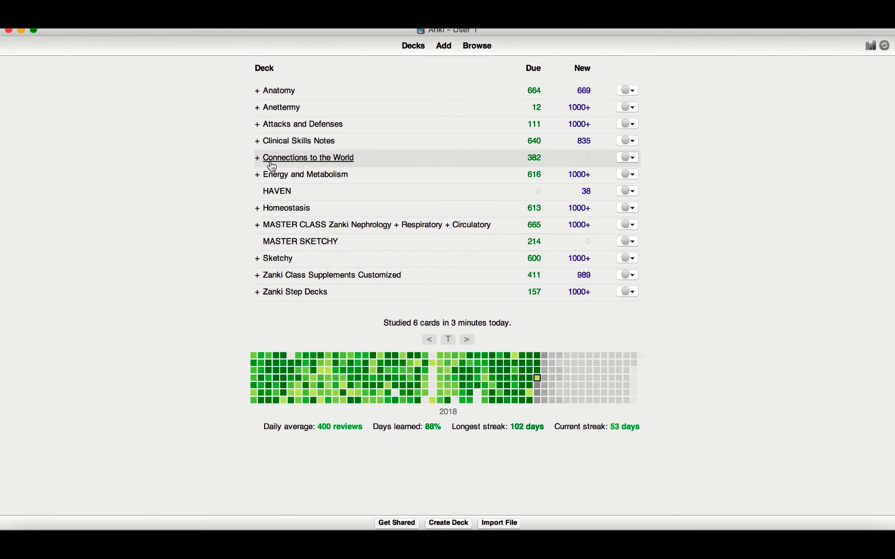
pyautogui.click(258, 158)
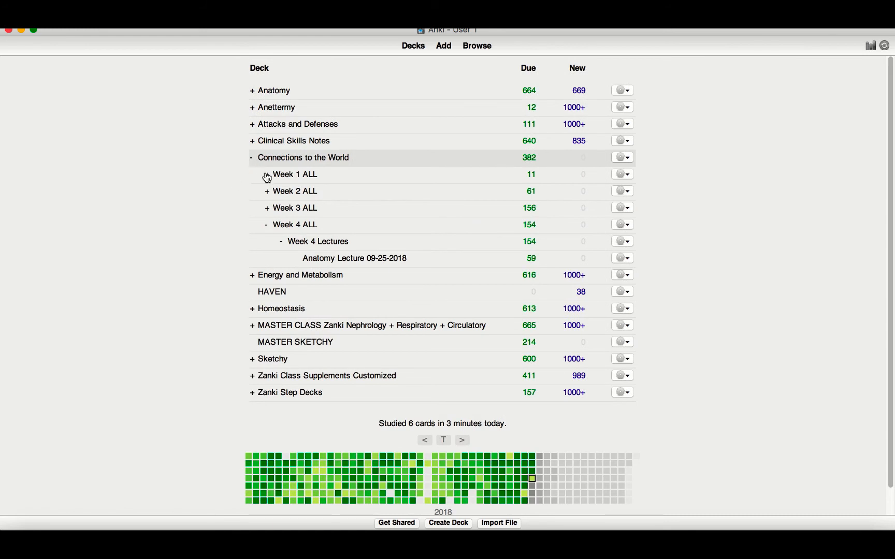
pyautogui.click(267, 174)
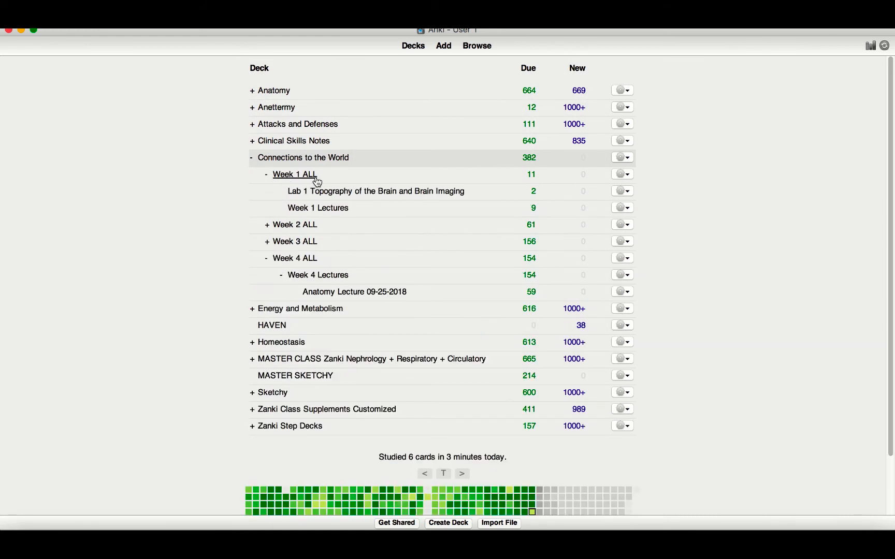
pyautogui.moveTo(286, 192)
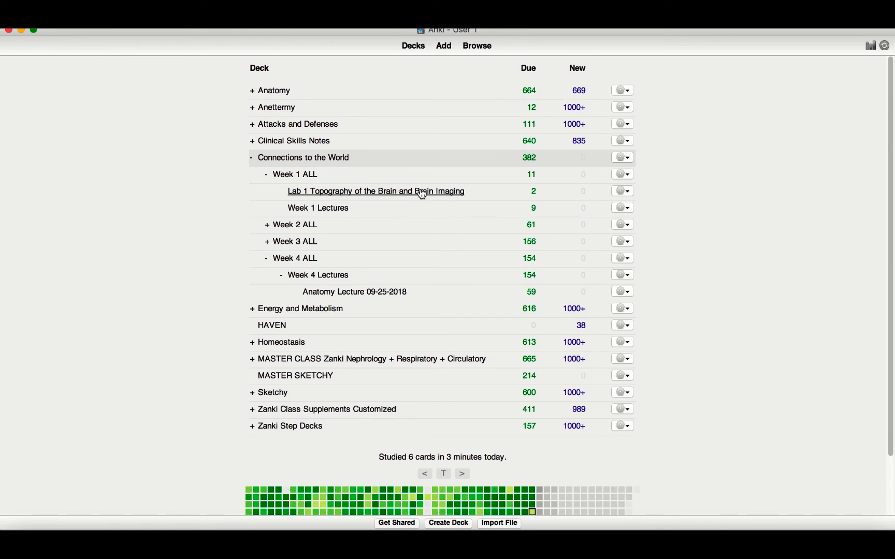
pyautogui.moveTo(268, 193)
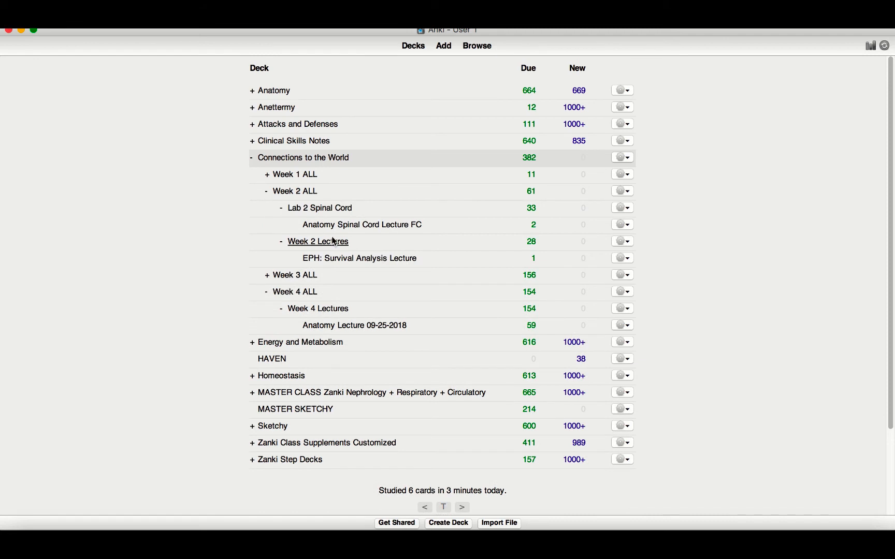
pyautogui.moveTo(342, 253)
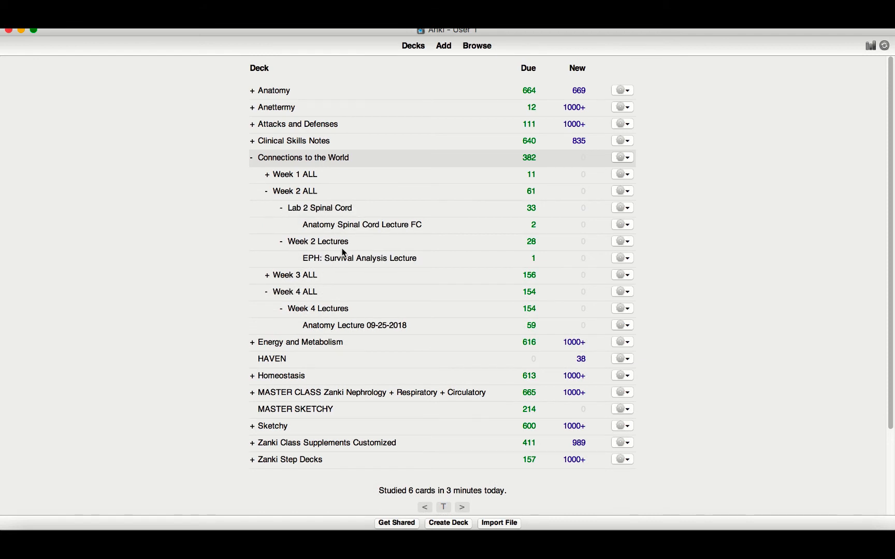
pyautogui.click(266, 190)
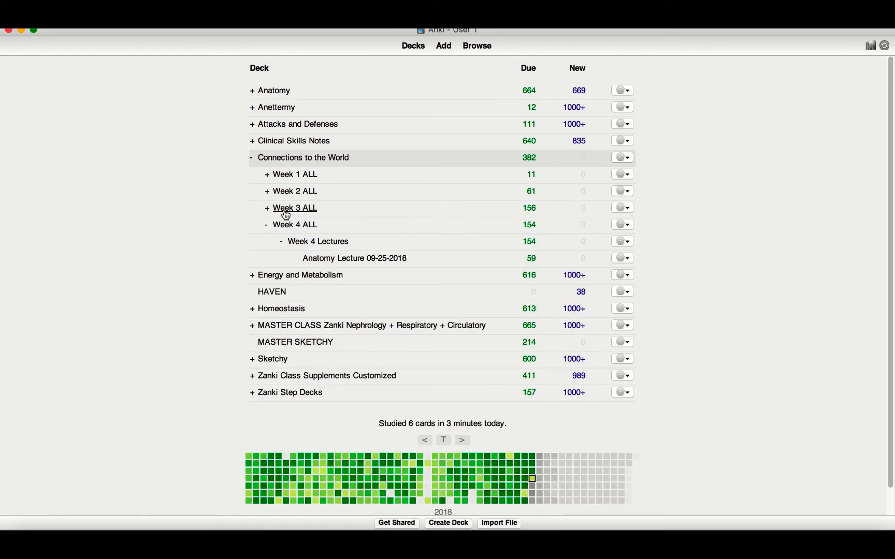
pyautogui.click(267, 208)
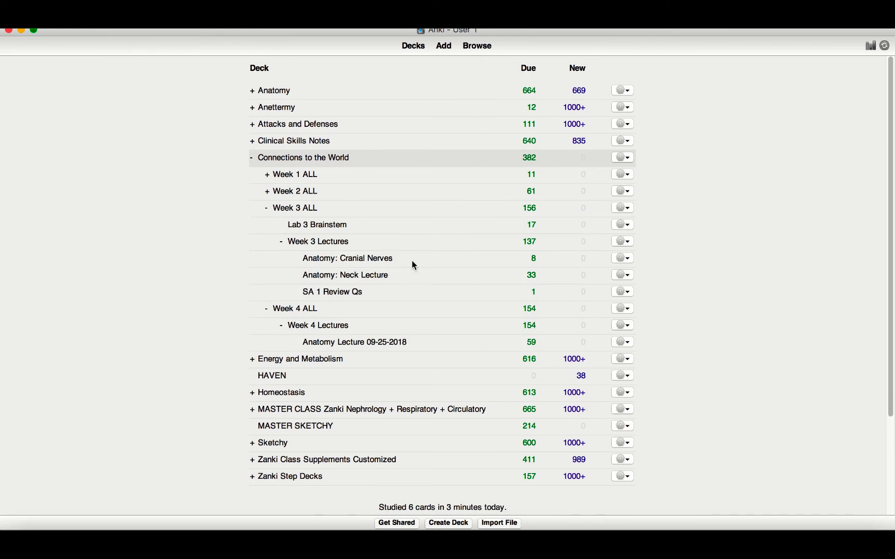
pyautogui.moveTo(311, 292)
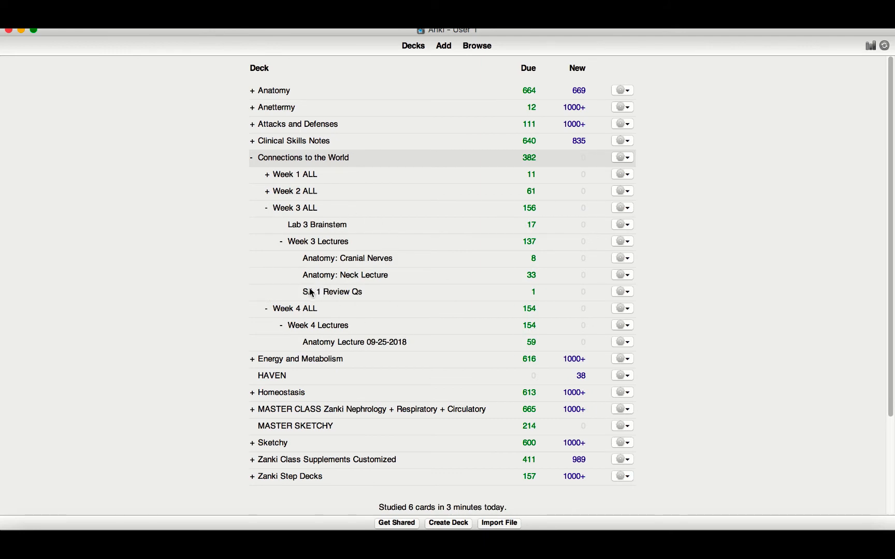
pyautogui.moveTo(306, 233)
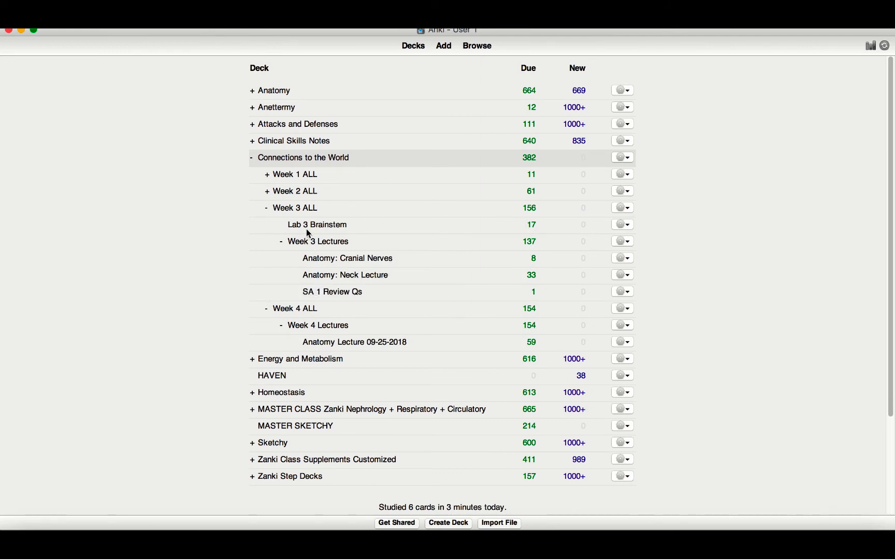
pyautogui.moveTo(268, 208)
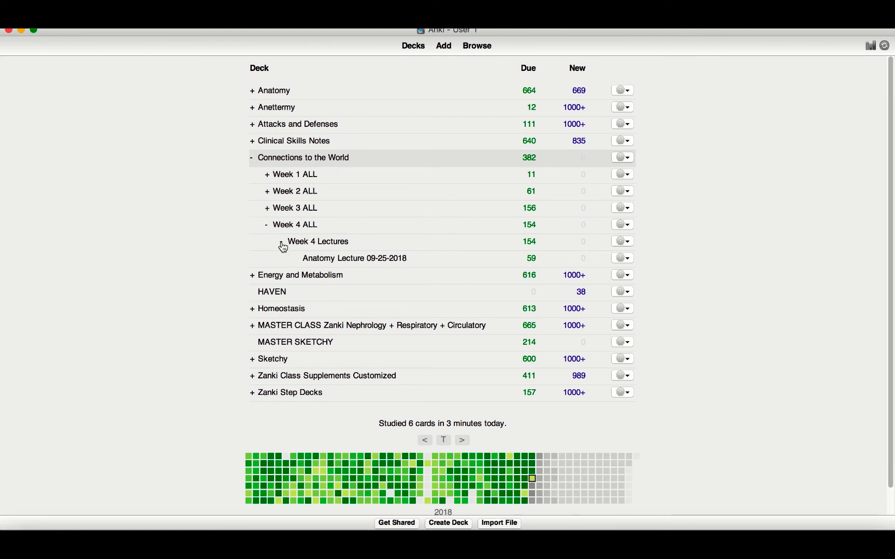
pyautogui.click(280, 241)
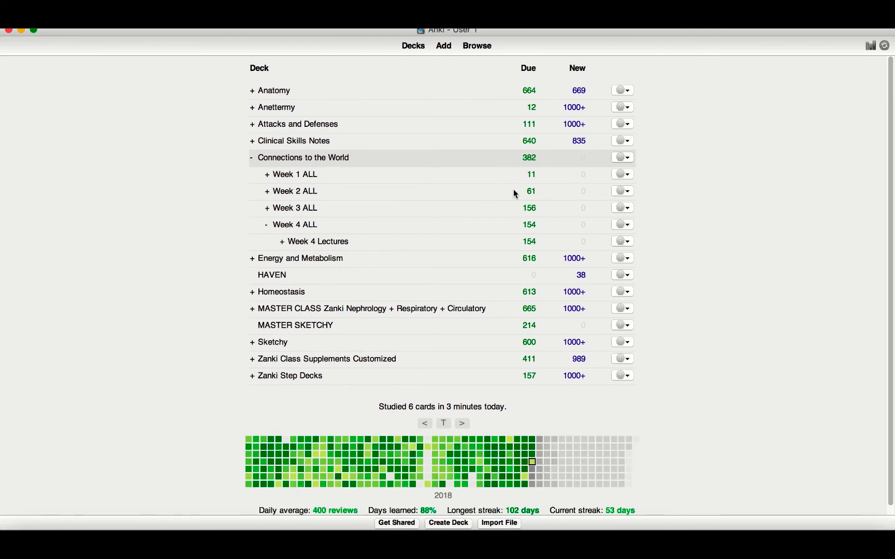
pyautogui.moveTo(542, 160)
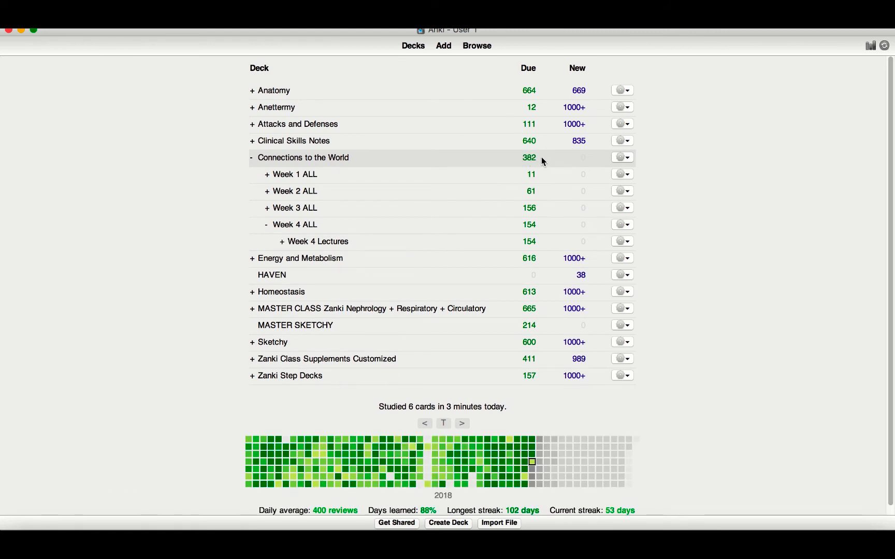
pyautogui.moveTo(555, 200)
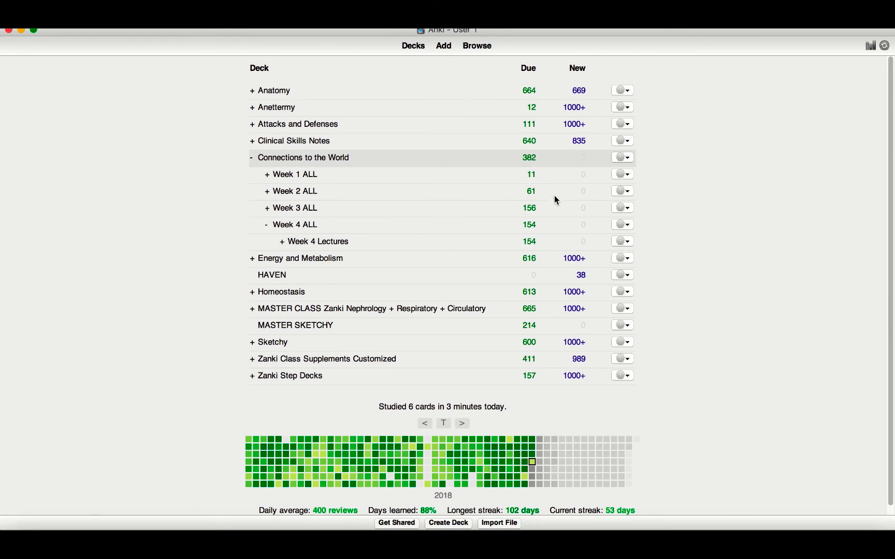
pyautogui.moveTo(264, 167)
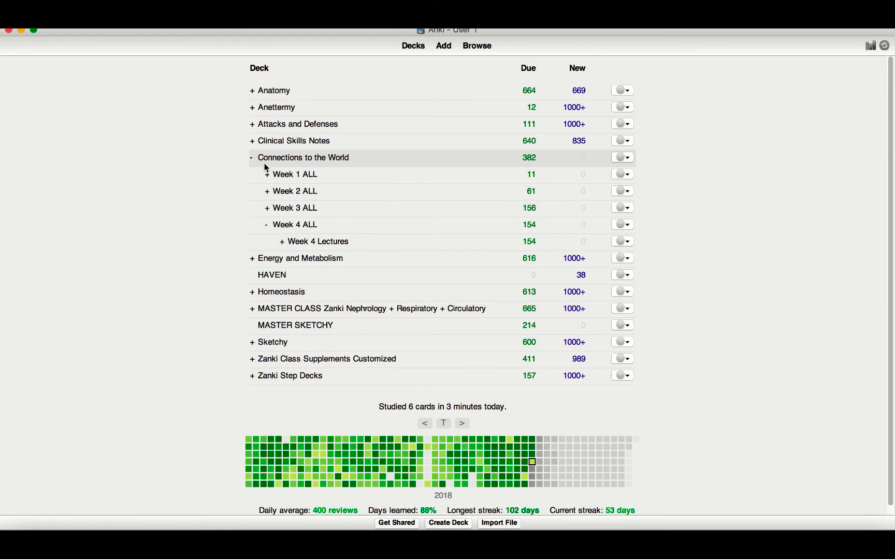
pyautogui.click(250, 157)
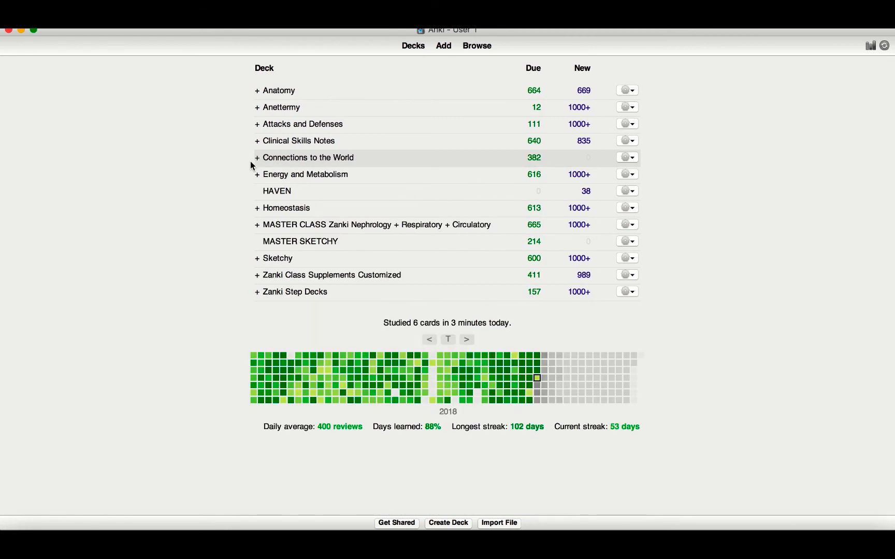
pyautogui.moveTo(258, 164)
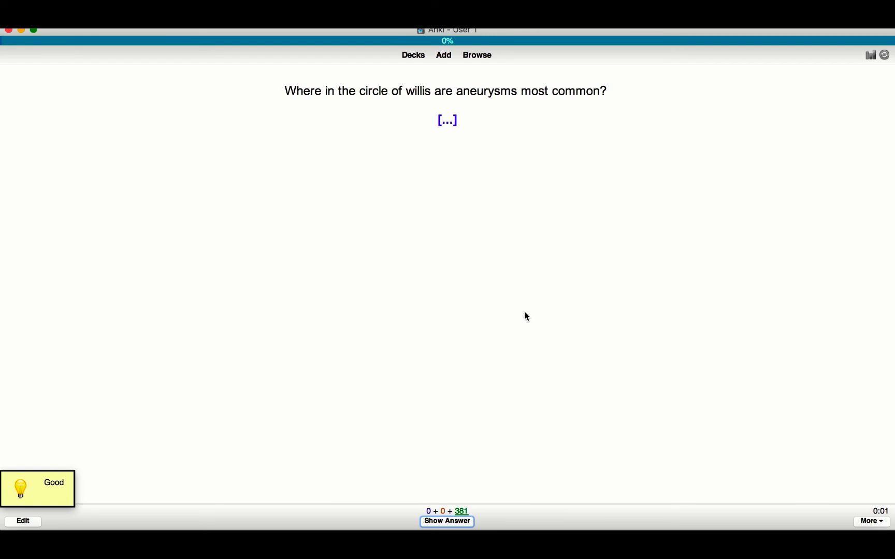
pyautogui.moveTo(419, 156)
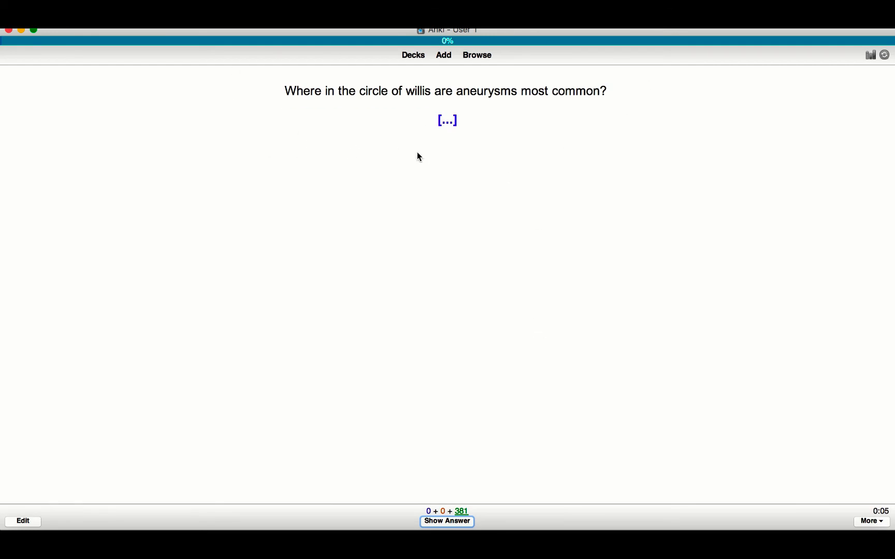
pyautogui.moveTo(444, 150)
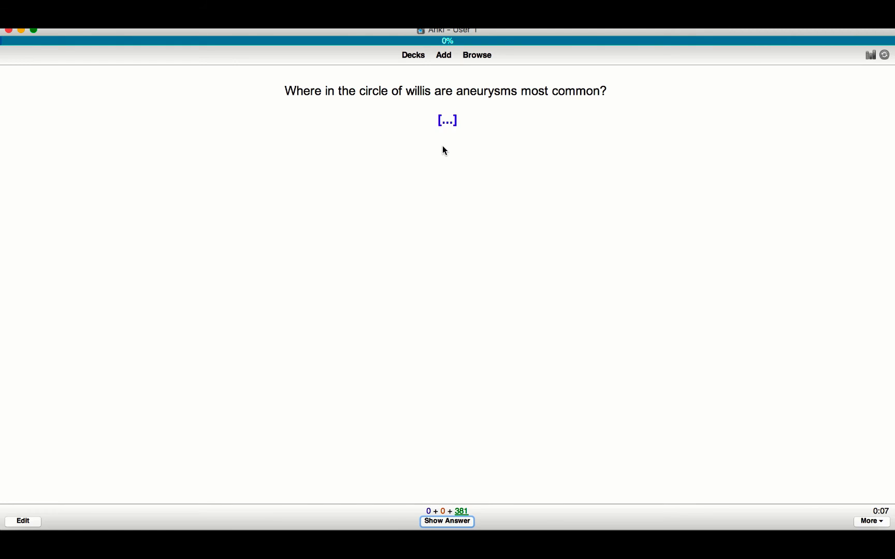
# Step: Reveal the Circle of Willis aneurysm answer and read down to the extra note
pyautogui.click(446, 521)
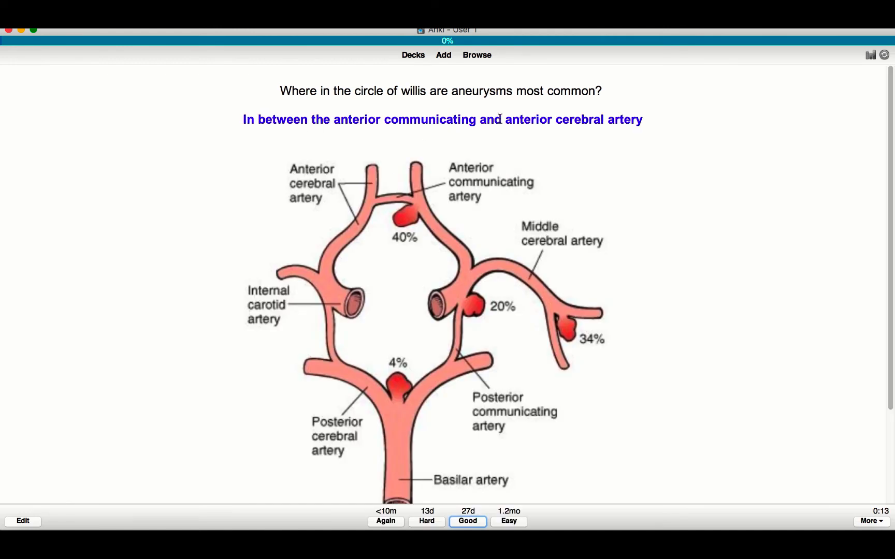
pyautogui.moveTo(398, 387)
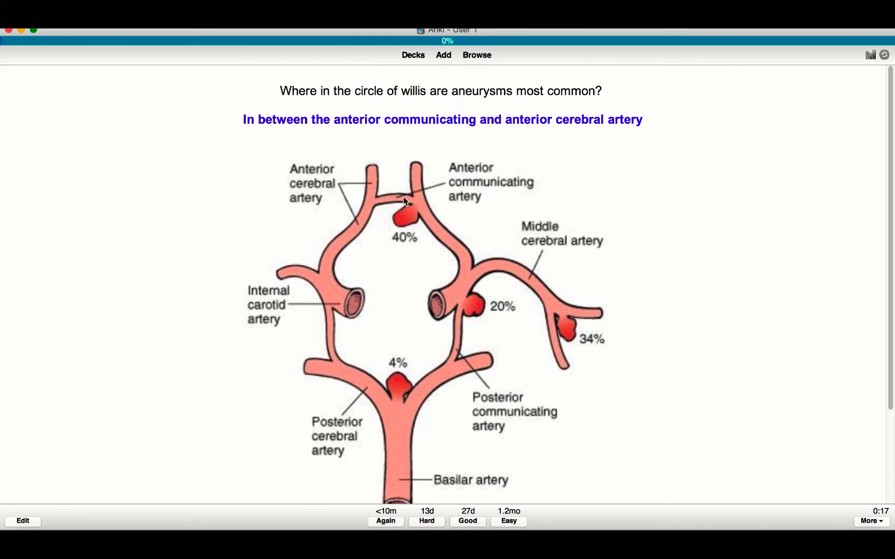
pyautogui.scroll(-3)
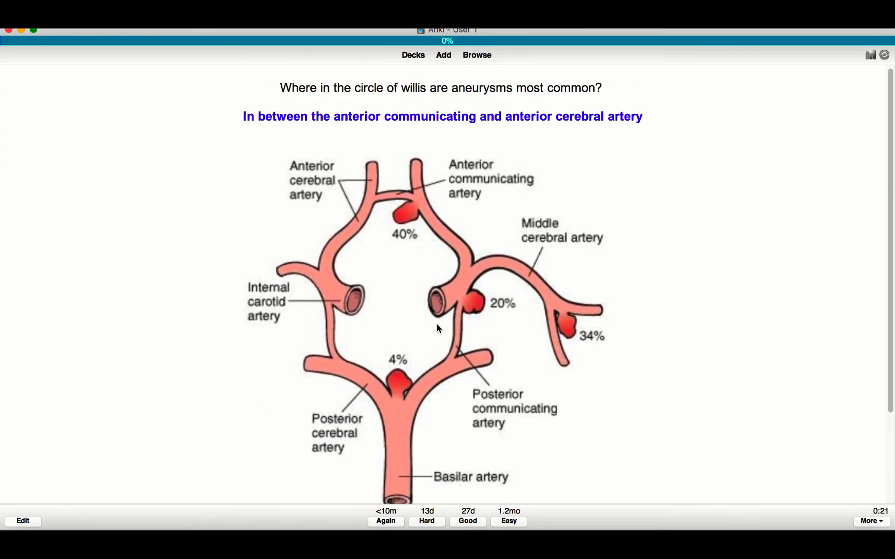
pyautogui.scroll(-3)
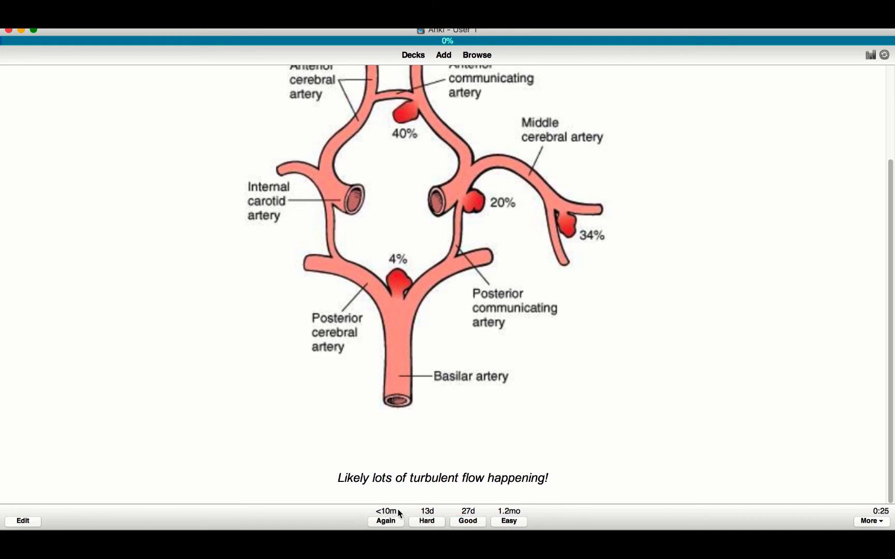
pyautogui.moveTo(385, 521)
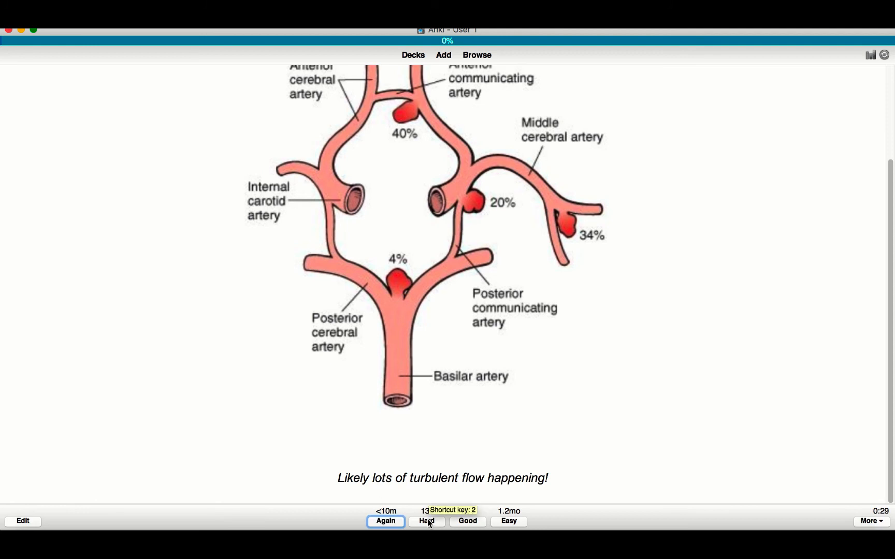
# Step: Rate the aneurysm card Good and move on to the next card
pyautogui.click(427, 521)
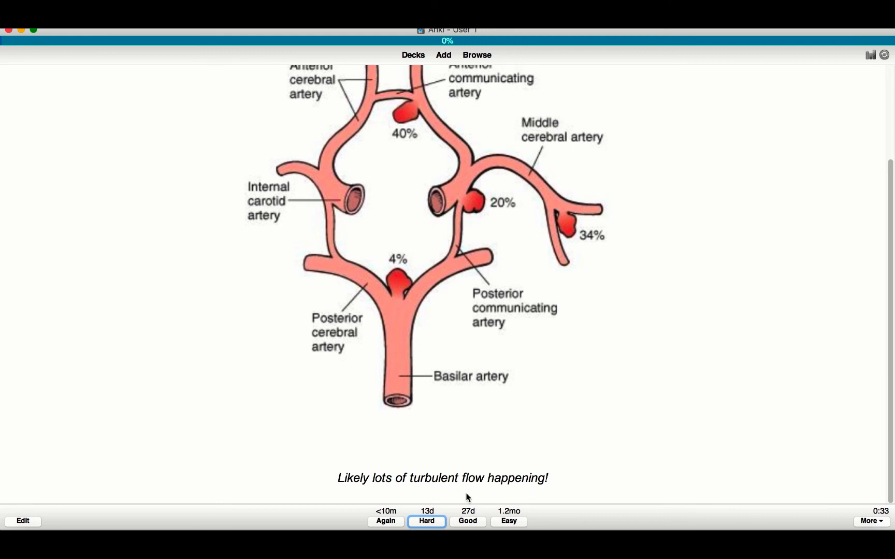
pyautogui.click(467, 521)
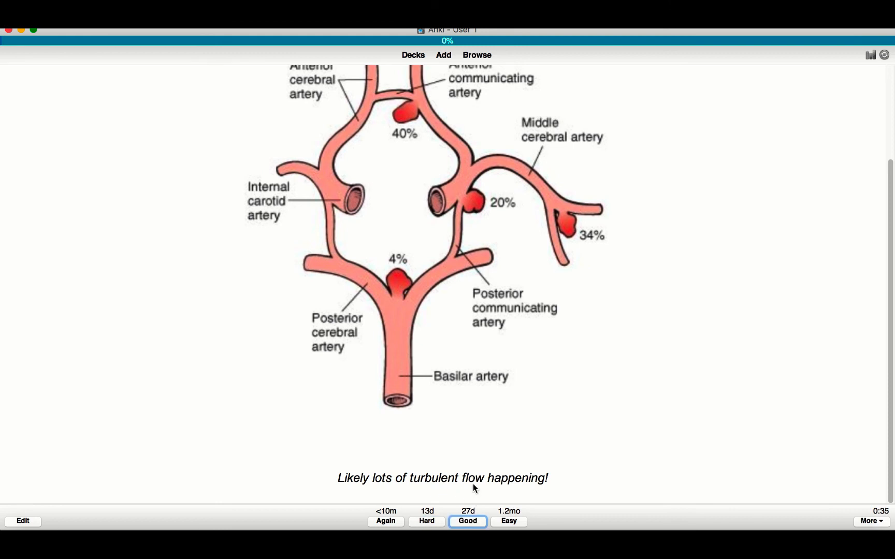
pyautogui.moveTo(482, 516)
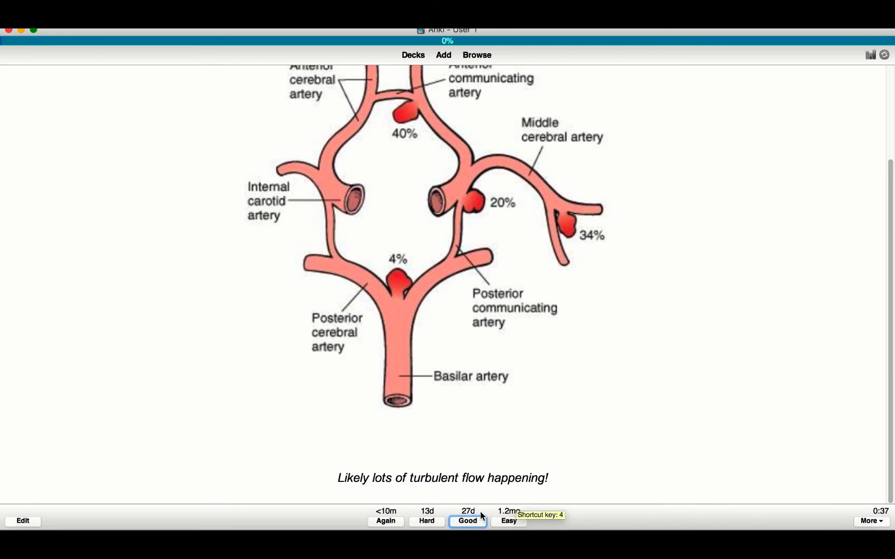
pyautogui.click(466, 520)
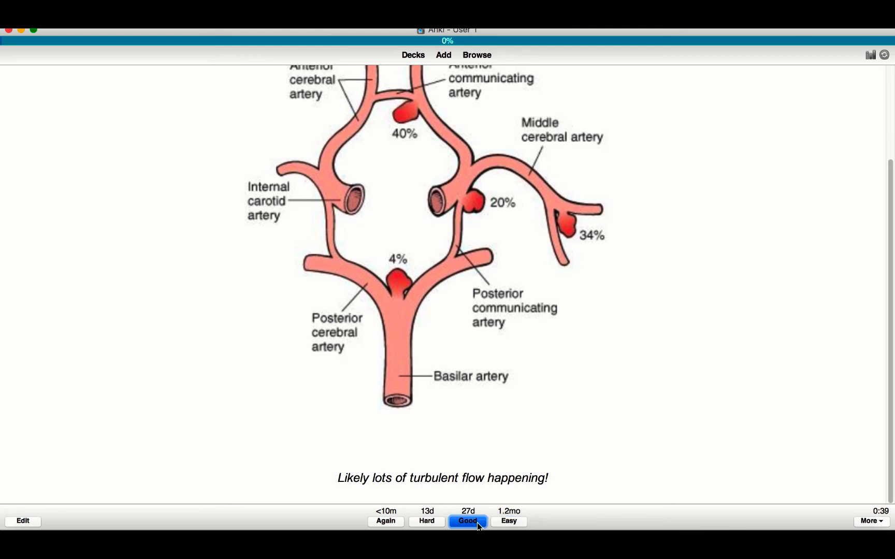
pyautogui.click(467, 521)
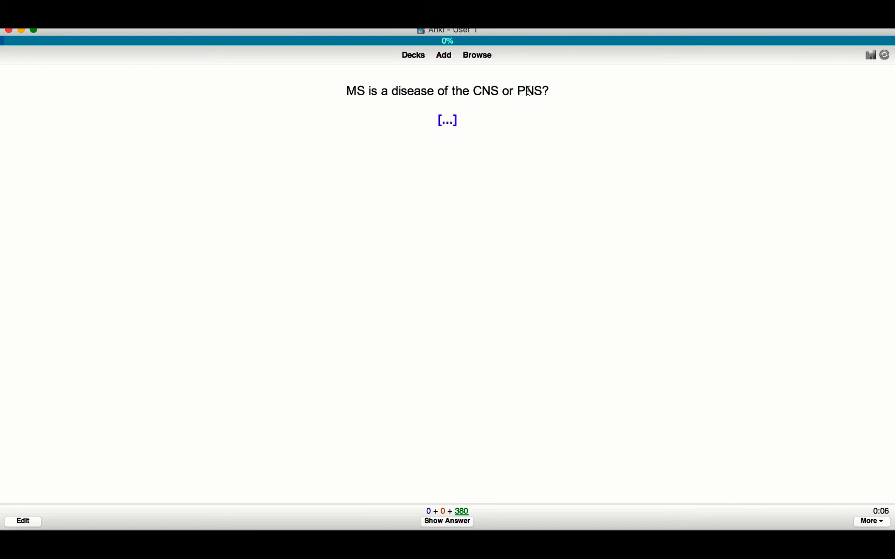
# Step: Reveal the MS card's answer (axons of the CNS) and rate it Good
pyautogui.doubleClick(486, 91)
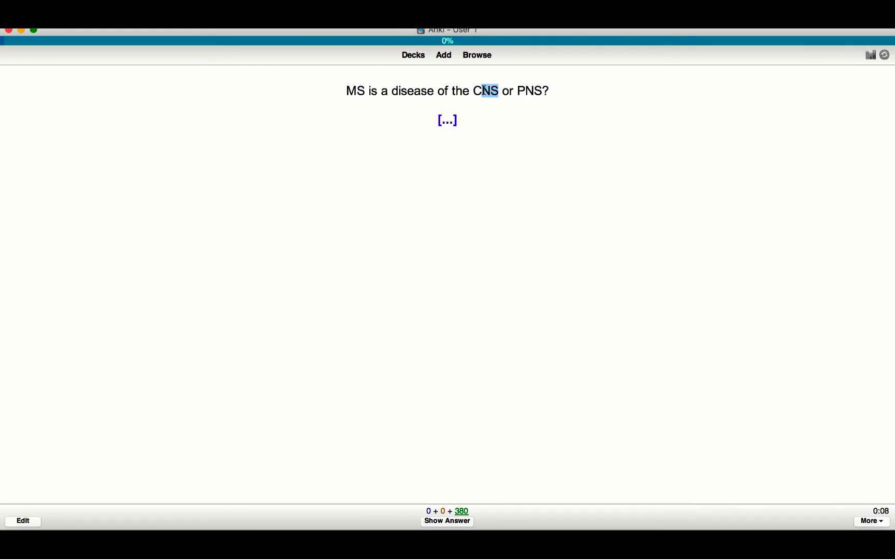
pyautogui.click(446, 520)
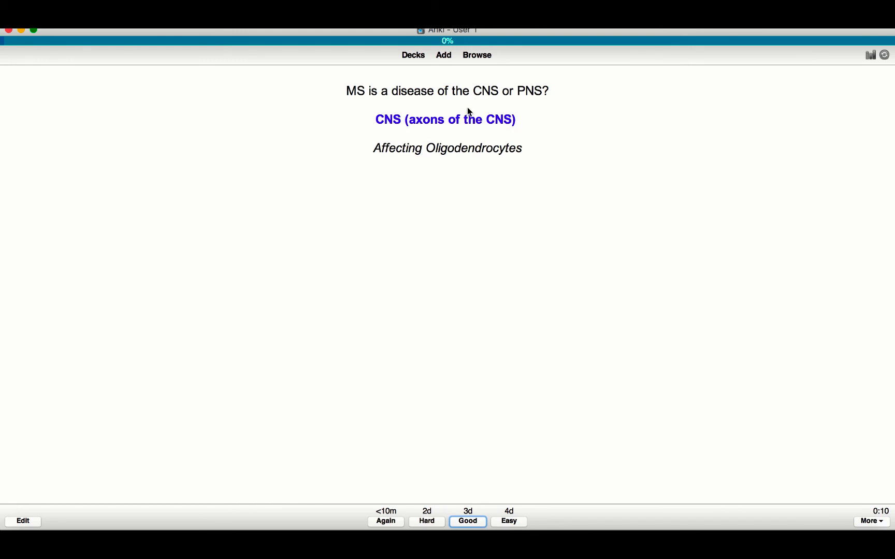
pyautogui.doubleClick(384, 148)
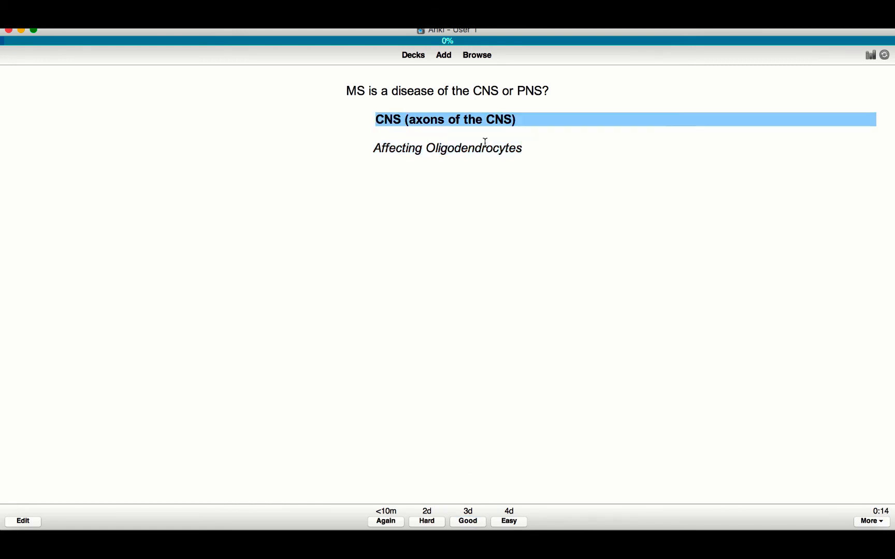
pyautogui.click(467, 521)
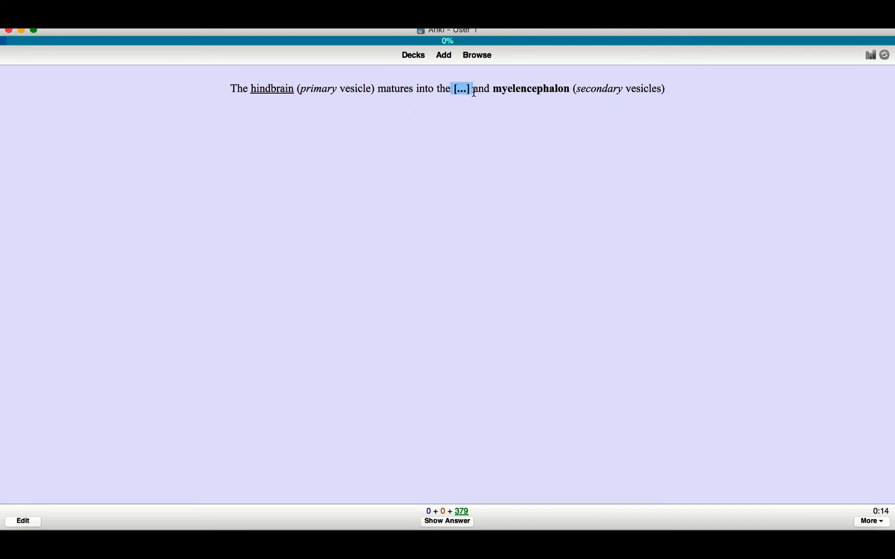
# Step: Reveal the hindbrain vesicle cloze answer, rate it Good, and return to the deck list
pyautogui.click(447, 521)
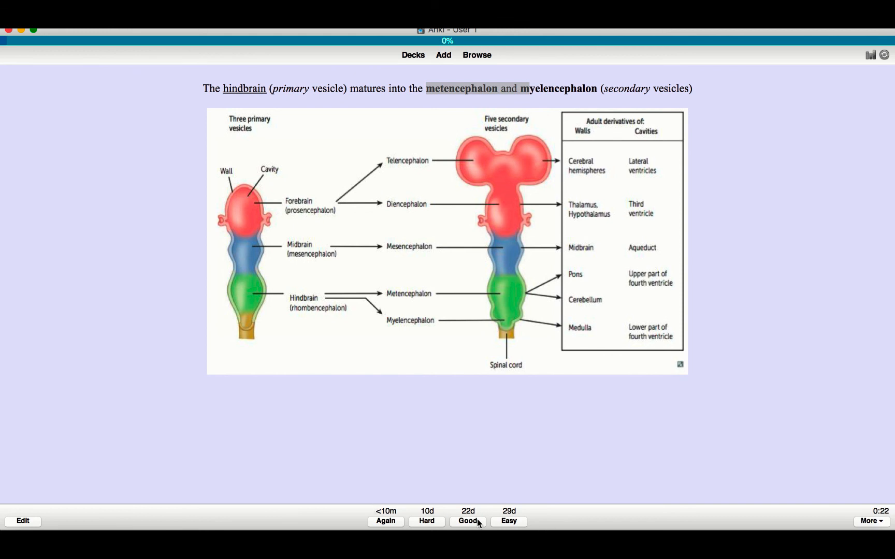
pyautogui.click(467, 520)
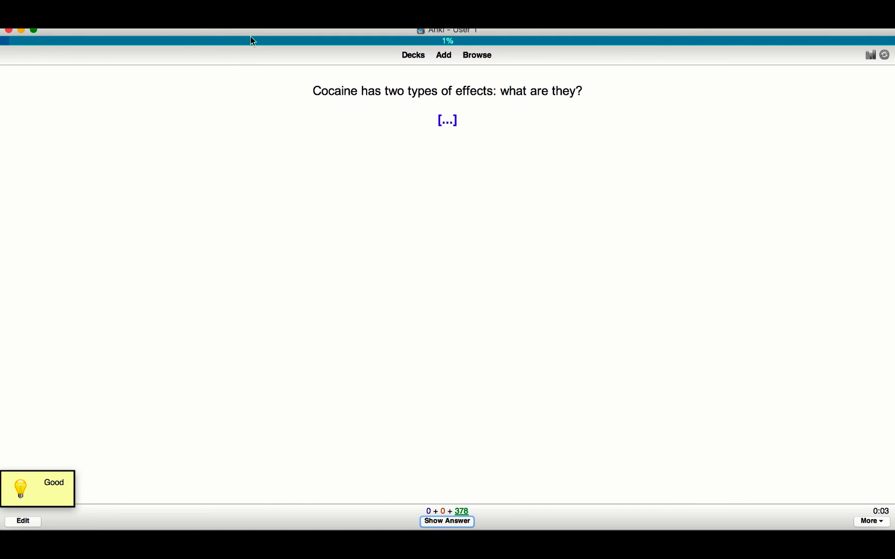
pyautogui.moveTo(412, 55)
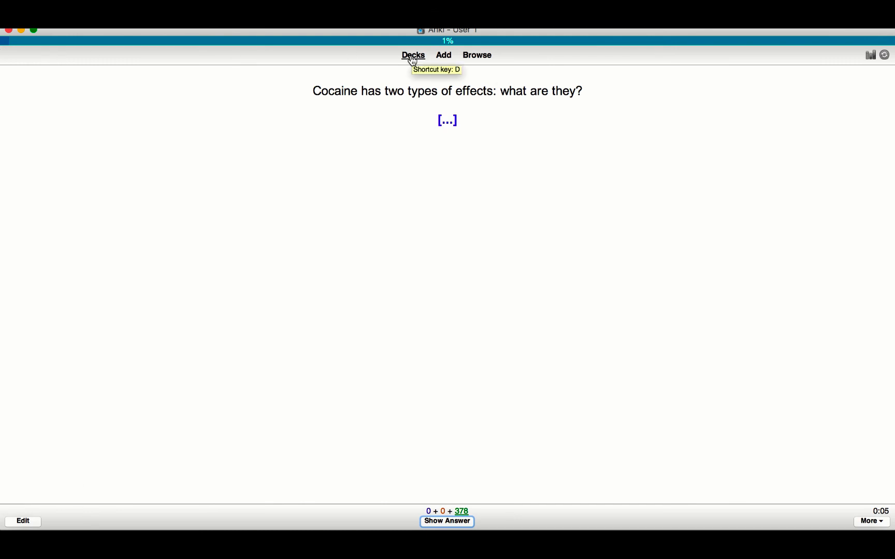
pyautogui.moveTo(409, 81)
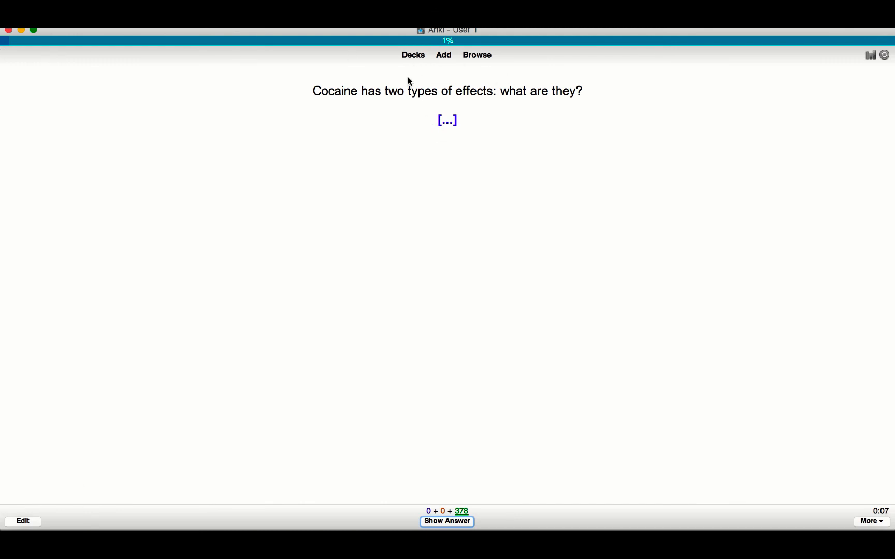
pyautogui.click(412, 55)
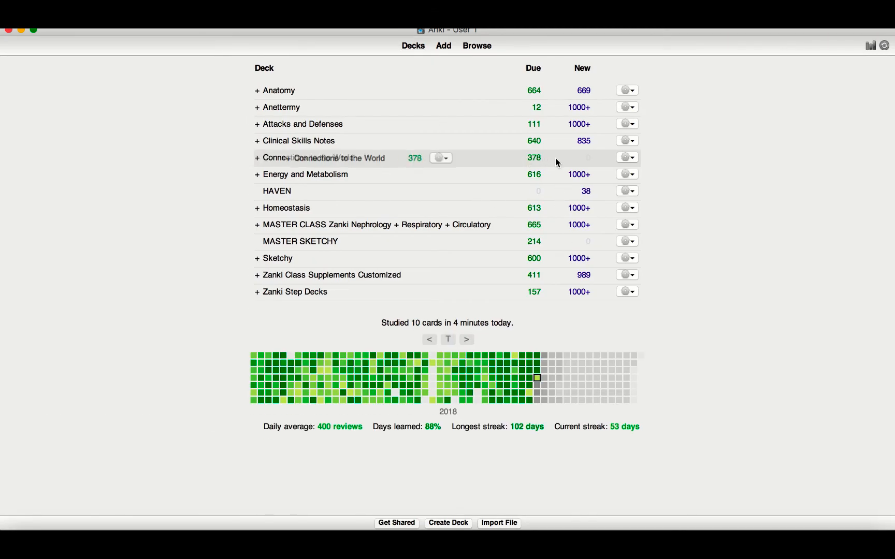
pyautogui.moveTo(552, 163)
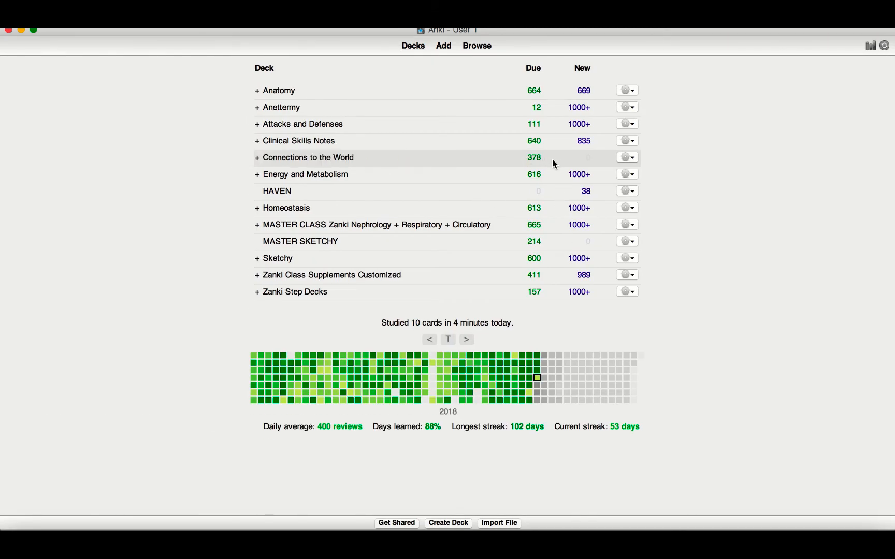
pyautogui.moveTo(520, 158)
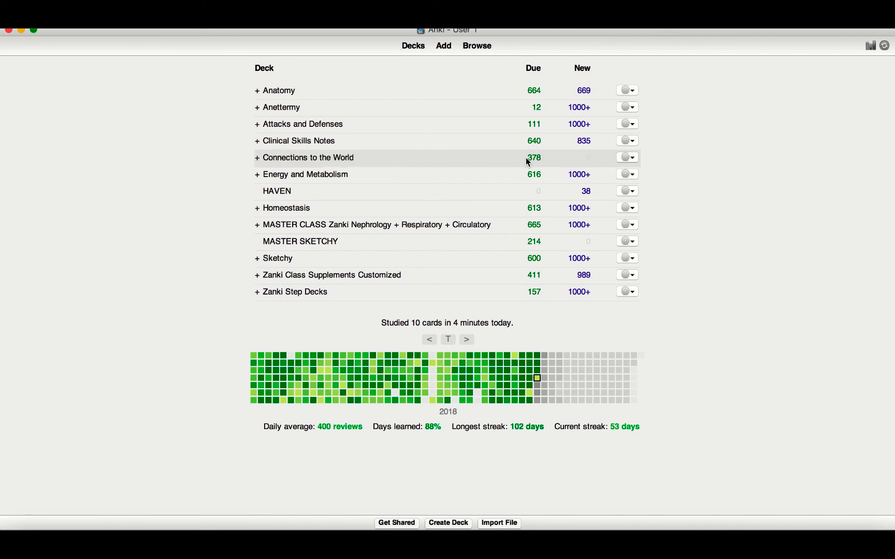
pyautogui.moveTo(546, 161)
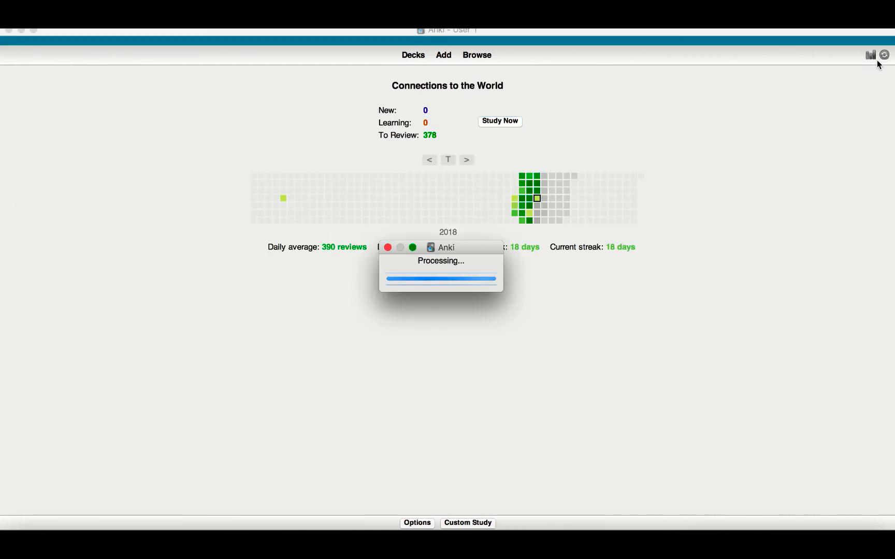
pyautogui.click(870, 55)
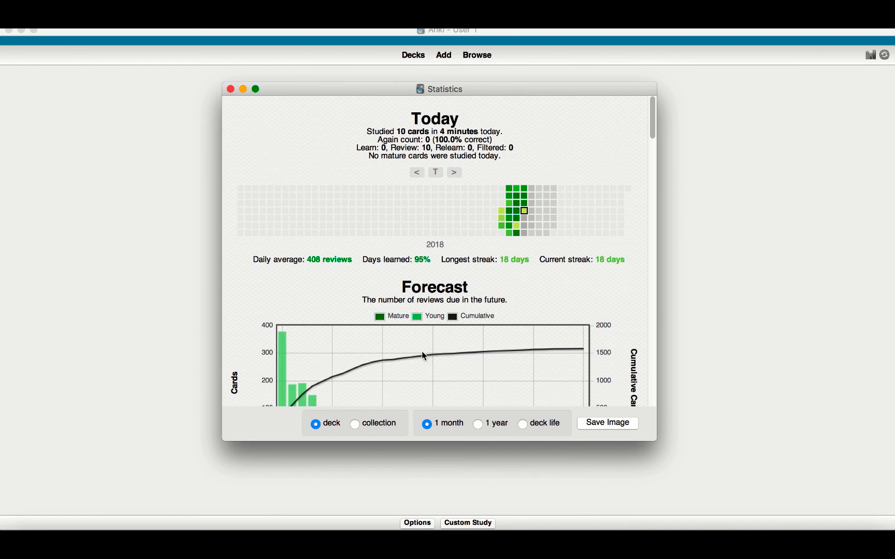
pyautogui.scroll(-3)
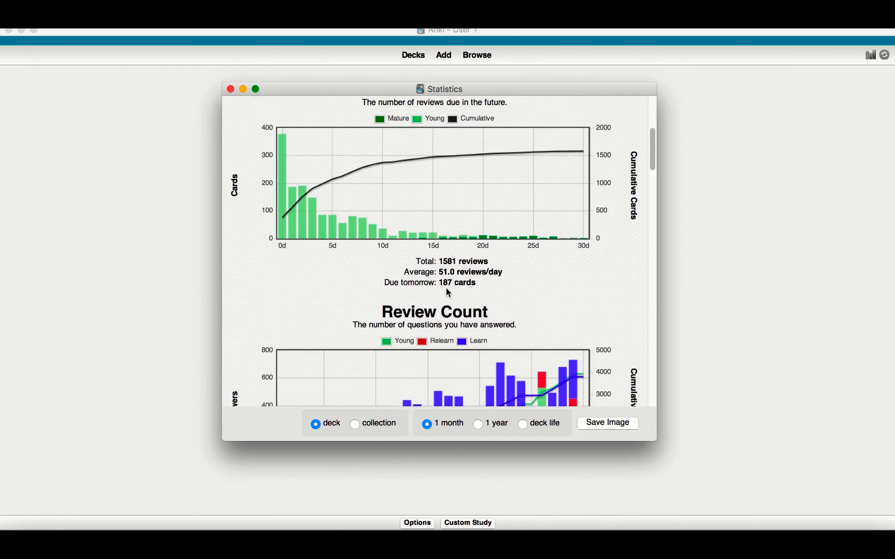
pyautogui.moveTo(487, 289)
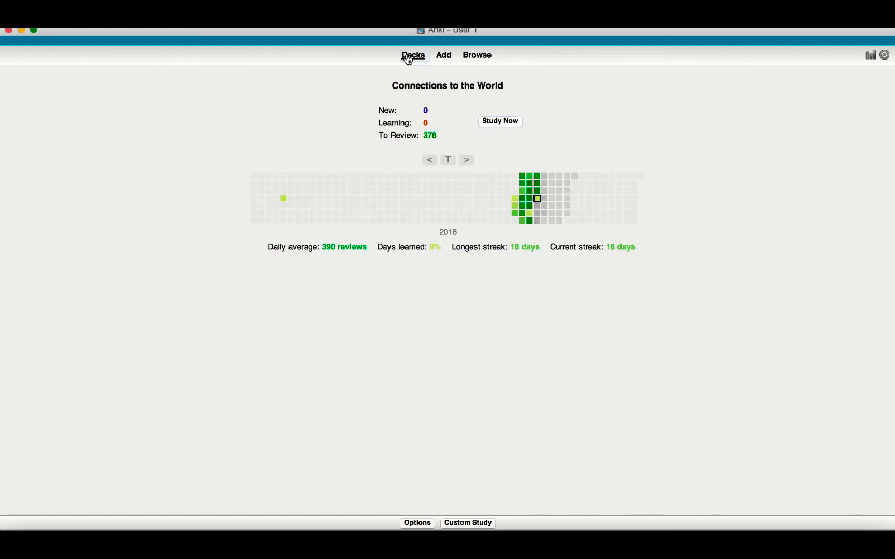
# Step: Return to the full deck list with Connections to the World at 378 due
pyautogui.click(412, 55)
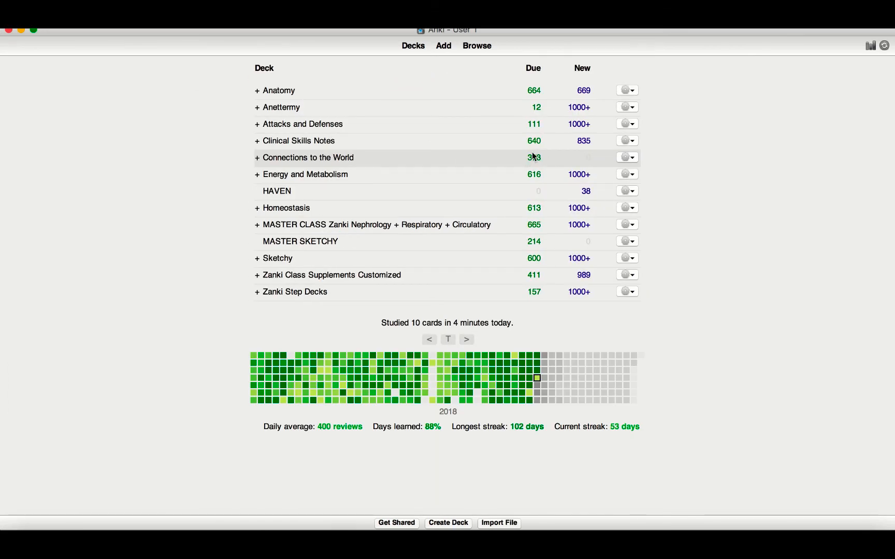
pyautogui.click(870, 45)
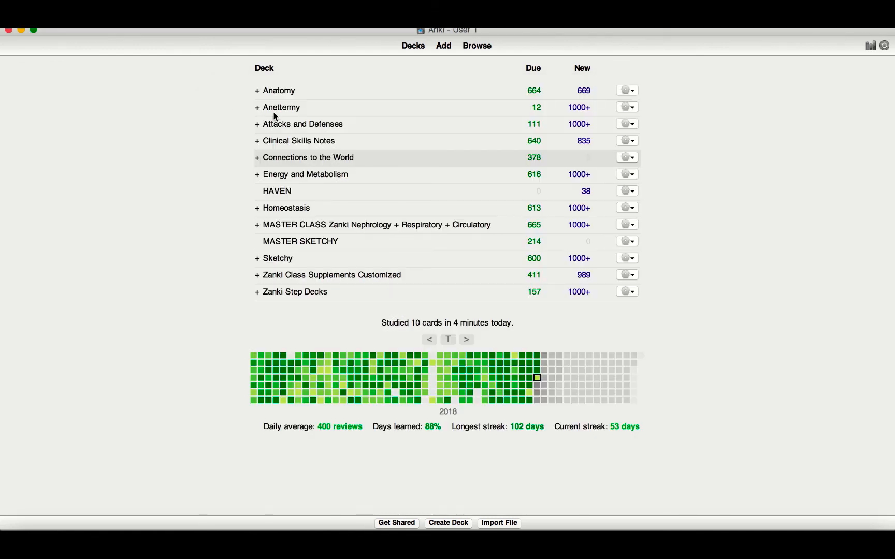
pyautogui.moveTo(281, 107)
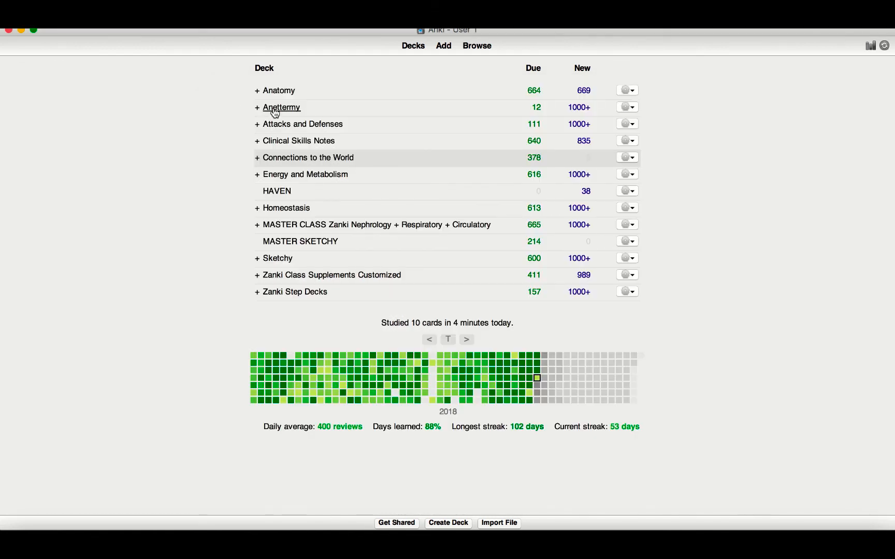